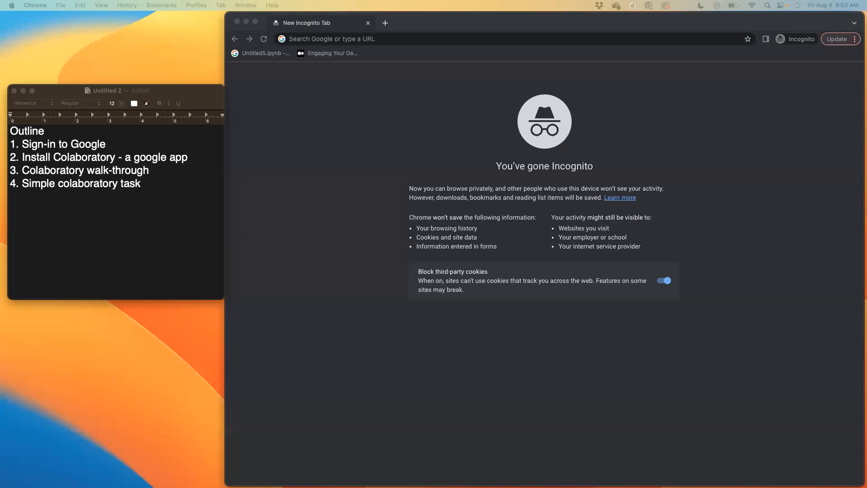
mouse_move(170, 276)
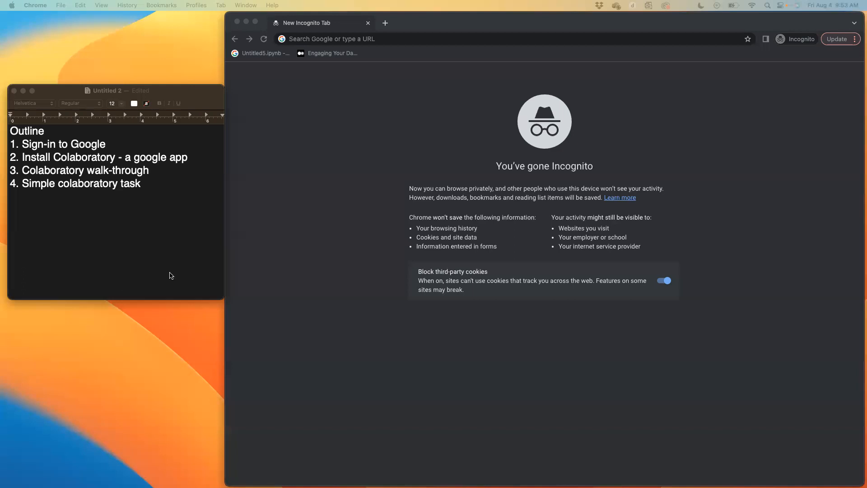
mouse_move(86, 183)
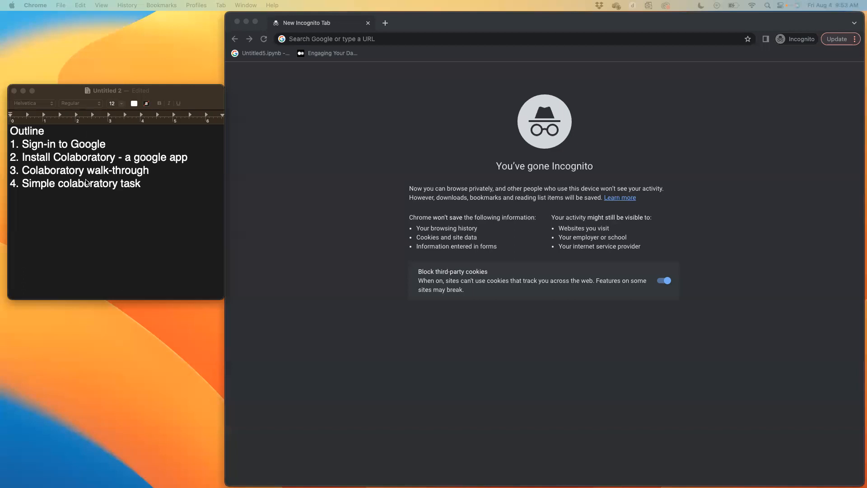
mouse_move(462, 20)
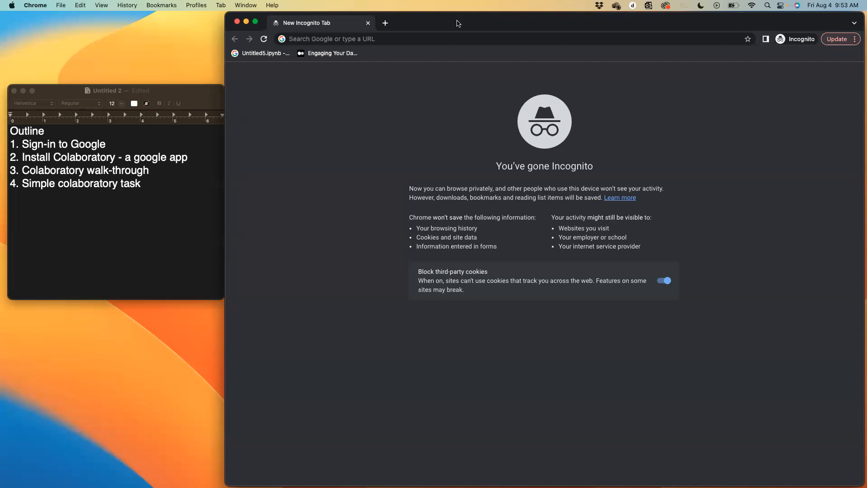
mouse_move(454, 29)
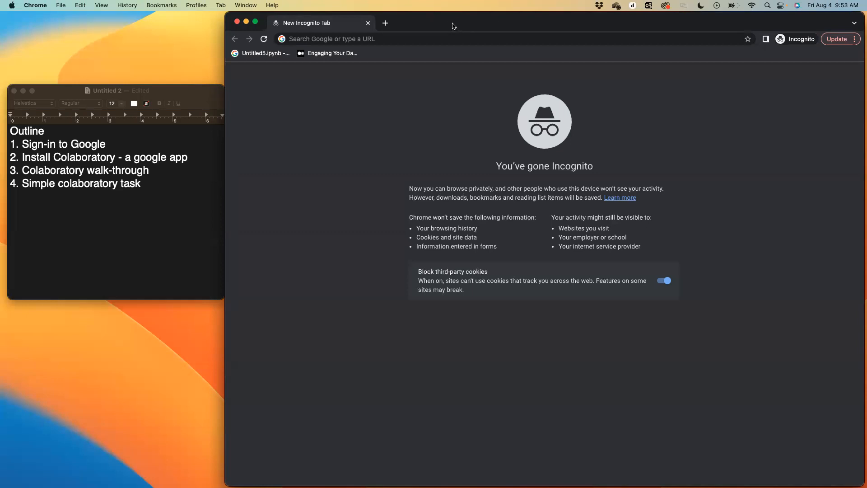
Step: Search Google for 'google drive' from the incognito tab's address bar
left_click(450, 39)
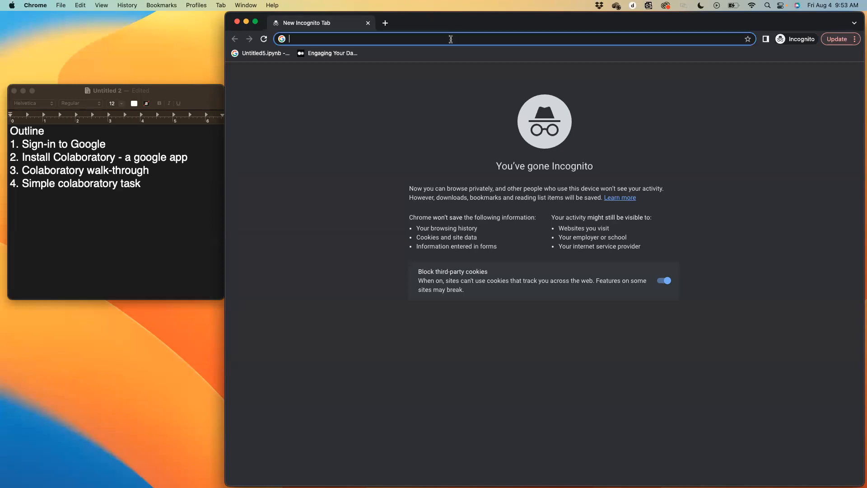
type("google")
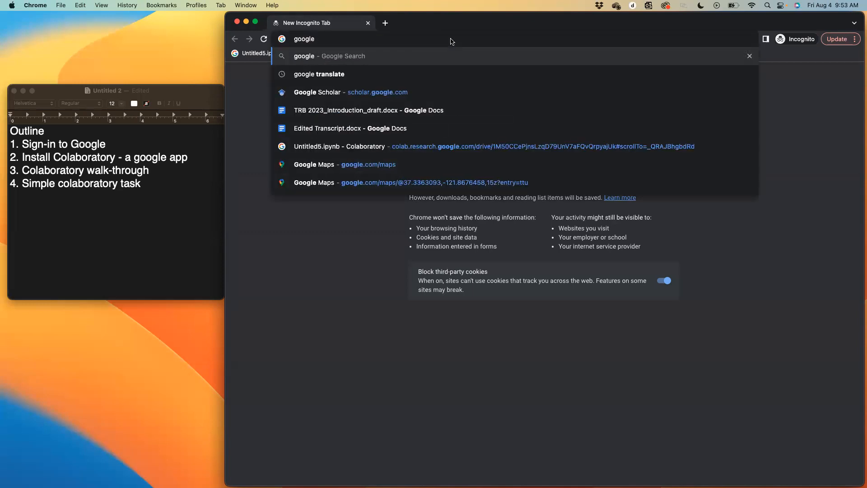
type("d")
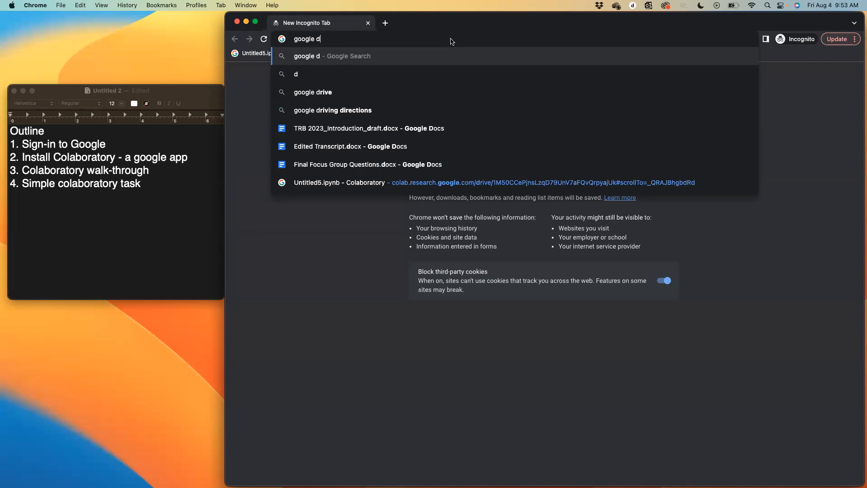
left_click(313, 92)
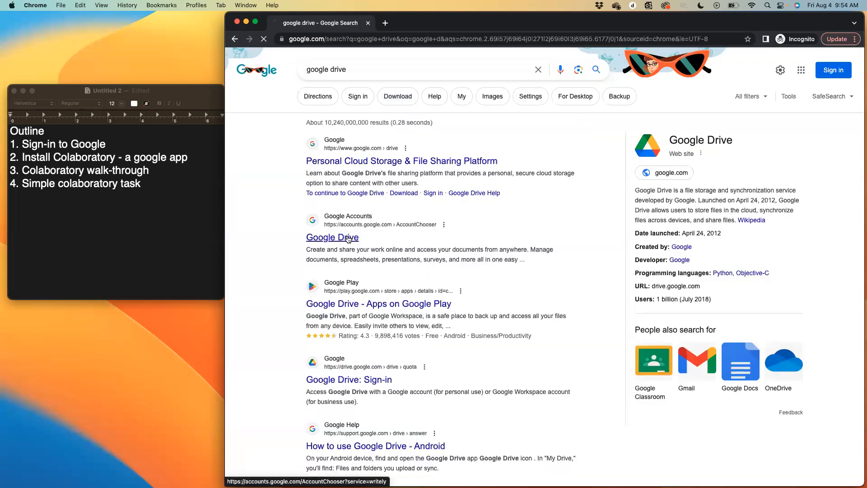
left_click(332, 238)
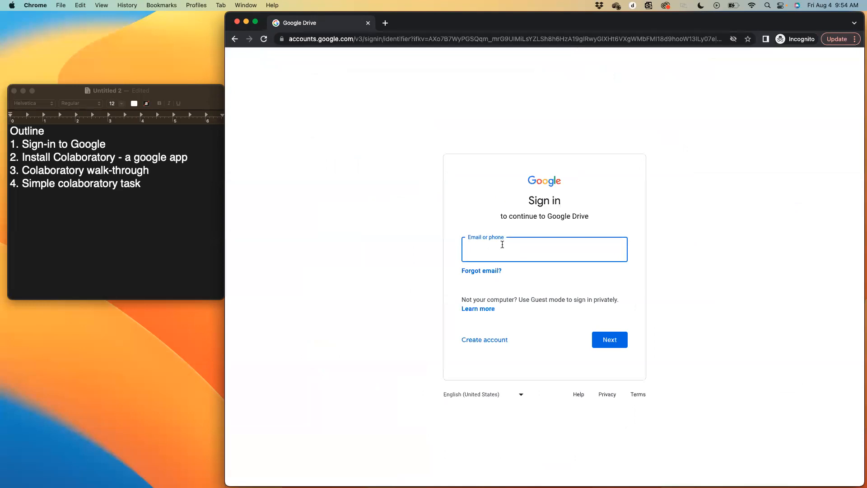
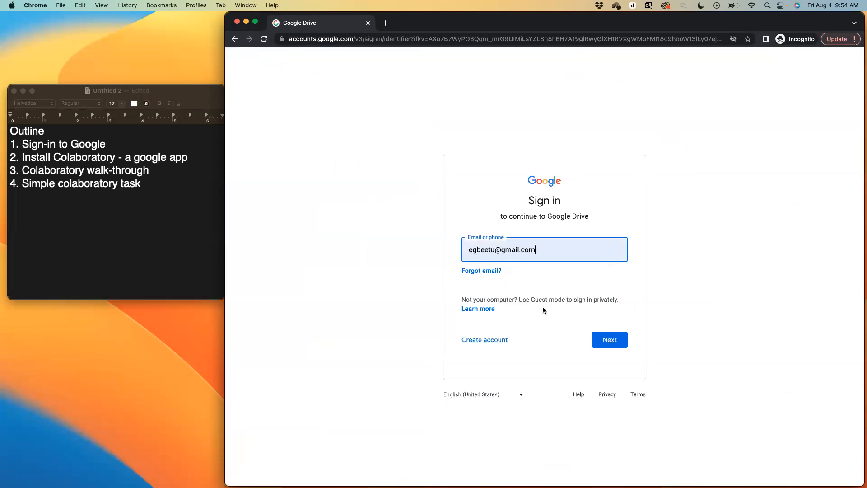
left_click(608, 340)
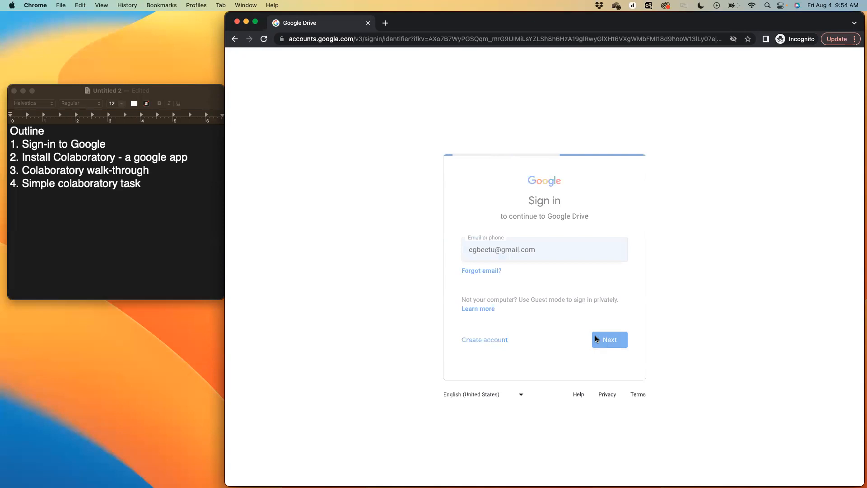
left_click(608, 340)
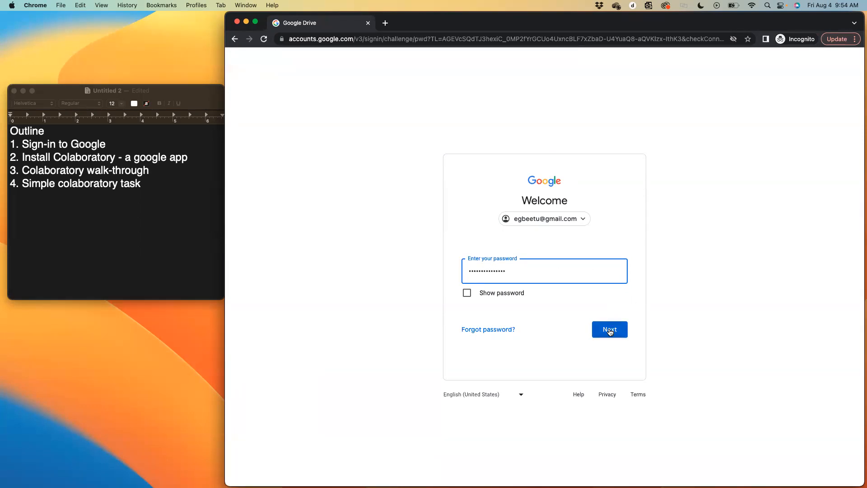
left_click(609, 329)
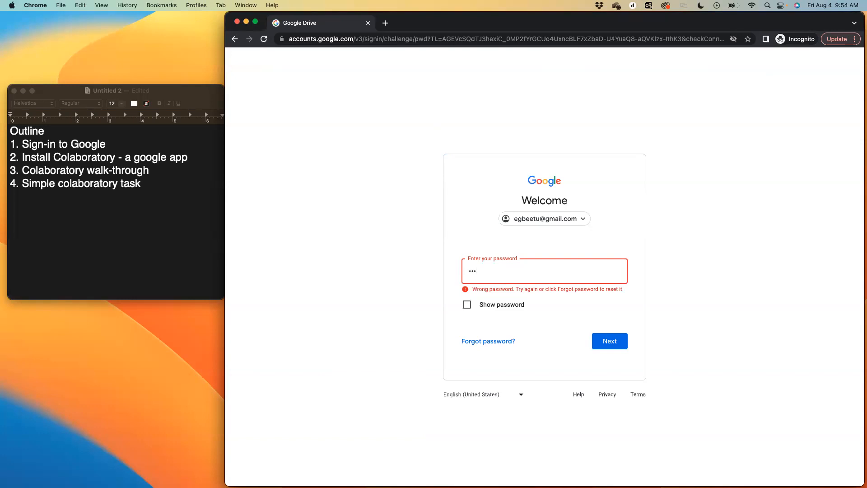
type("•••")
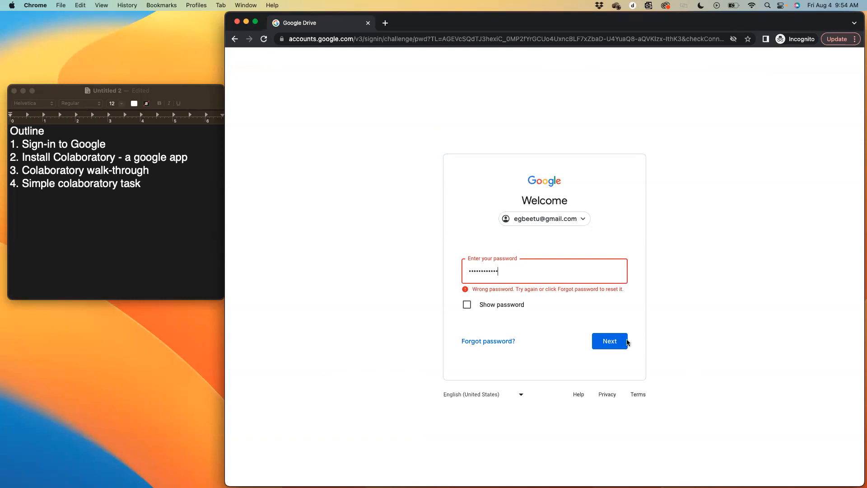
left_click(609, 341)
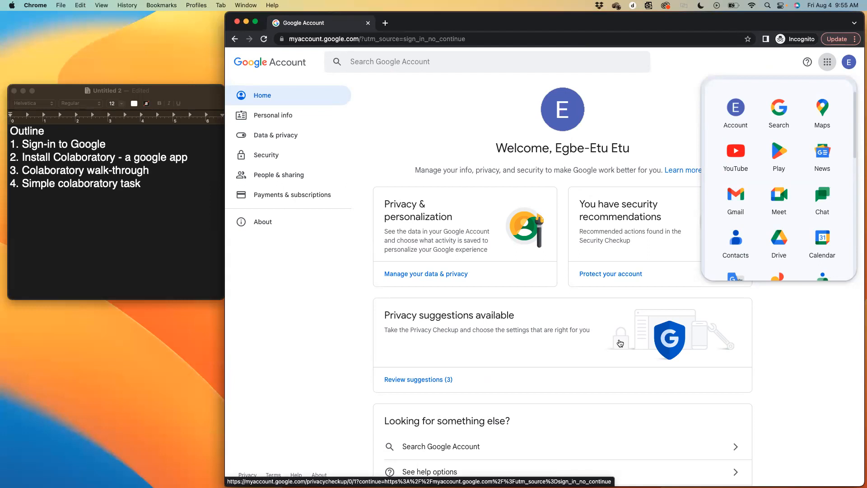
mouse_move(634, 254)
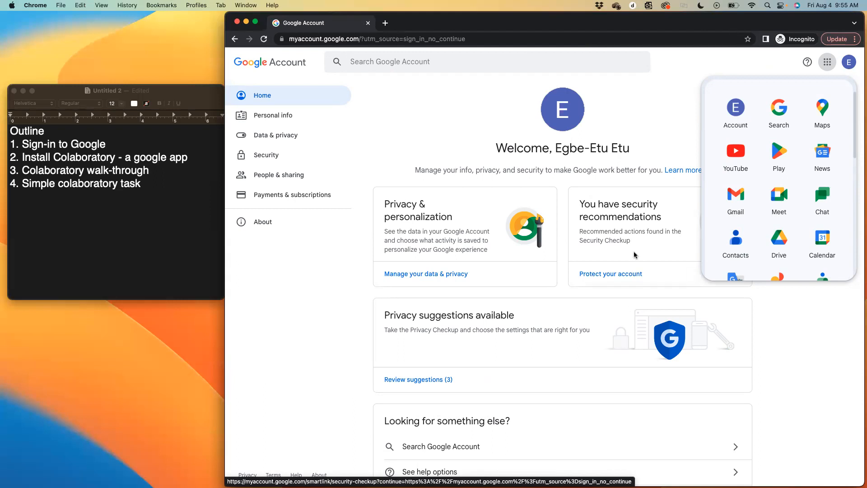
mouse_move(661, 94)
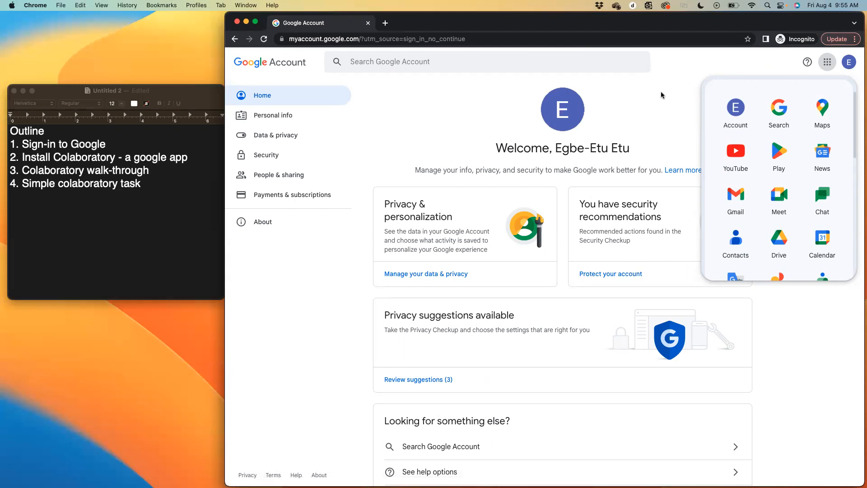
mouse_move(779, 197)
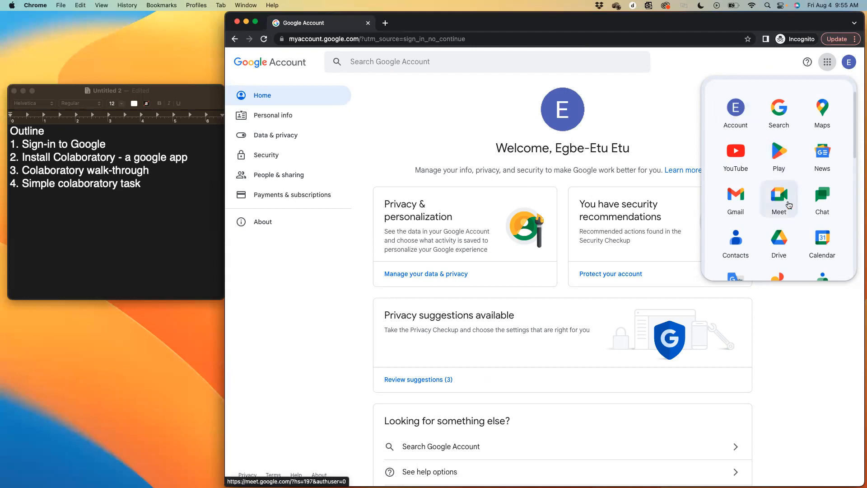
Step: Open Drive from the apps grid in a new tab, then return to the account tab's apps grid
scroll("down", 3)
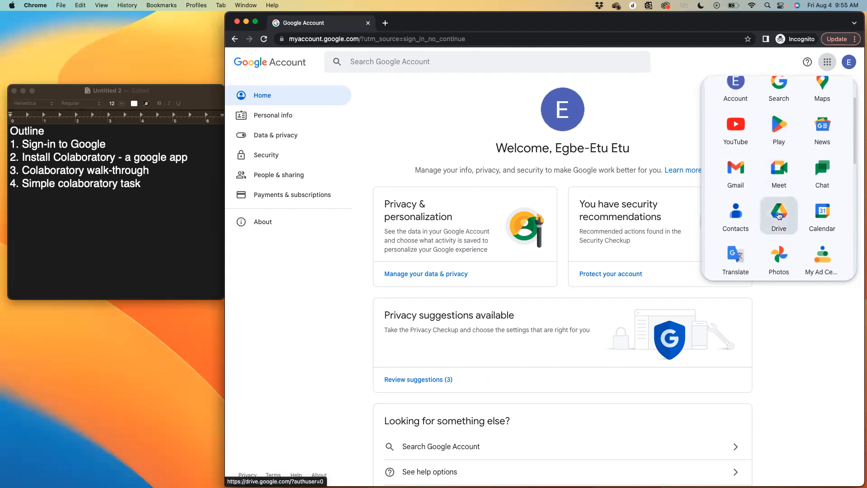
left_click(778, 216)
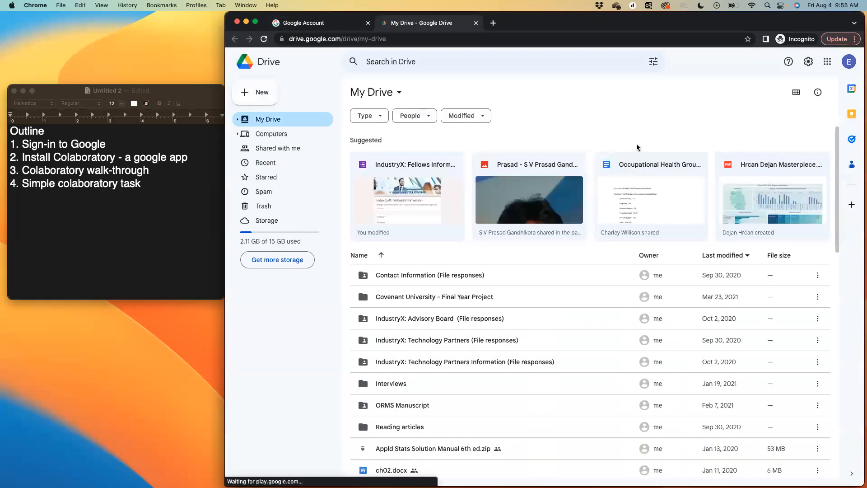
left_click(301, 22)
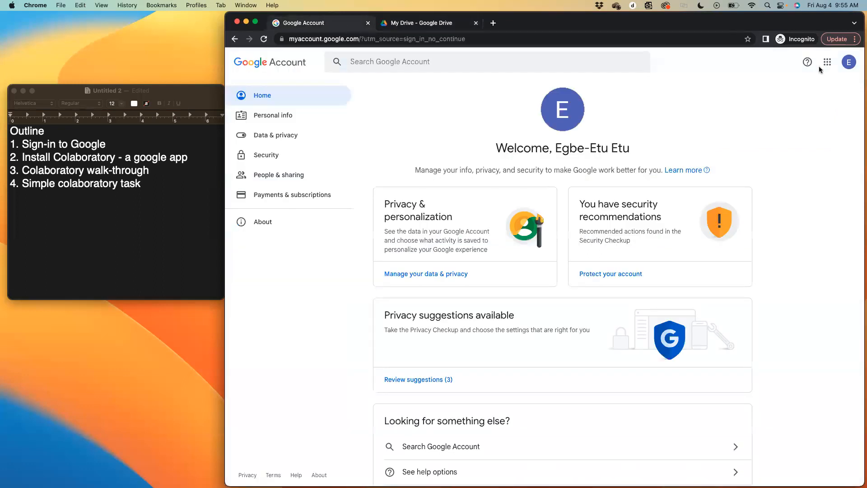
mouse_move(827, 62)
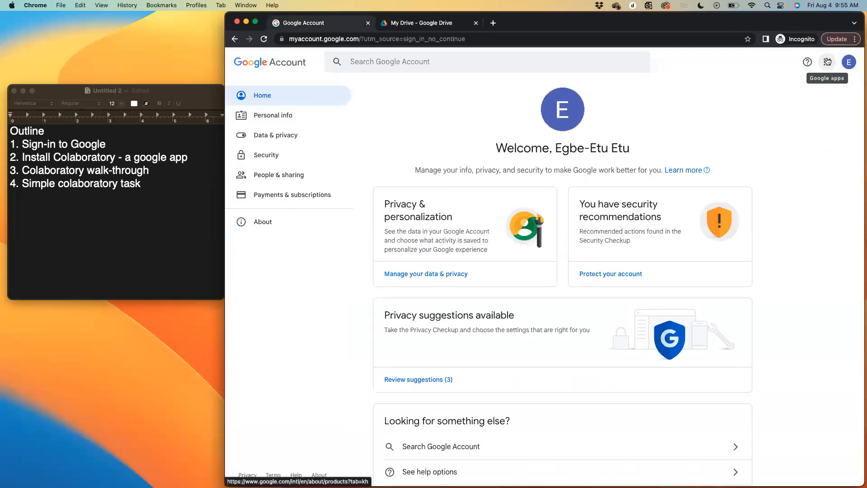
left_click(826, 61)
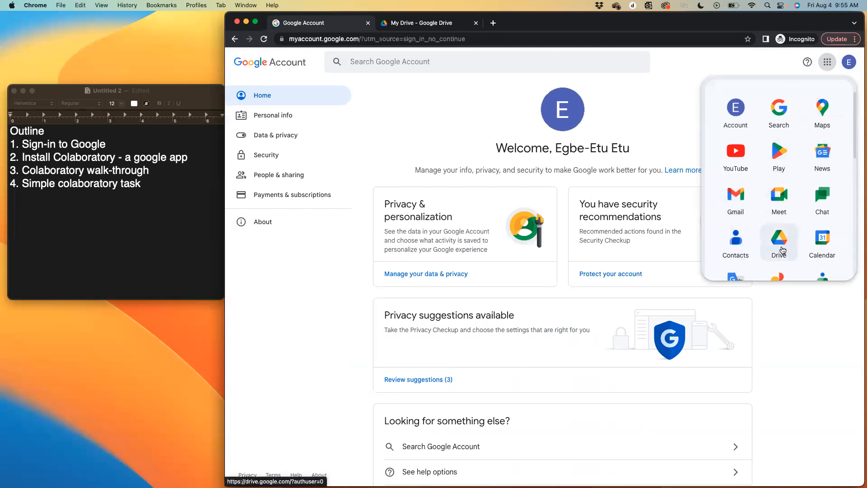
mouse_move(414, 22)
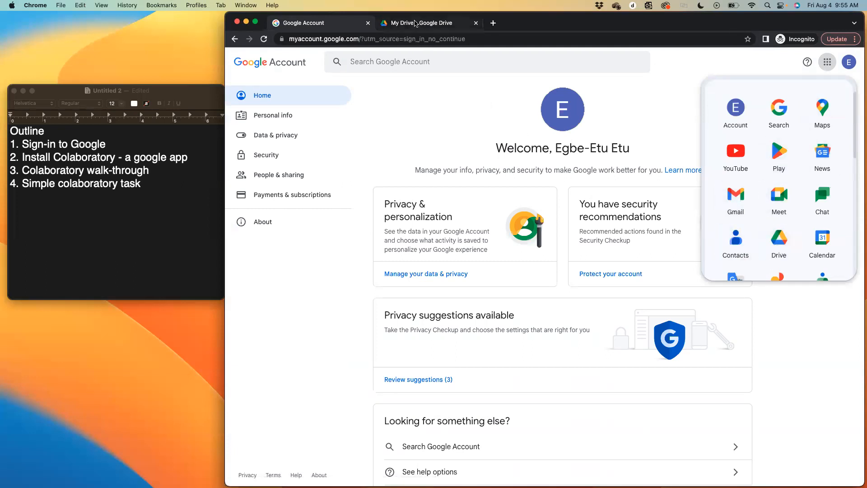
mouse_move(418, 22)
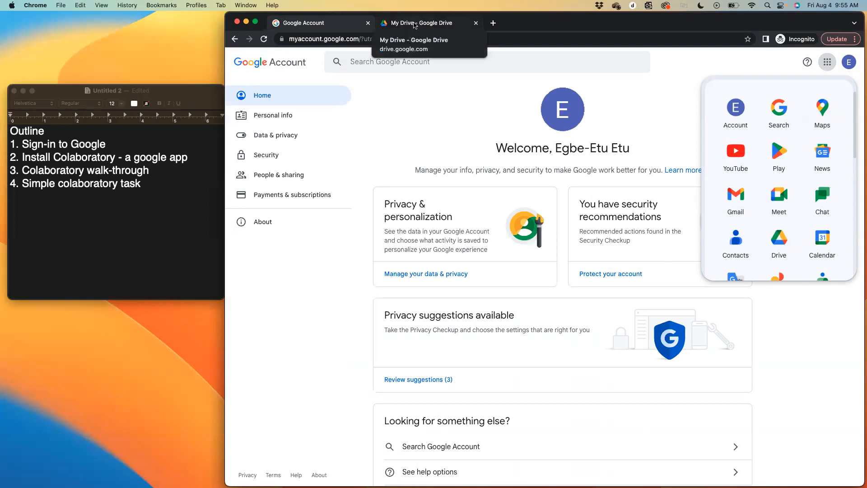
Step: Switch to the My Drive tab and open Drive's New menu
left_click(420, 23)
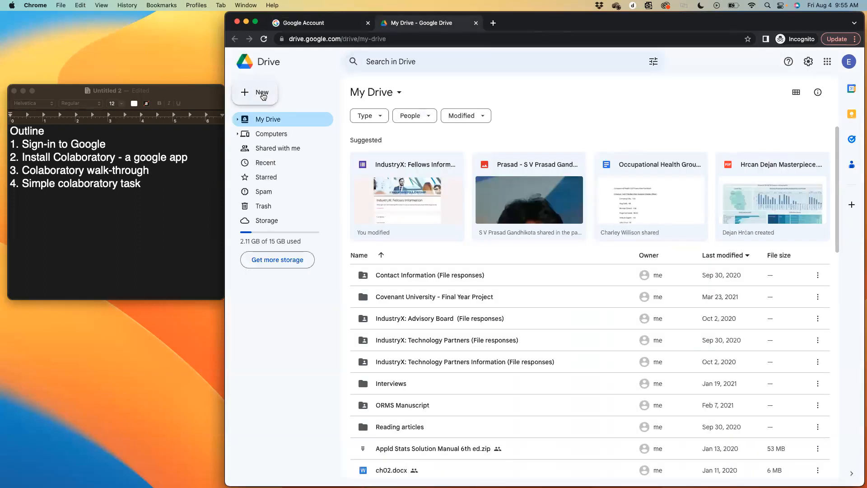
left_click(255, 92)
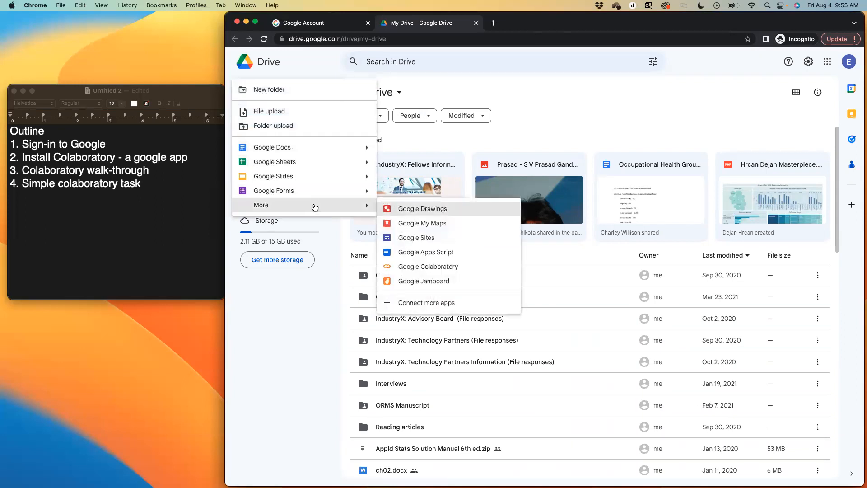
mouse_move(294, 153)
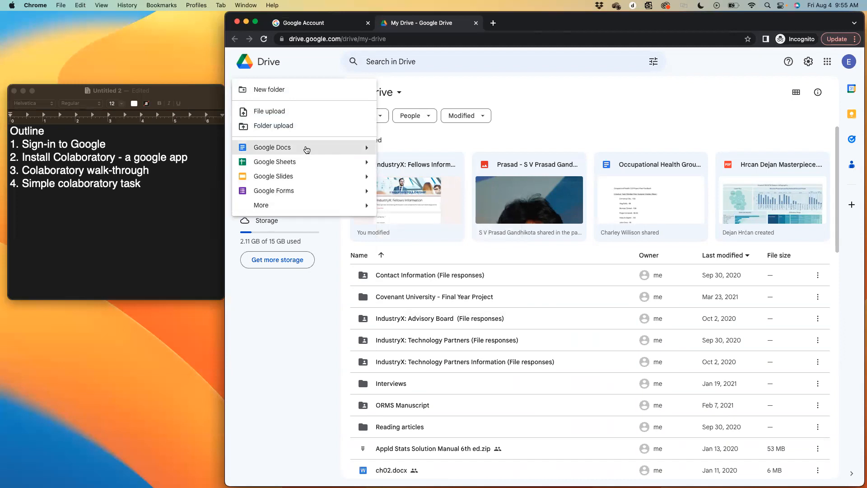
mouse_move(311, 191)
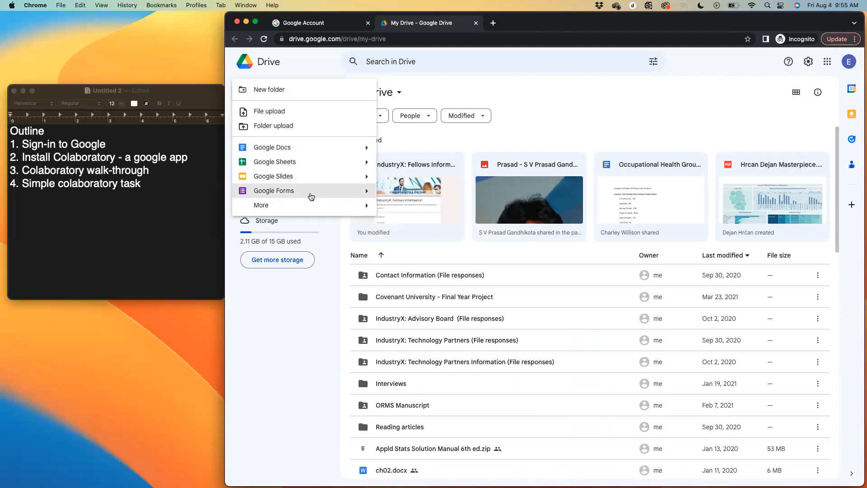
mouse_move(293, 204)
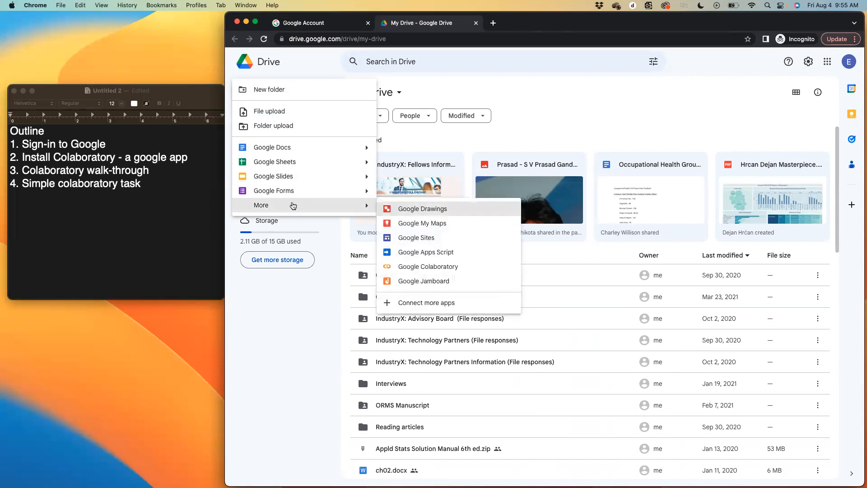
mouse_move(272, 147)
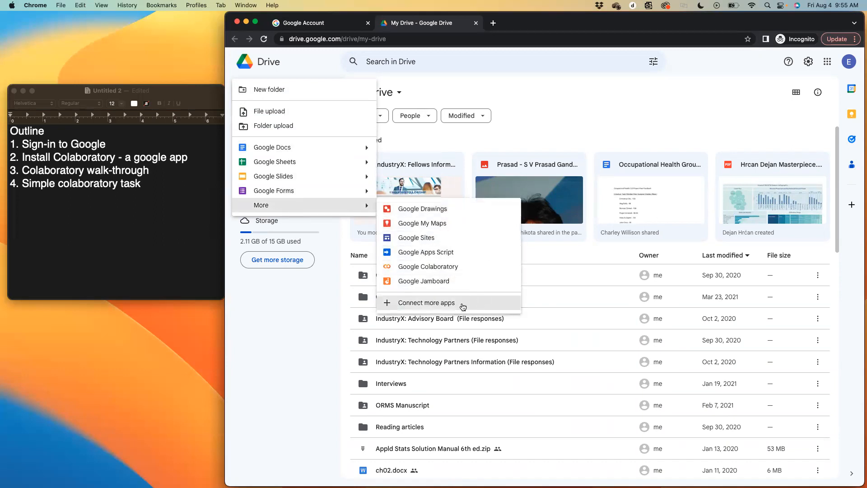
mouse_move(462, 270)
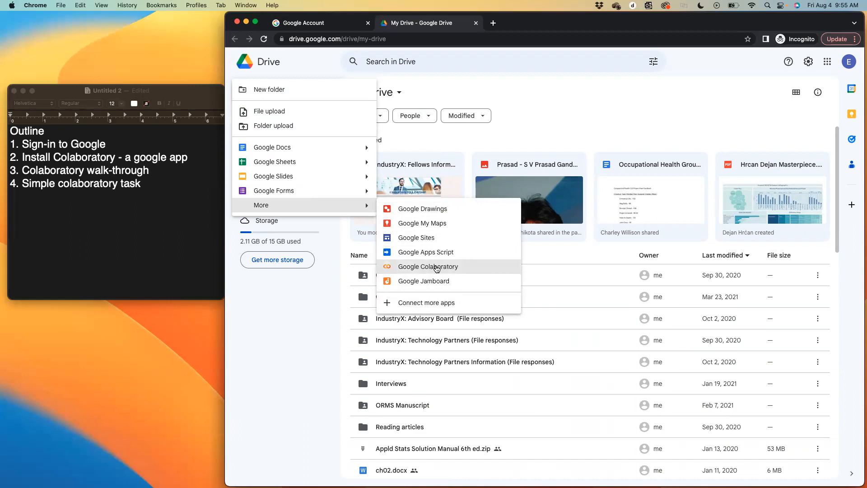
mouse_move(438, 302)
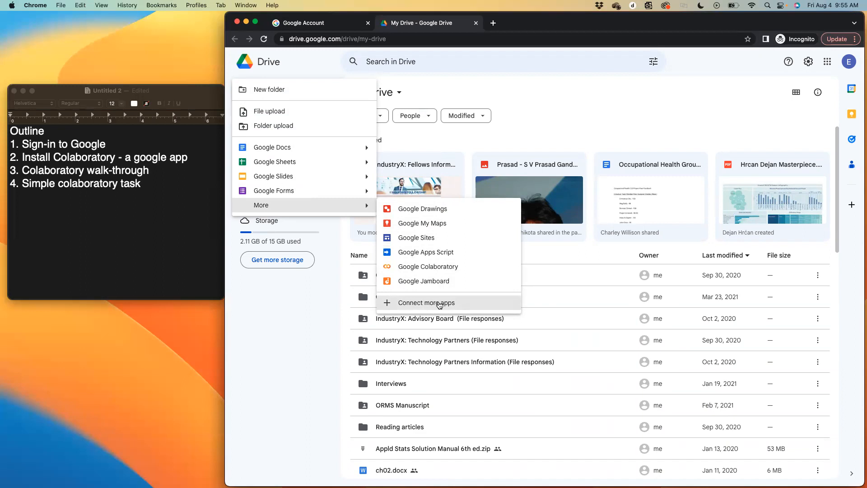
mouse_move(457, 305)
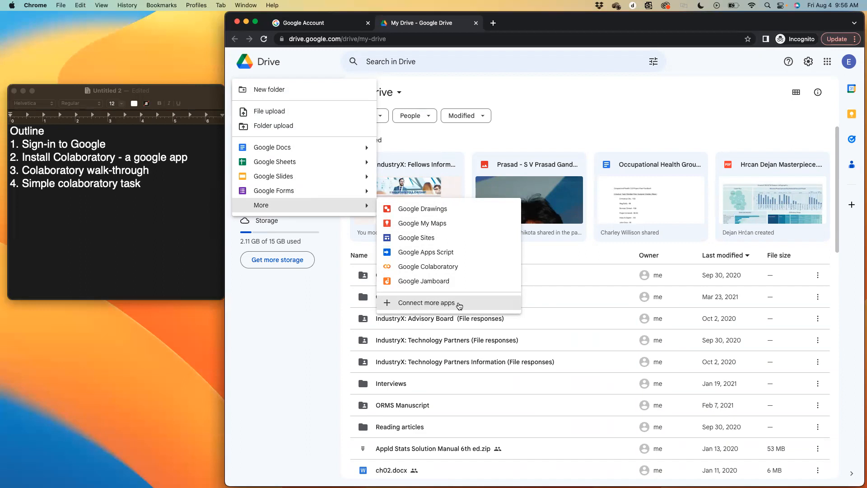
Step: Search the Workspace Marketplace for Colaboratory via Connect more apps
left_click(426, 303)
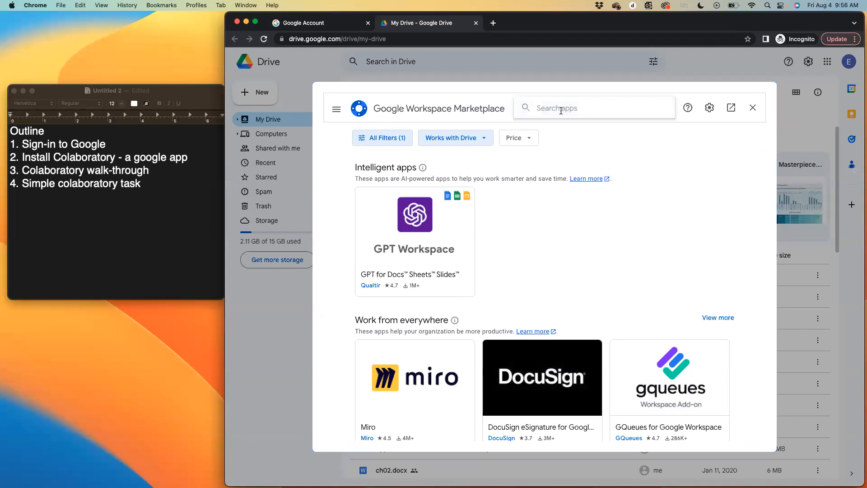
type("col")
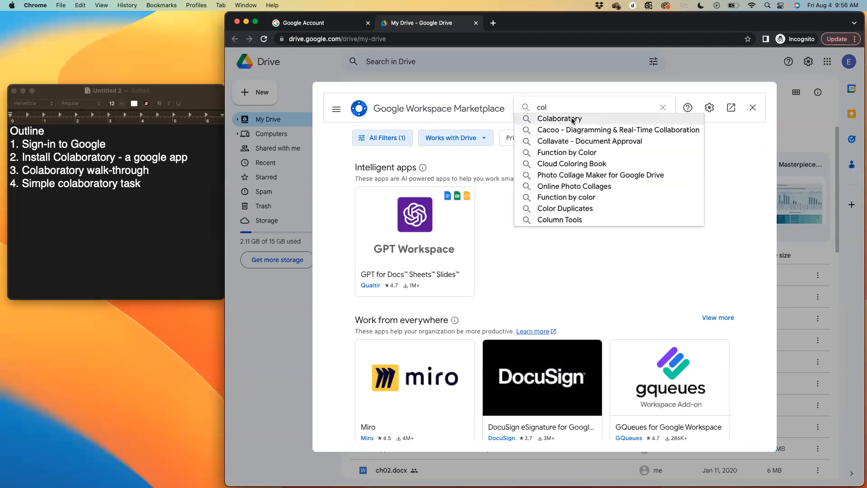
left_click(558, 118)
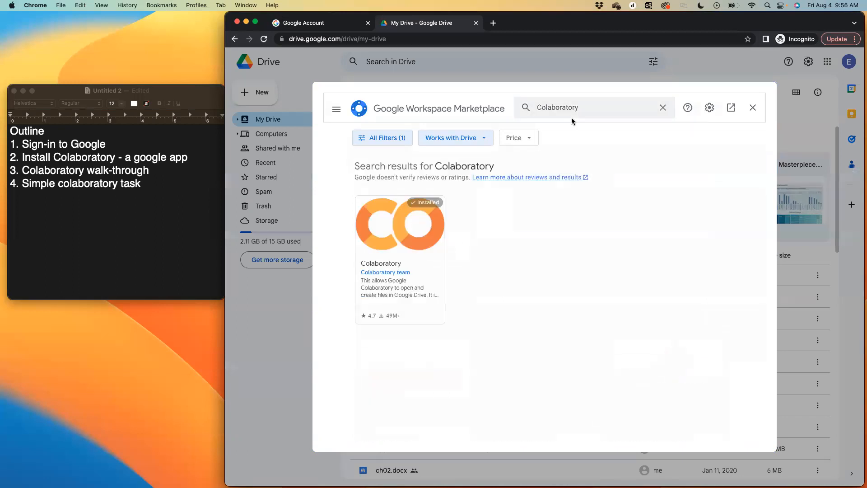
mouse_move(466, 222)
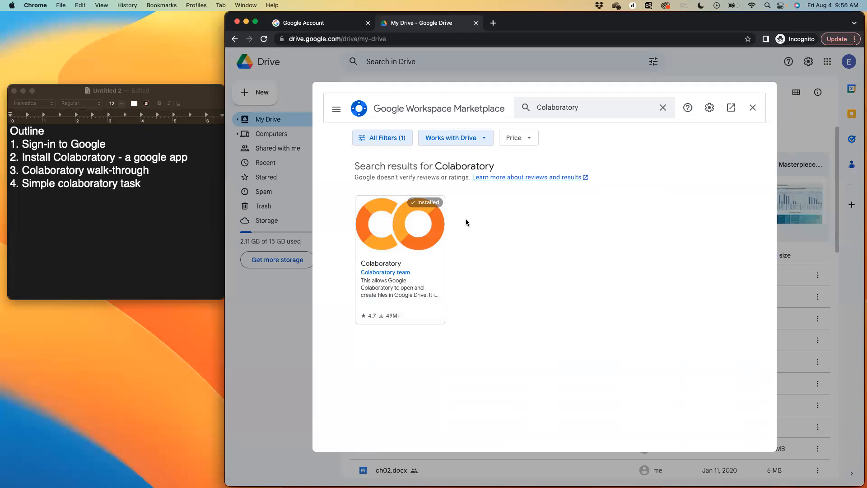
mouse_move(426, 202)
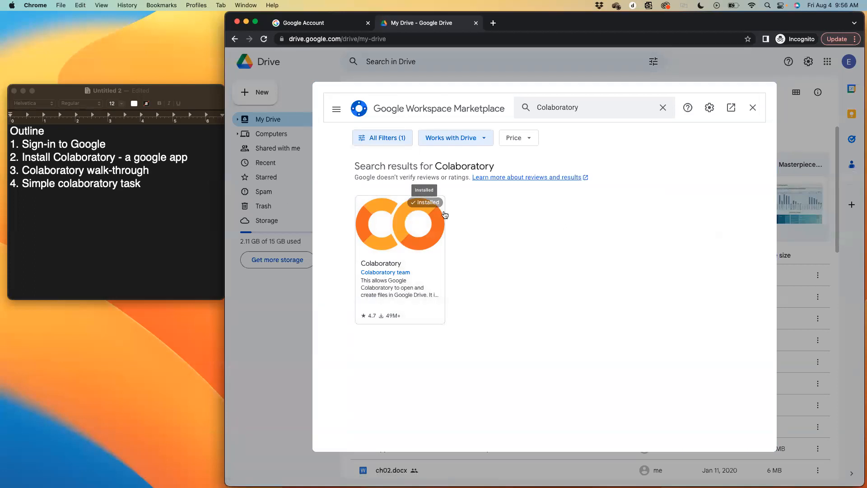
mouse_move(484, 231)
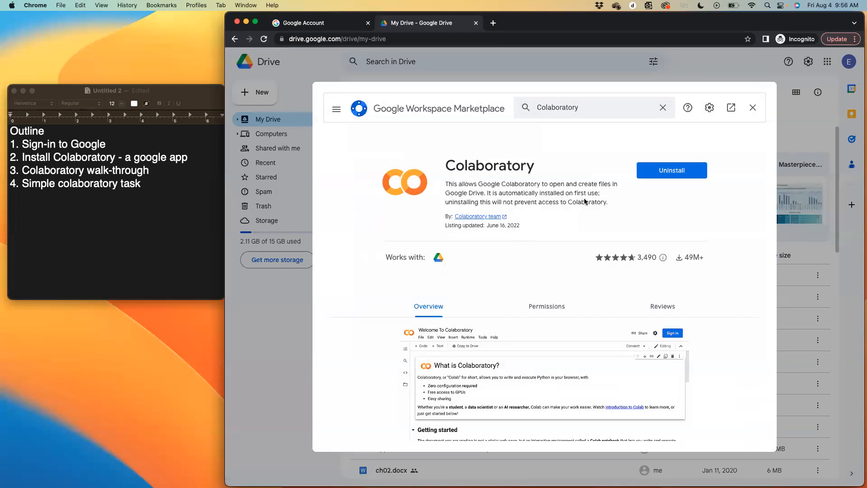
Step: Open the Colaboratory app listing and scroll through its overview
left_click(662, 107)
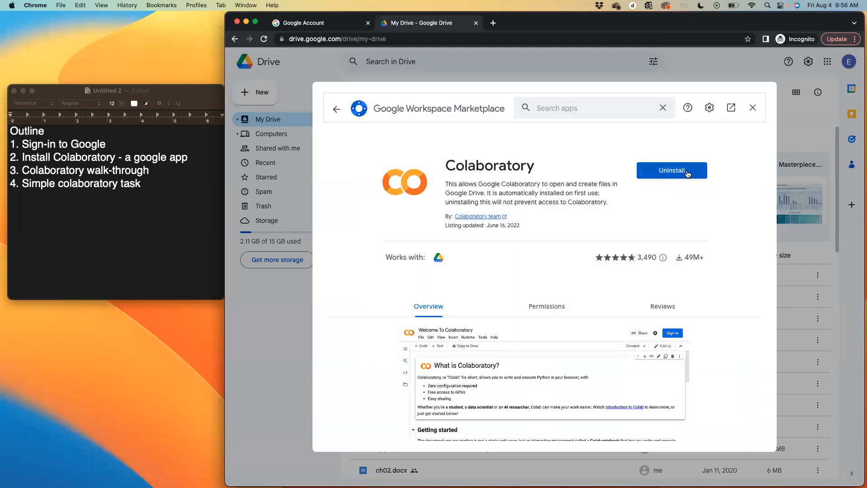
mouse_move(673, 180)
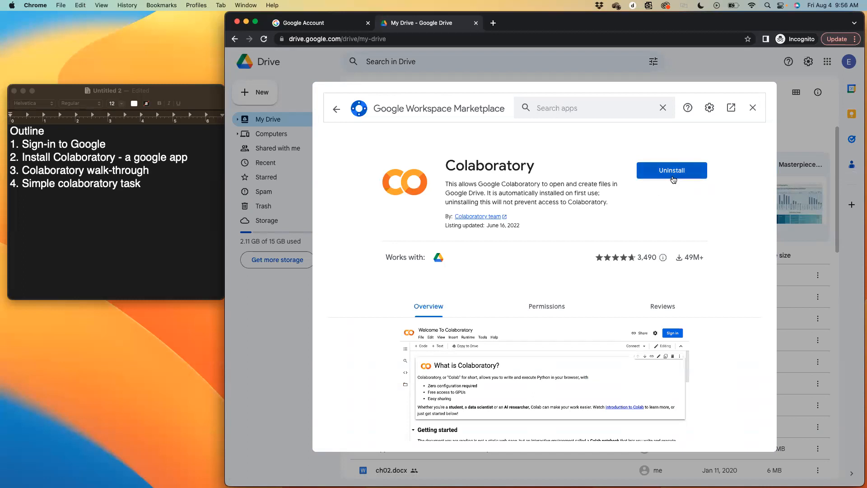
mouse_move(611, 250)
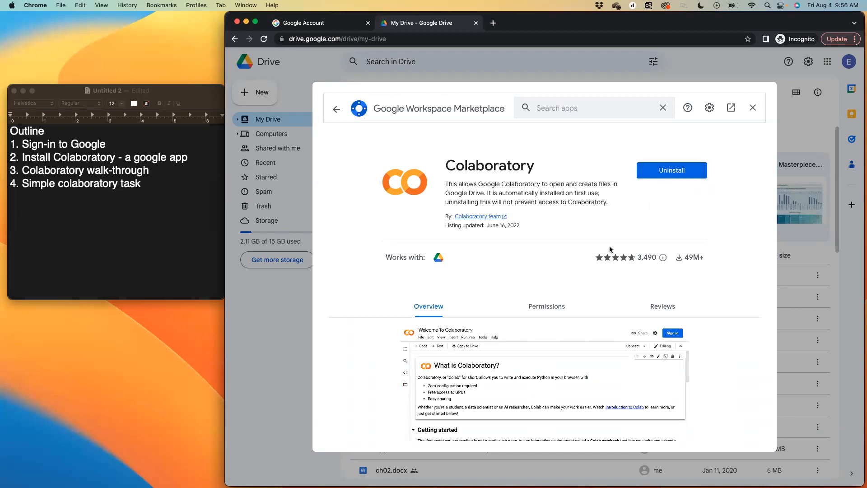
mouse_move(726, 278)
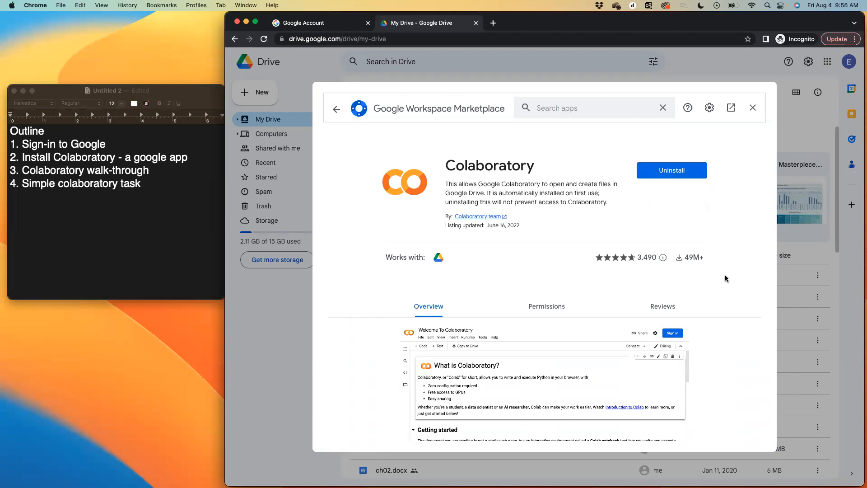
scroll("down", 3)
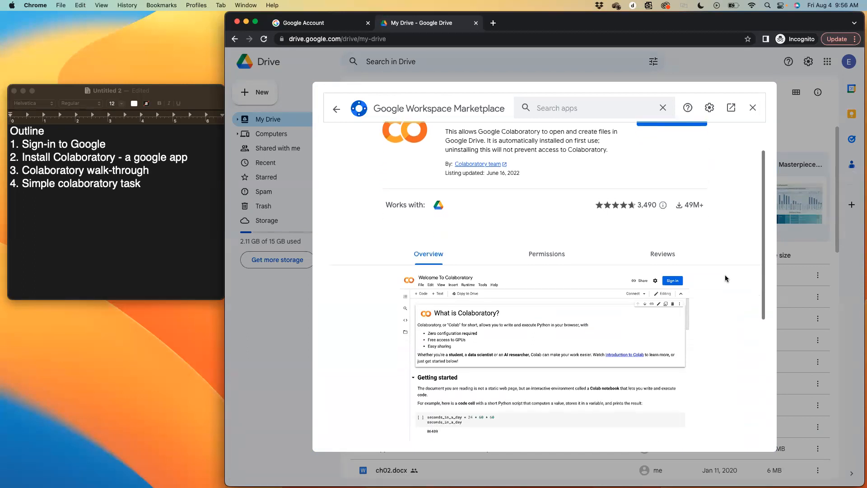
scroll("down", 3)
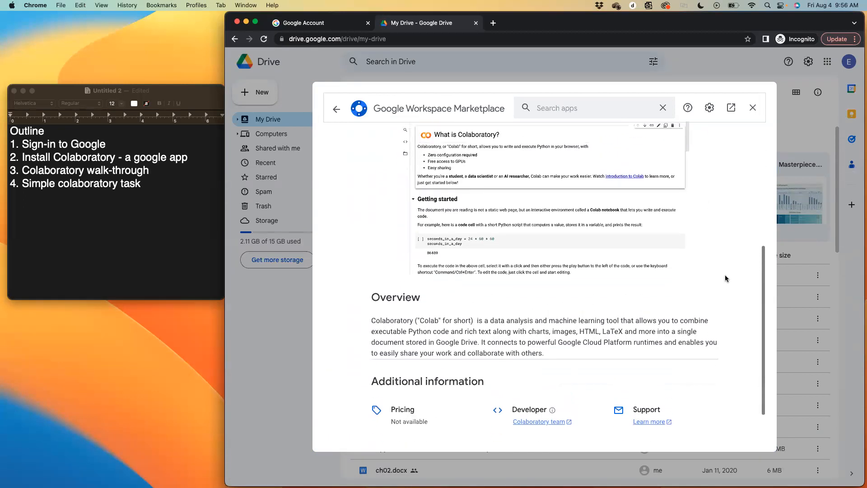
mouse_move(374, 352)
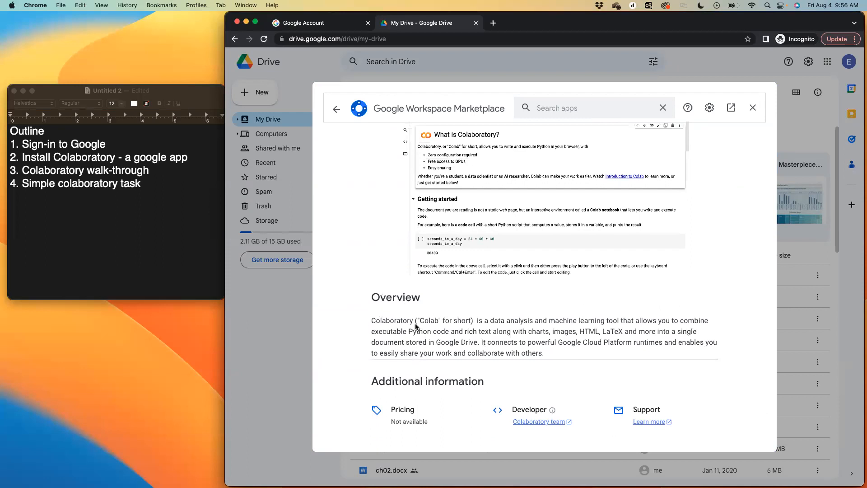
mouse_move(500, 315)
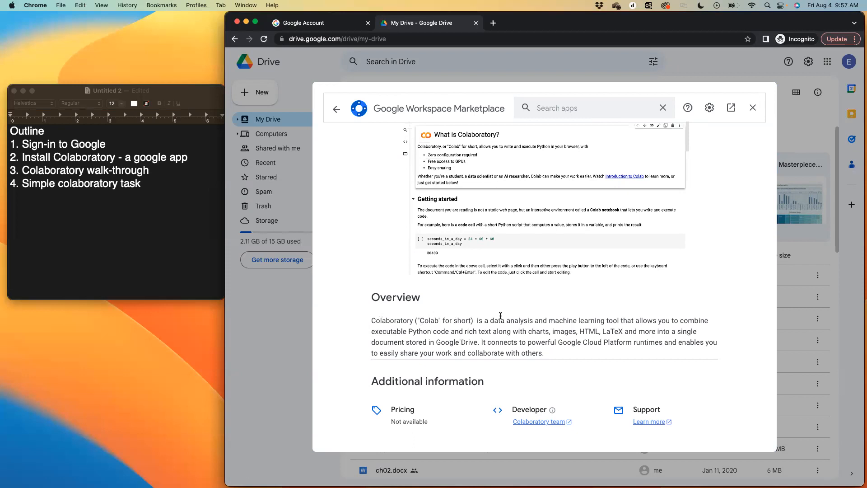
scroll("down", 3)
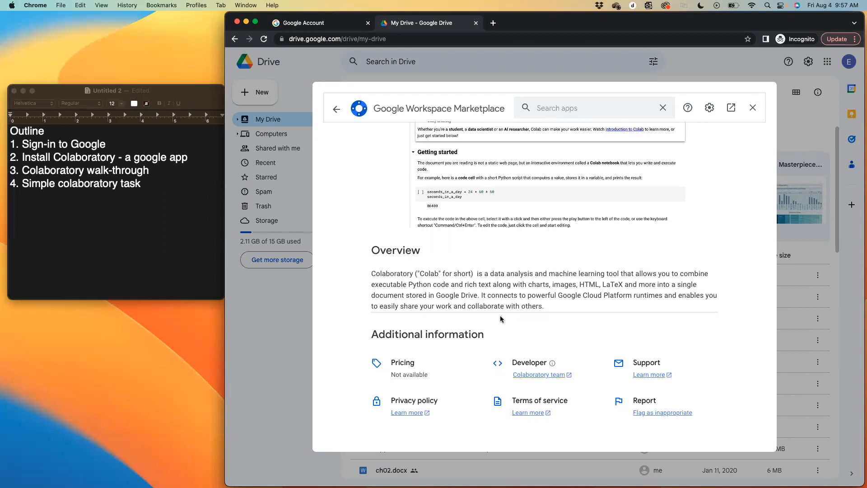
mouse_move(584, 291)
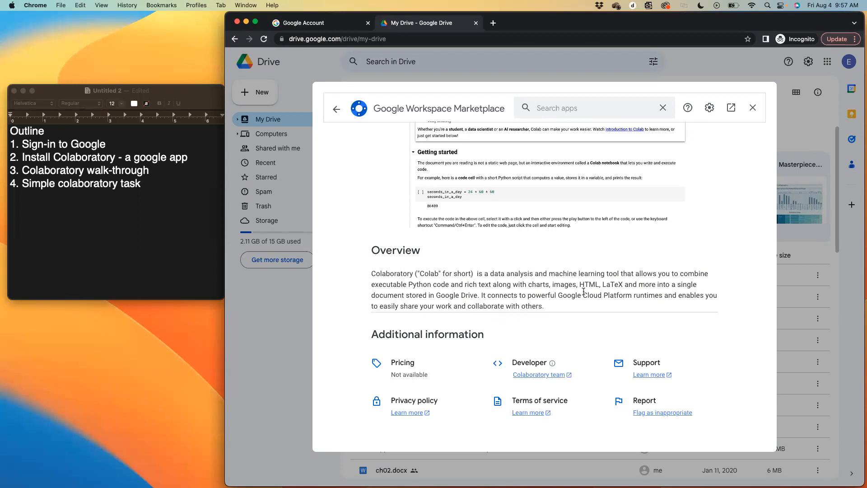
scroll("up", 3)
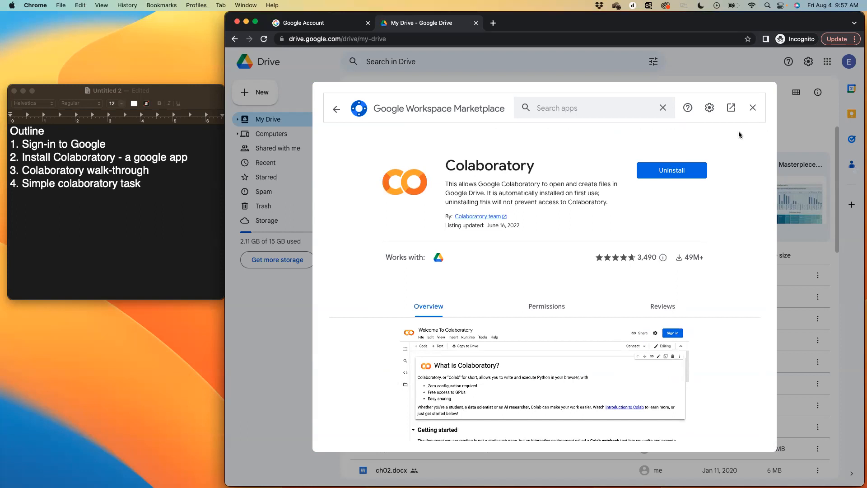
mouse_move(752, 108)
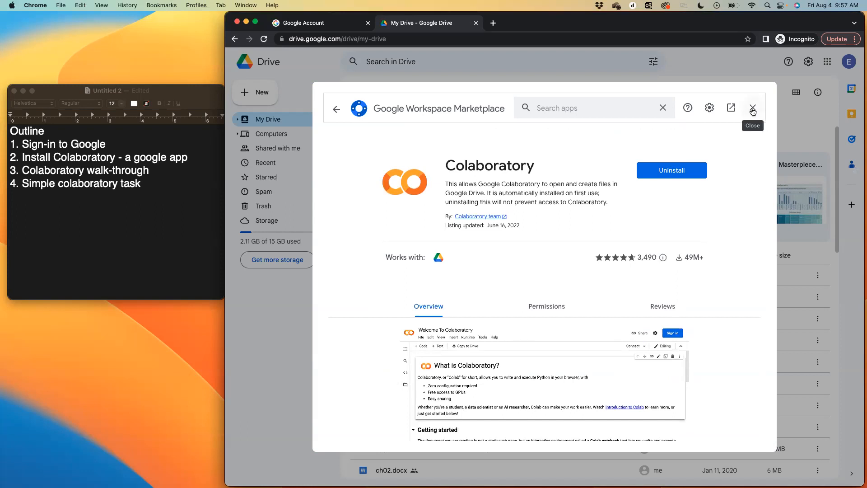
Step: Close the marketplace and create a notebook via New > More > Google Colaboratory
left_click(753, 107)
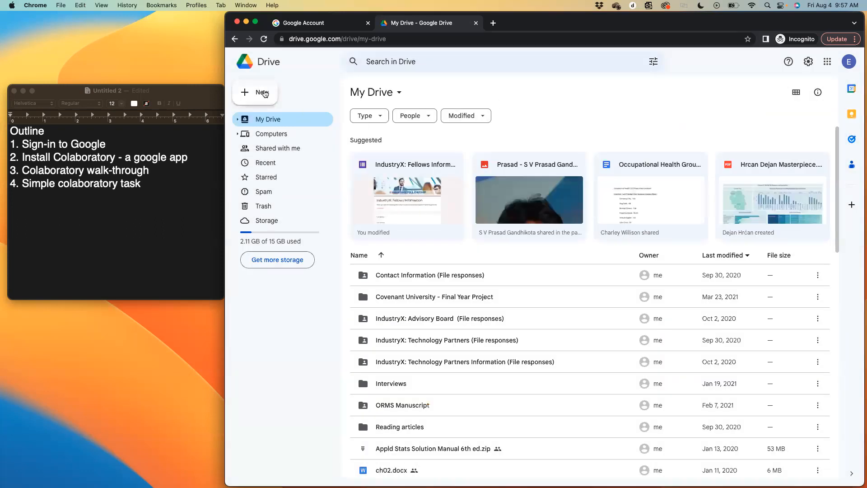
left_click(254, 92)
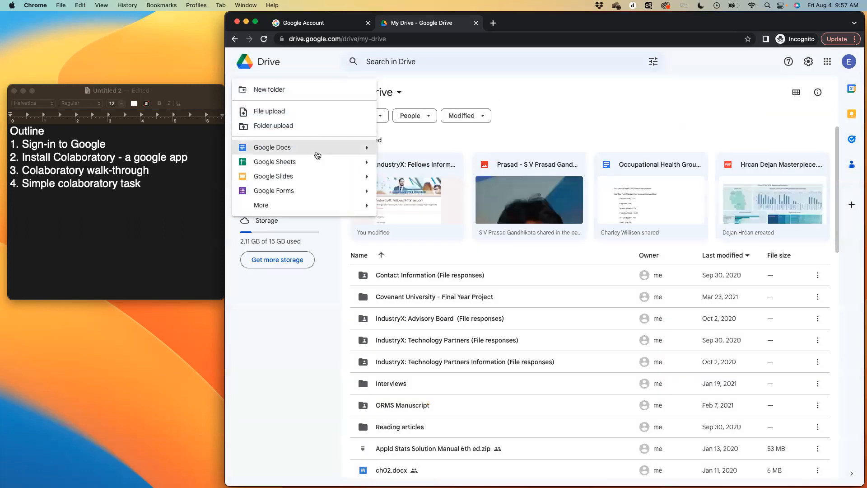
left_click(261, 205)
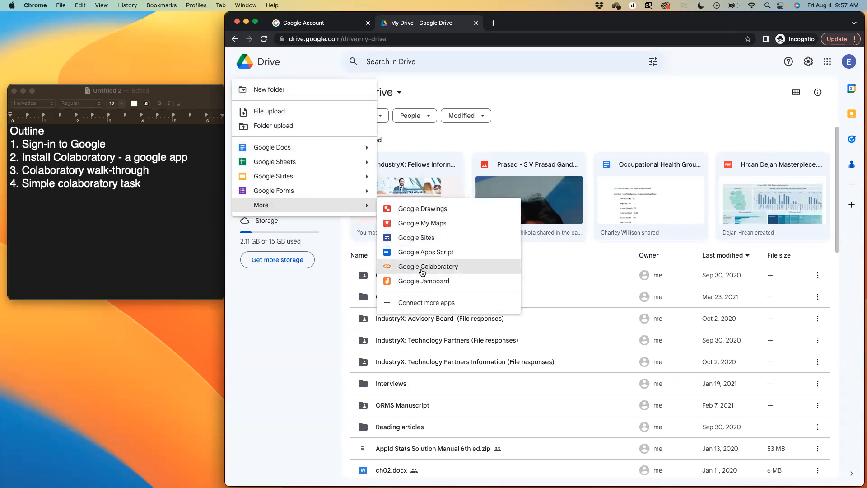
mouse_move(443, 271)
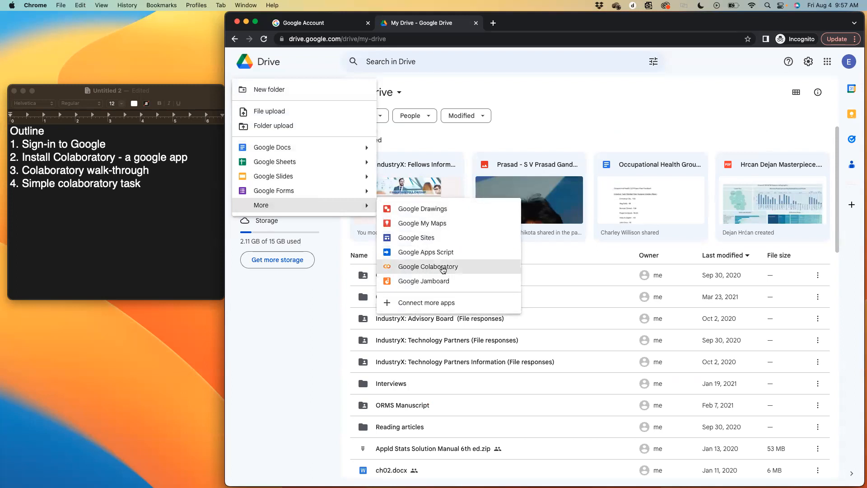
mouse_move(456, 270)
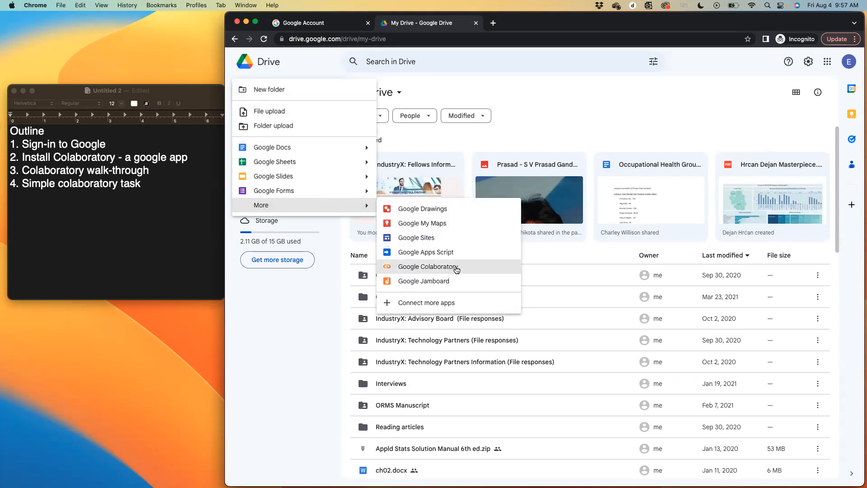
left_click(426, 266)
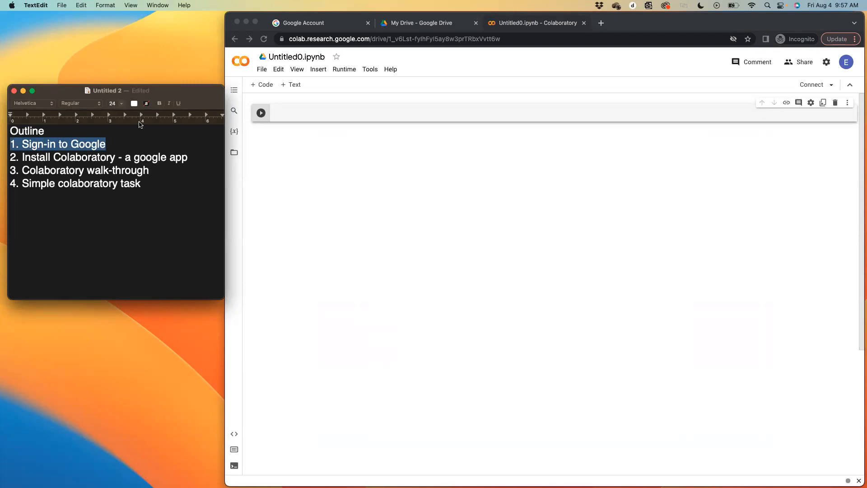
Step: Highlight 'Sign-in to Google' and 'Install Colaboratory - a google app' in green
left_click(146, 104)
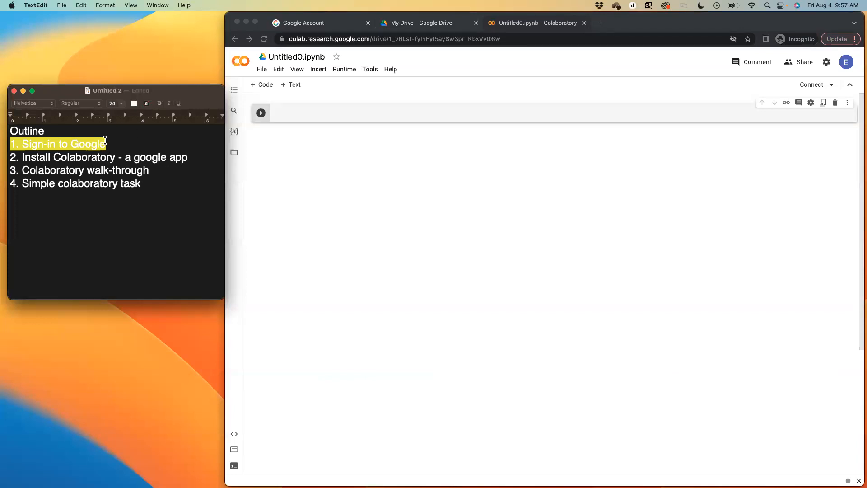
left_click(145, 103)
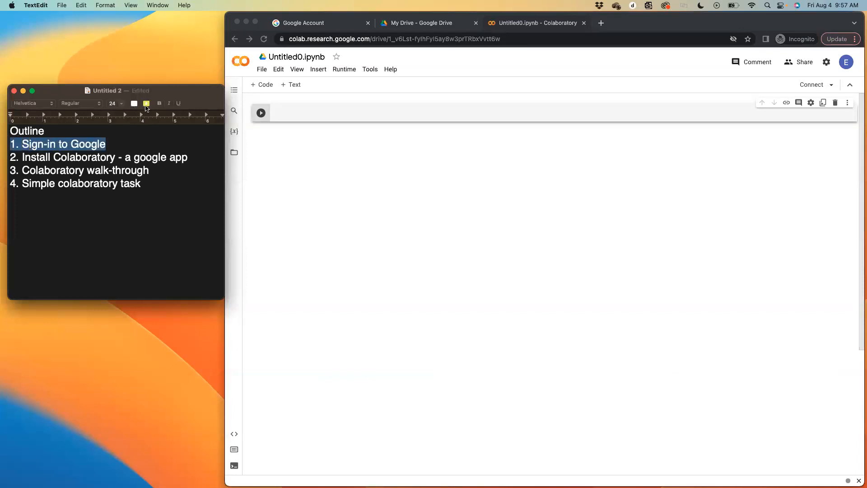
left_click(146, 103)
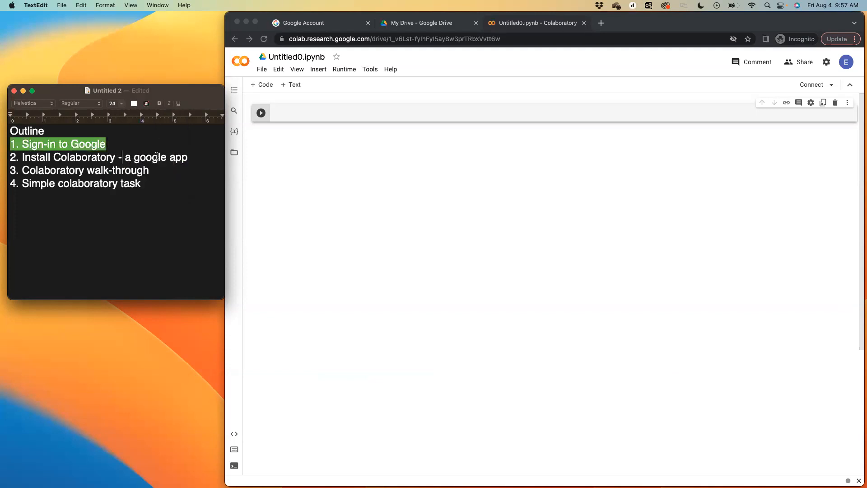
mouse_move(190, 157)
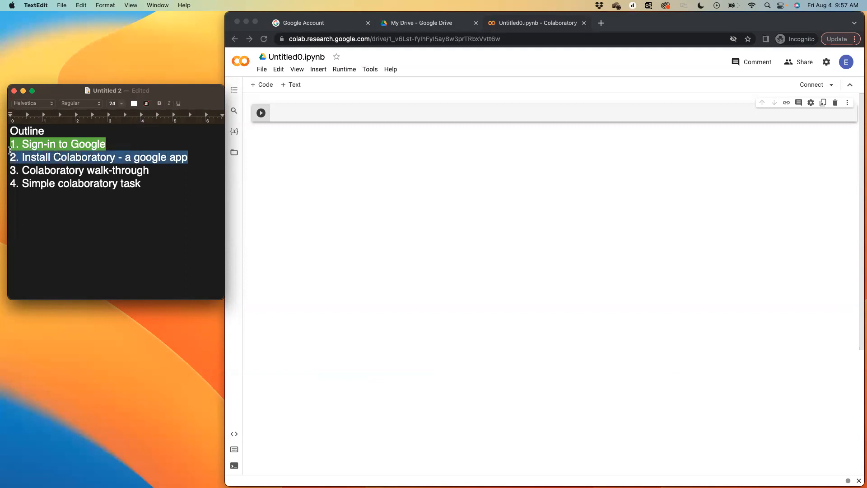
left_click(145, 103)
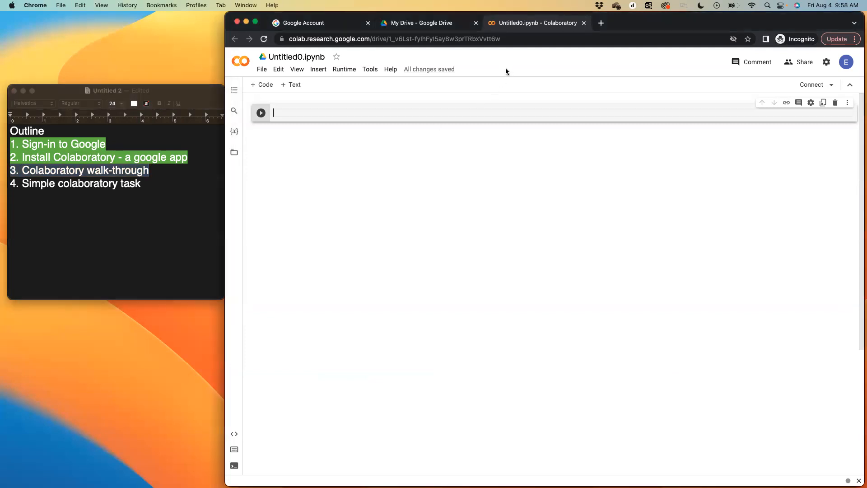
mouse_move(417, 151)
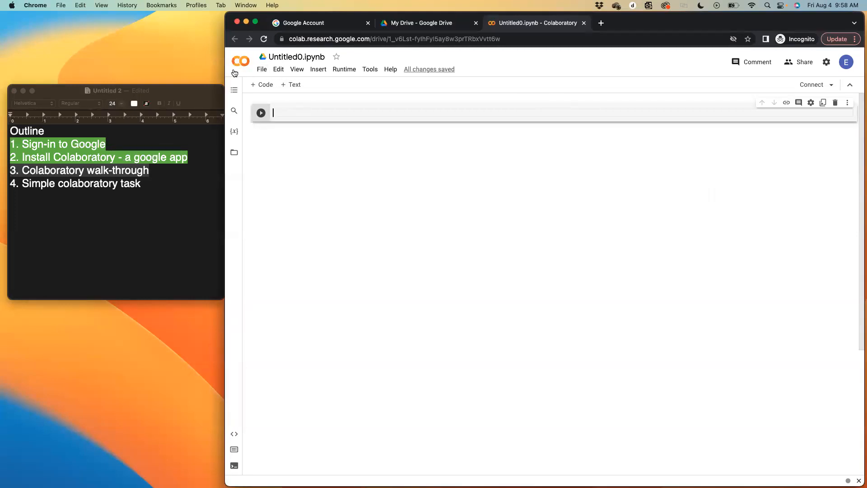
mouse_move(240, 61)
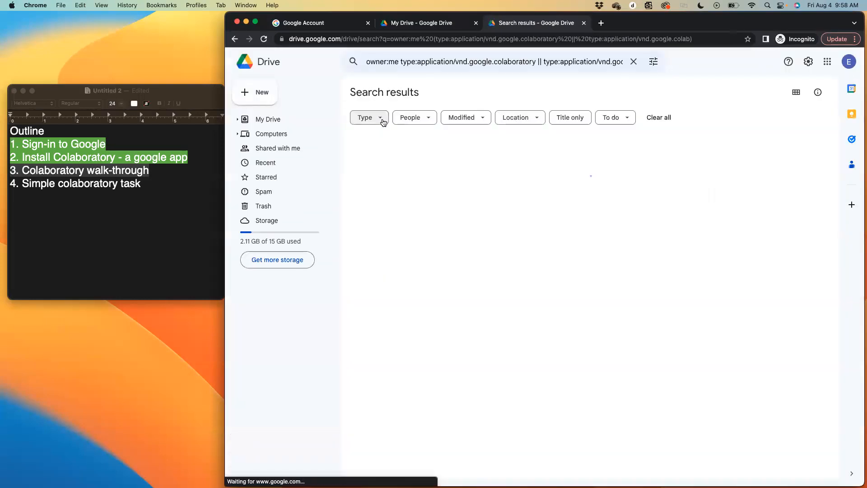
left_click(414, 118)
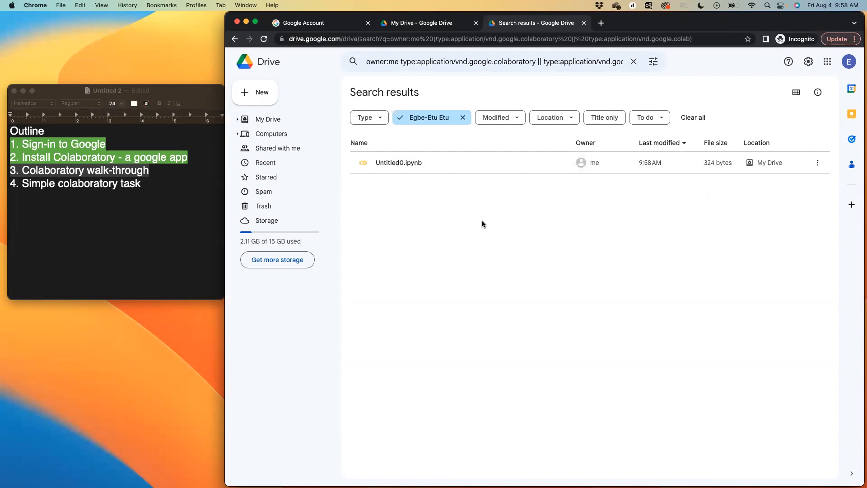
mouse_move(252, 59)
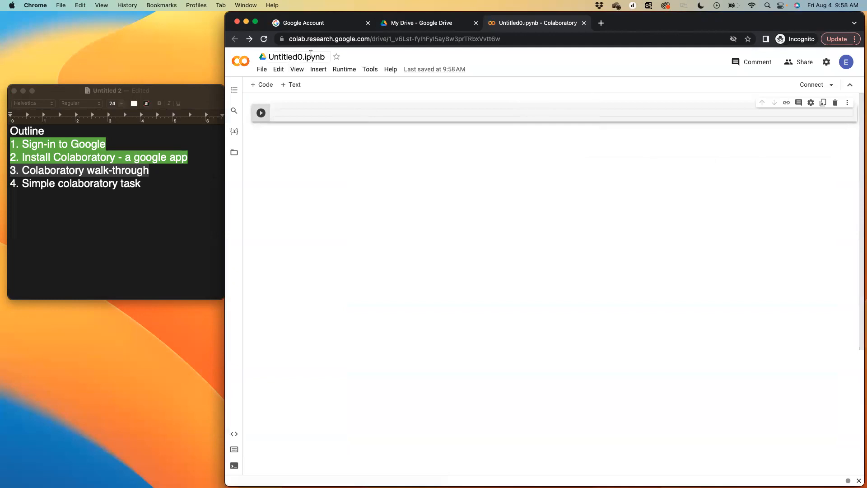
Step: Rename the notebook from Untitled0 to 'Simple walk-through'
left_click(298, 56)
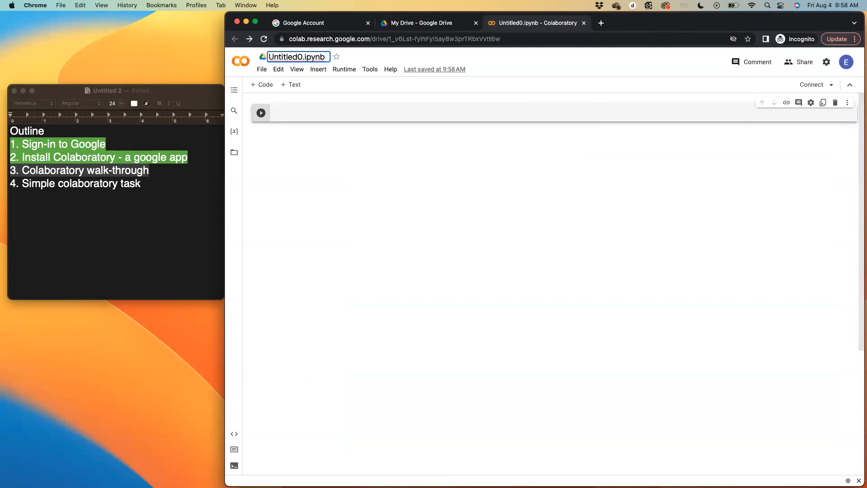
key("Backspace")
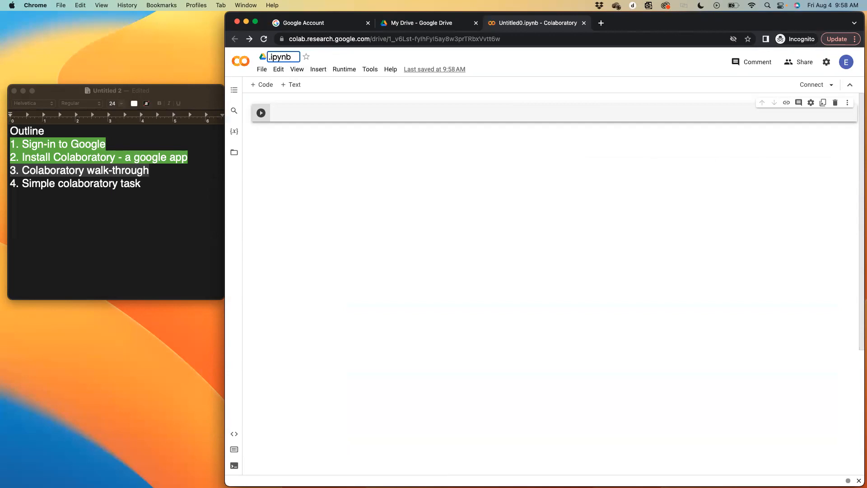
type("Simp")
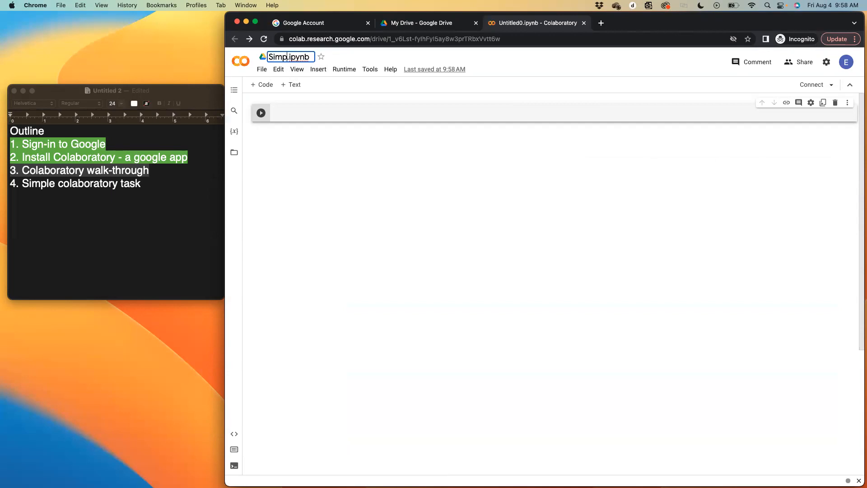
type("Simple wak")
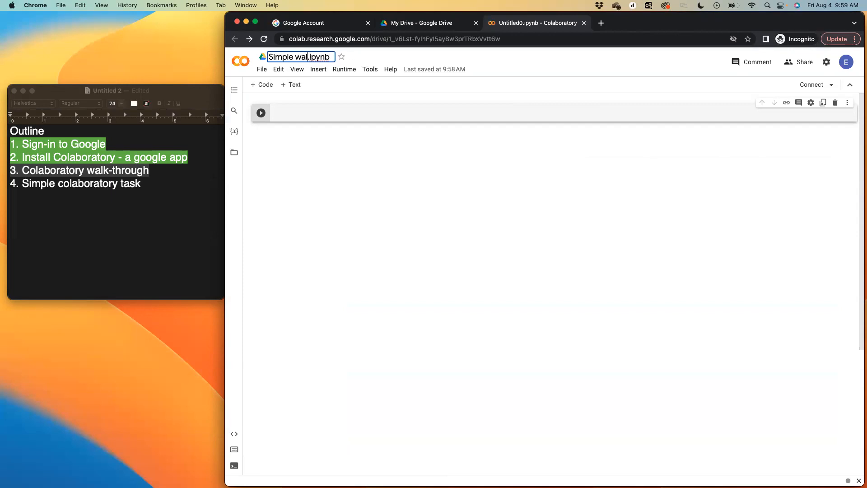
type("walk-through")
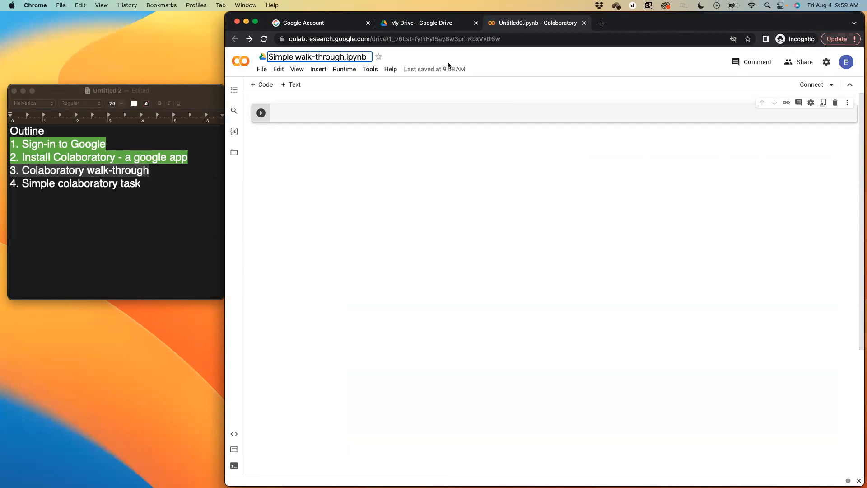
left_click(517, 62)
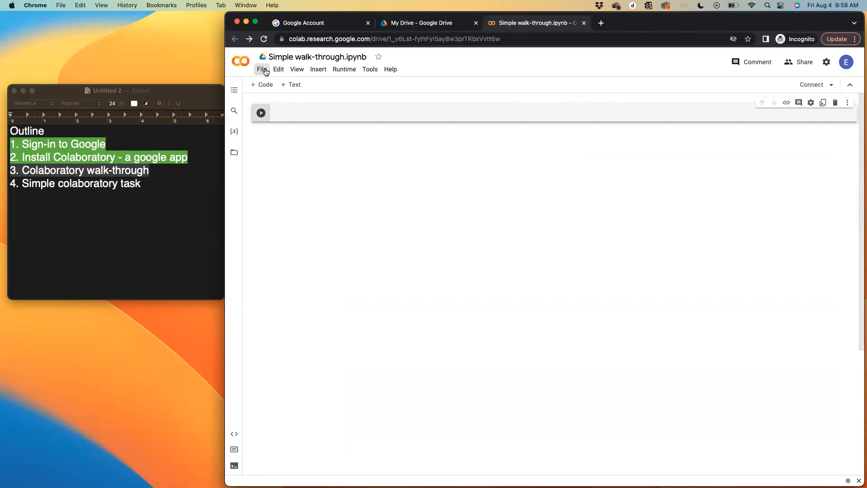
mouse_move(402, 73)
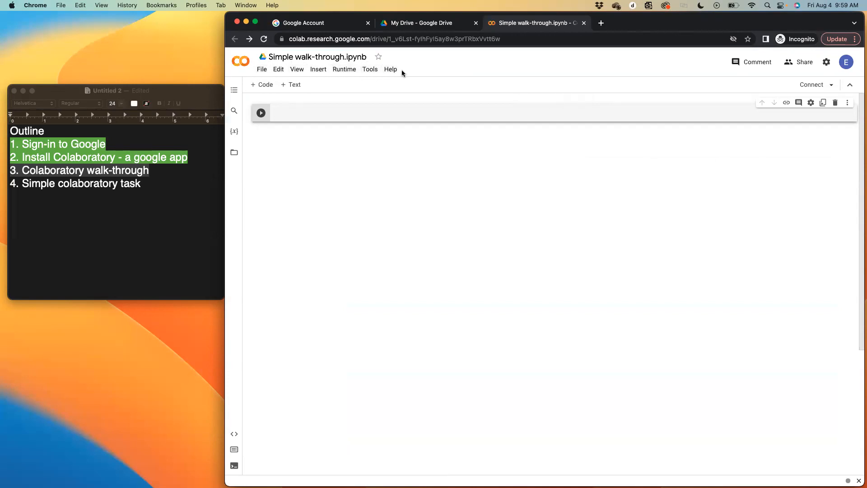
Step: Open the notebook's File menu, review its options, and close it
left_click(261, 69)
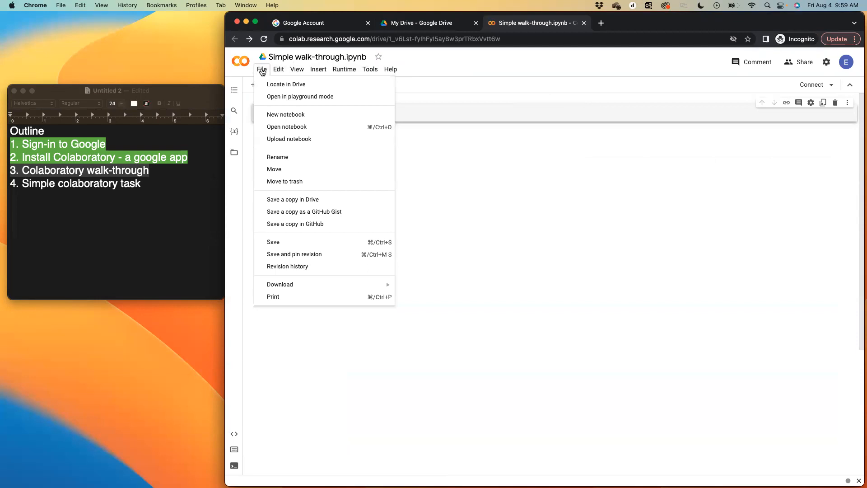
mouse_move(325, 84)
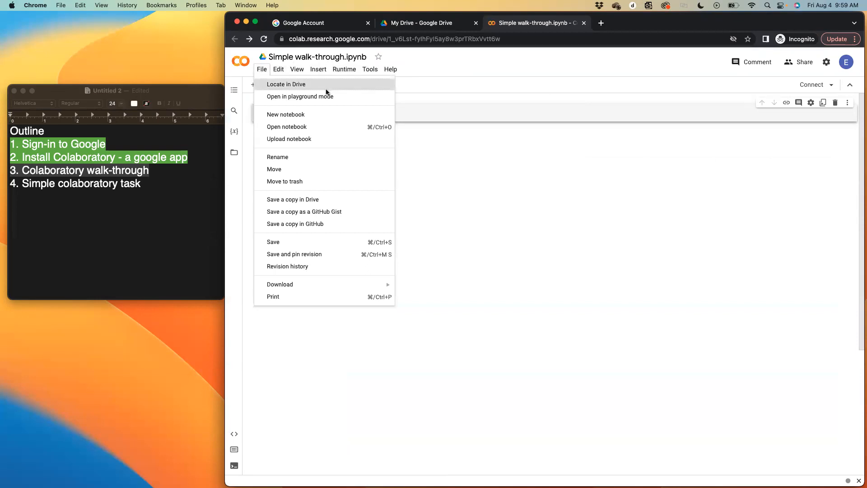
mouse_move(358, 156)
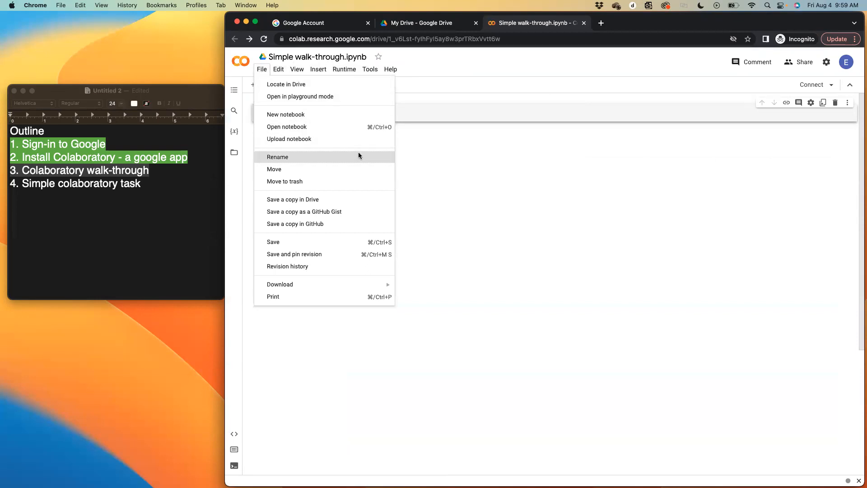
mouse_move(354, 107)
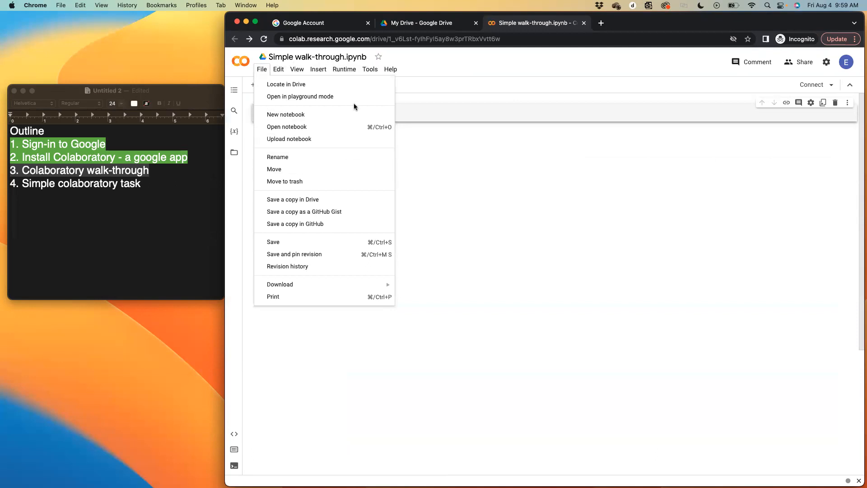
mouse_move(356, 96)
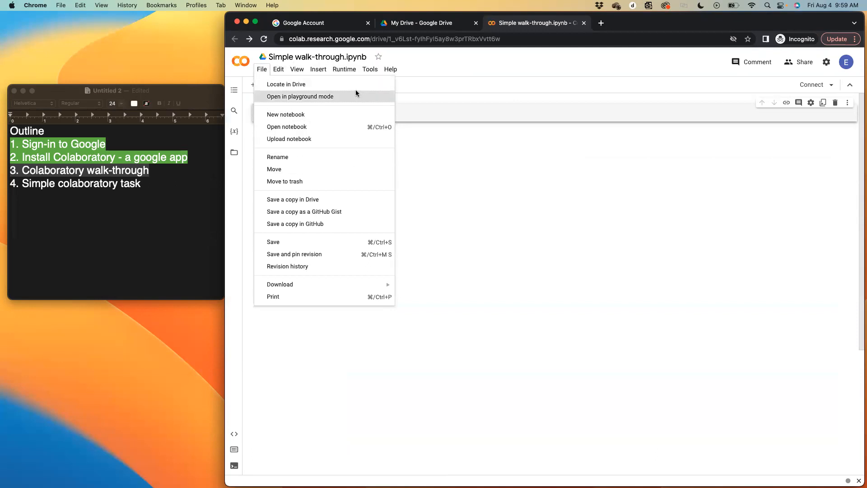
mouse_move(334, 123)
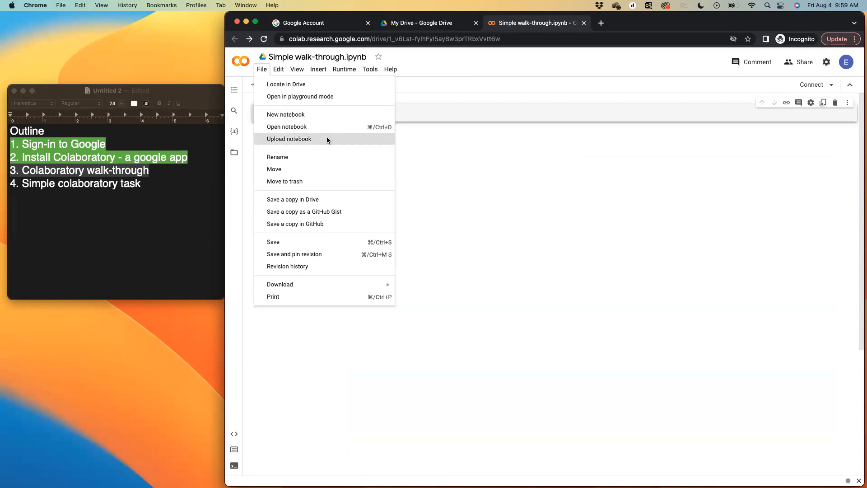
mouse_move(334, 142)
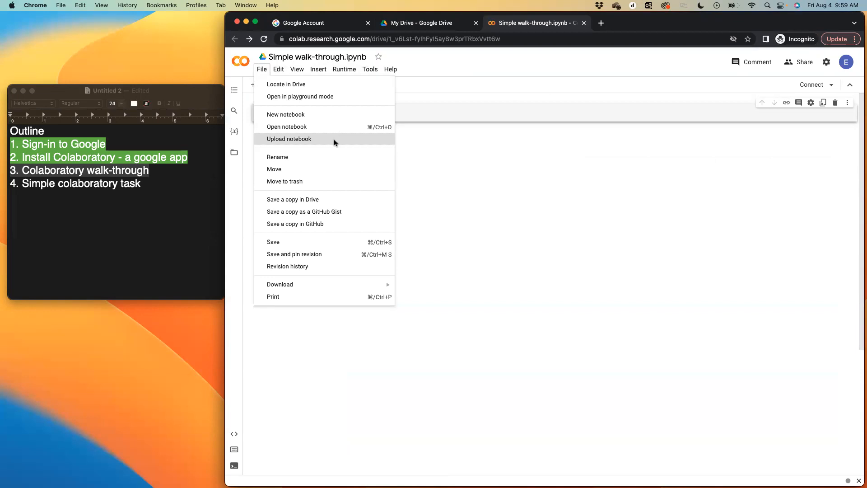
mouse_move(332, 180)
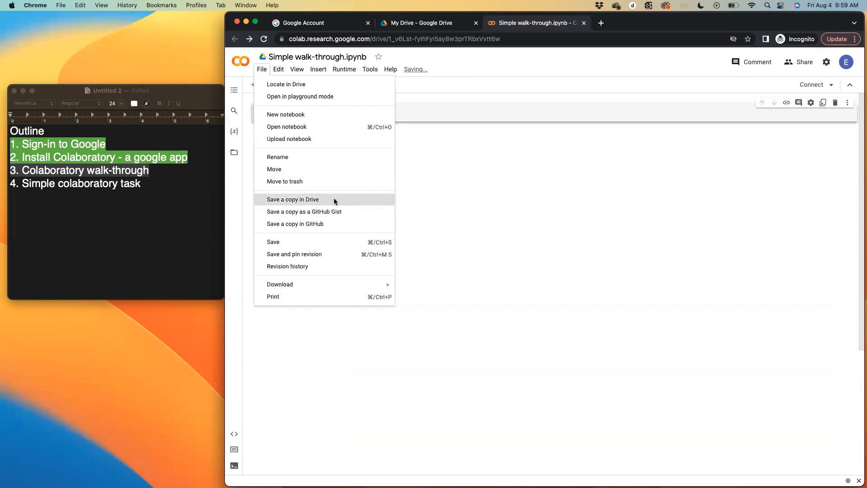
mouse_move(354, 227)
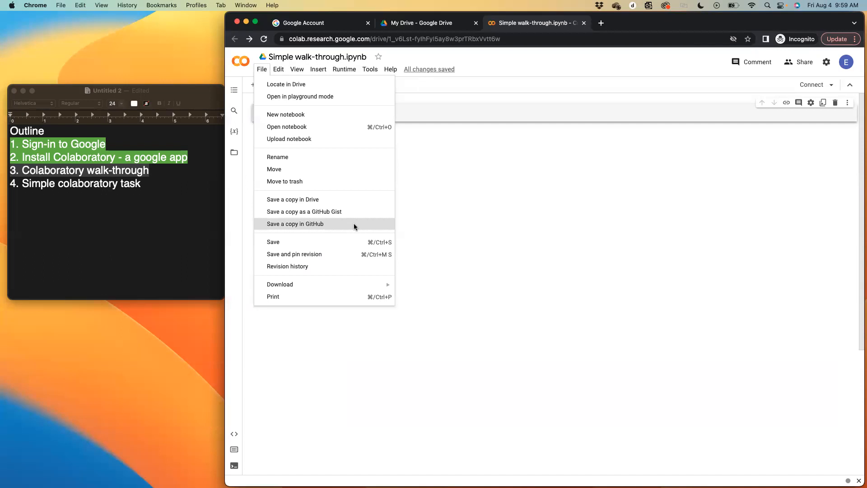
mouse_move(342, 266)
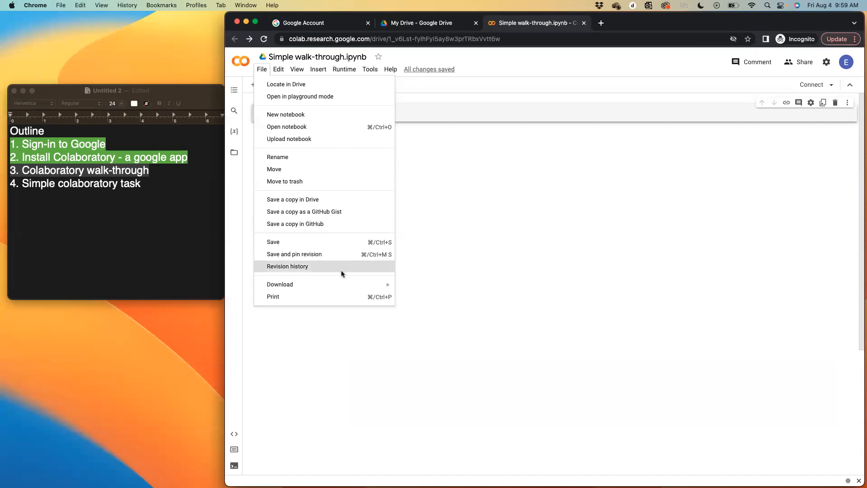
mouse_move(333, 300)
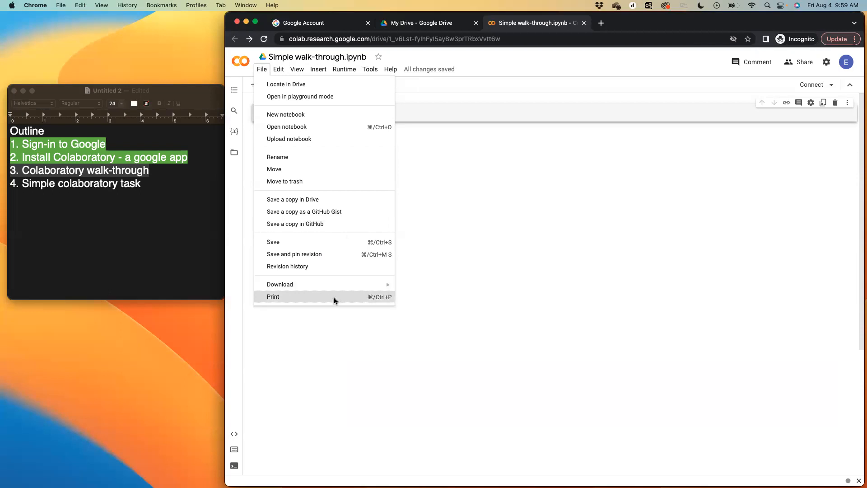
mouse_move(273, 109)
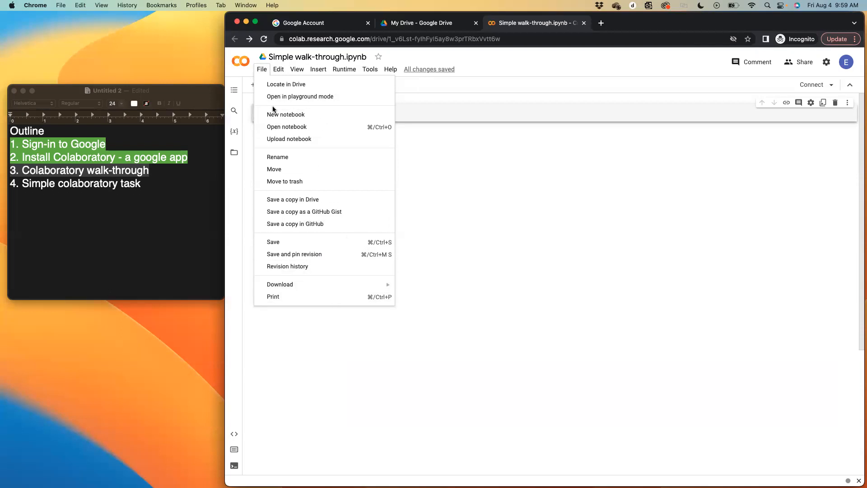
left_click(279, 69)
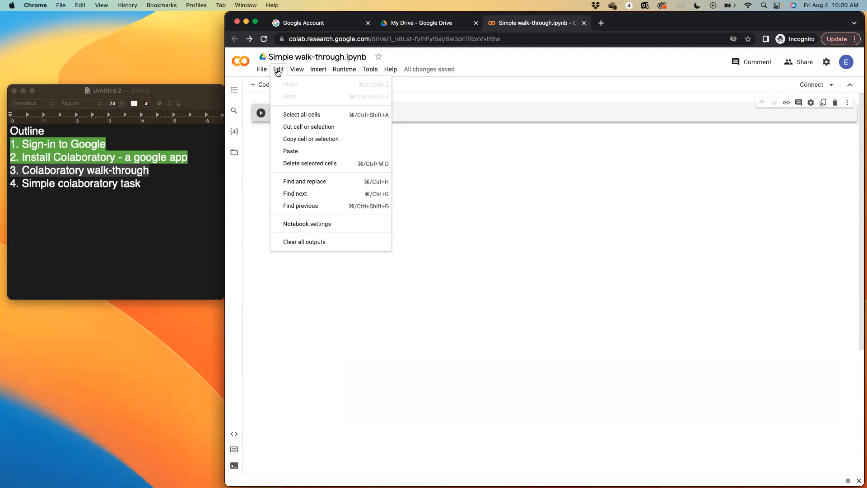
Step: Step through the Edit, View and Insert menus to reach the Runtime menu
left_click(297, 70)
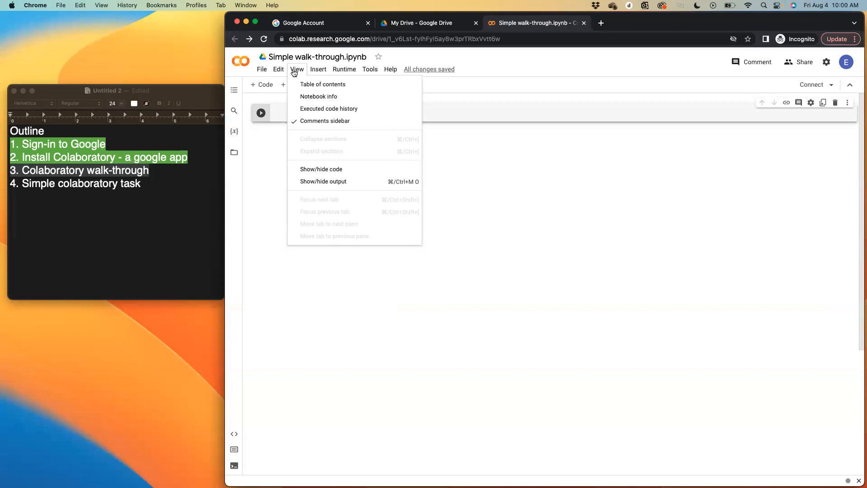
left_click(318, 69)
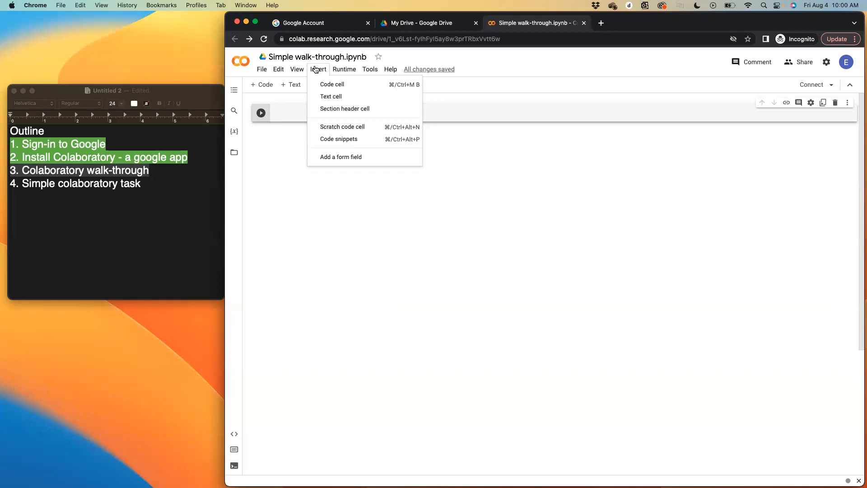
left_click(344, 69)
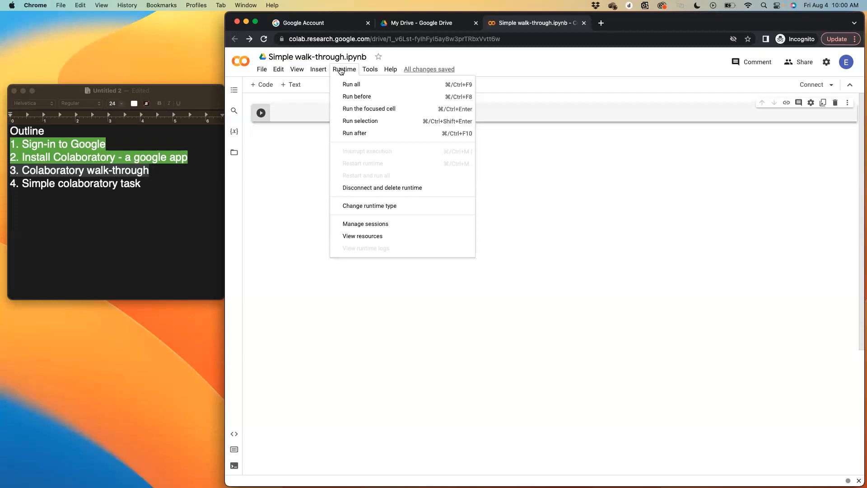
mouse_move(369, 108)
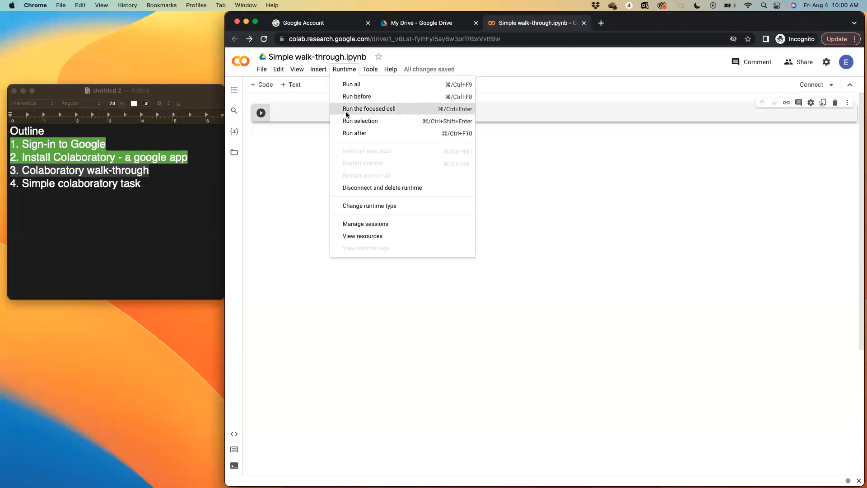
mouse_move(395, 163)
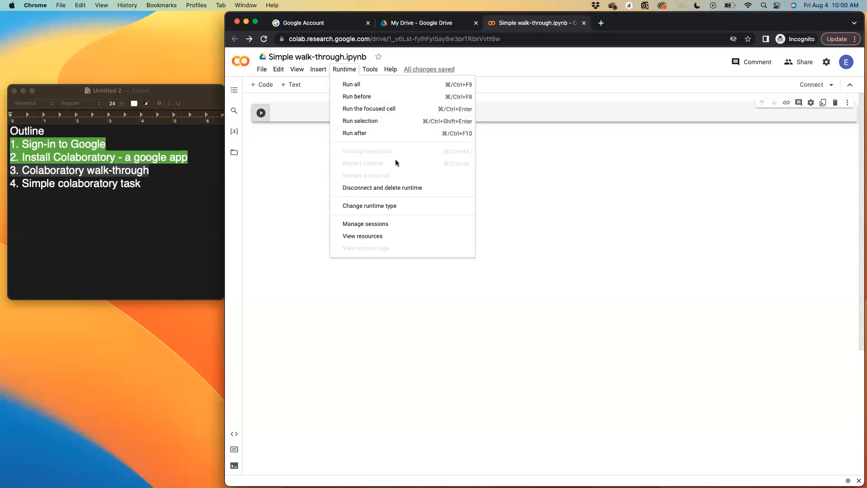
mouse_move(399, 166)
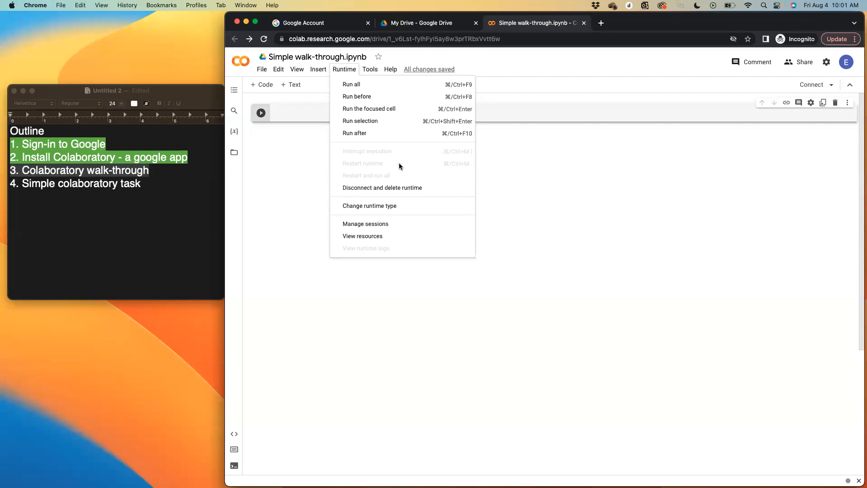
mouse_move(523, 135)
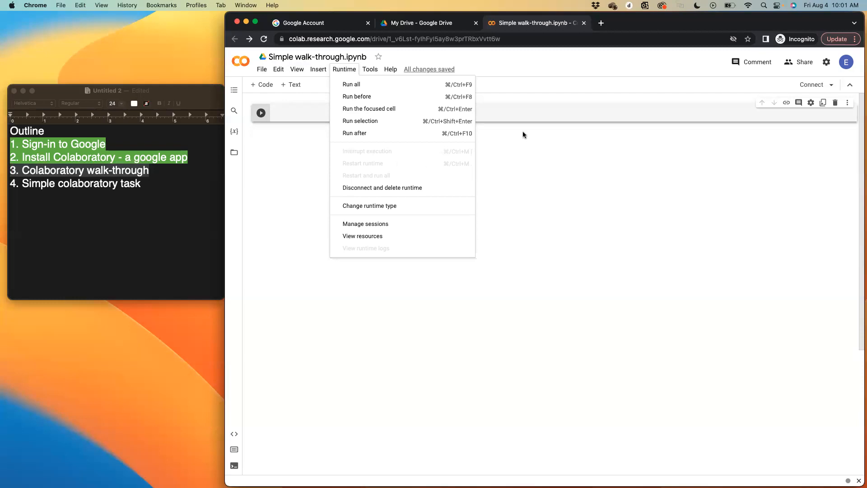
mouse_move(728, 82)
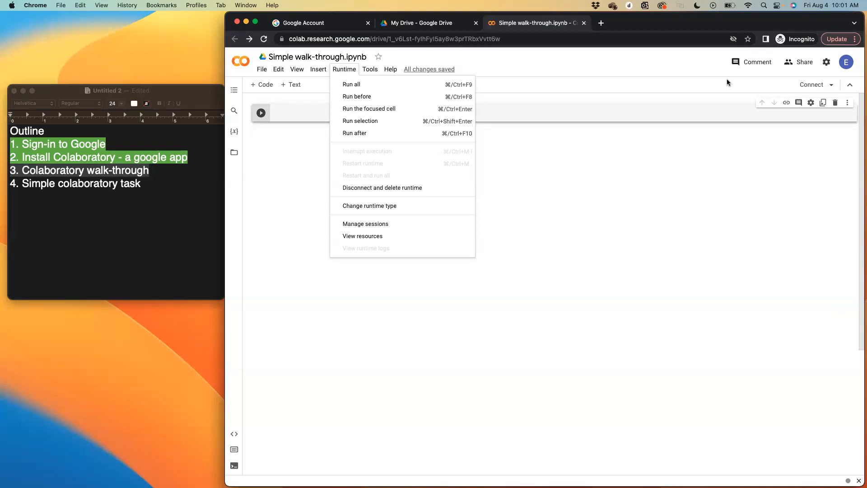
left_click(370, 69)
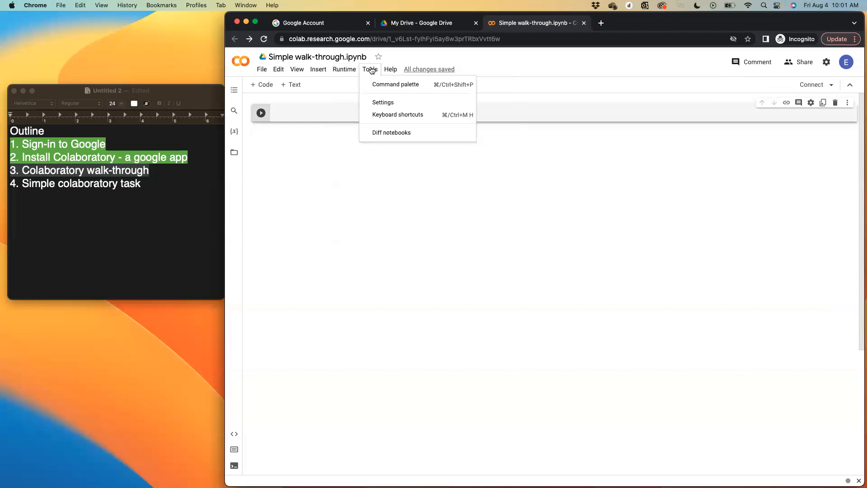
left_click(390, 69)
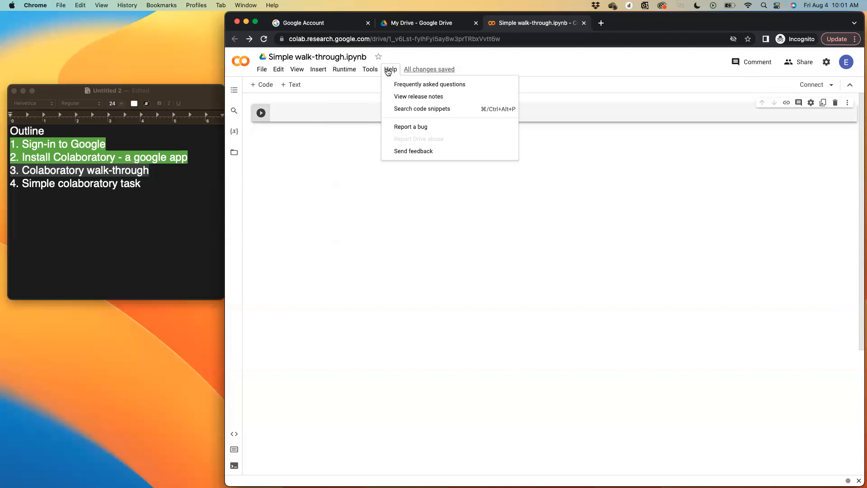
left_click(297, 69)
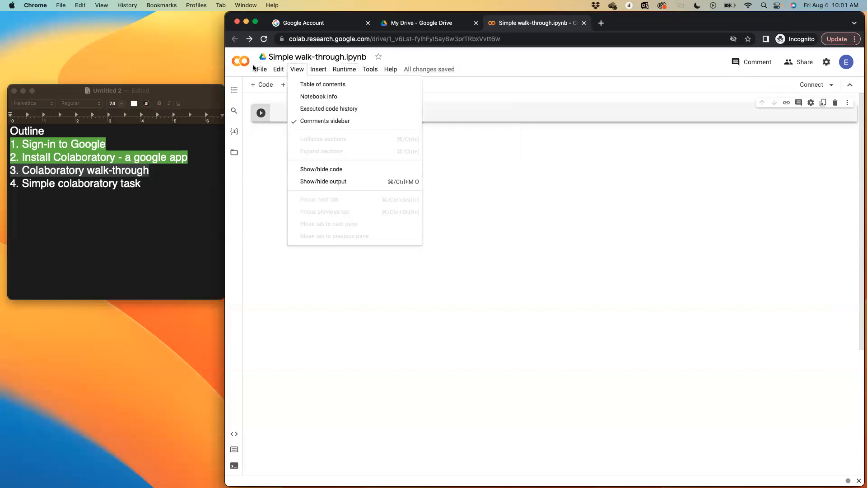
left_click(390, 69)
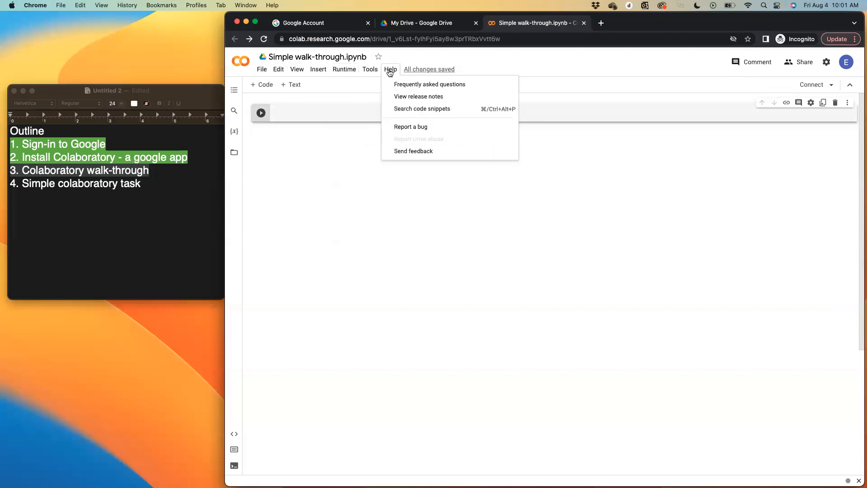
left_click(498, 72)
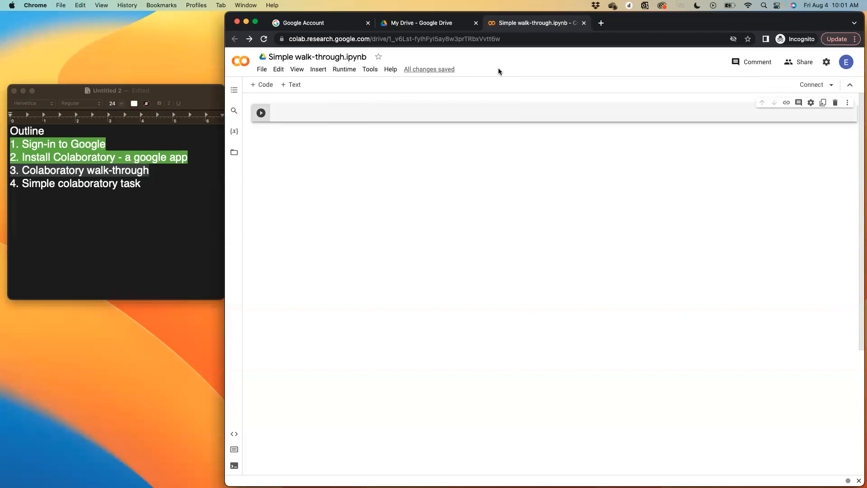
mouse_move(756, 62)
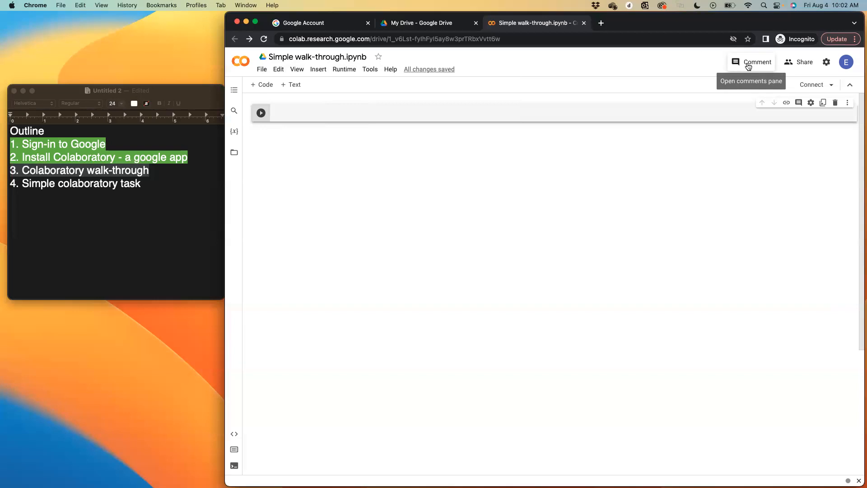
mouse_move(741, 65)
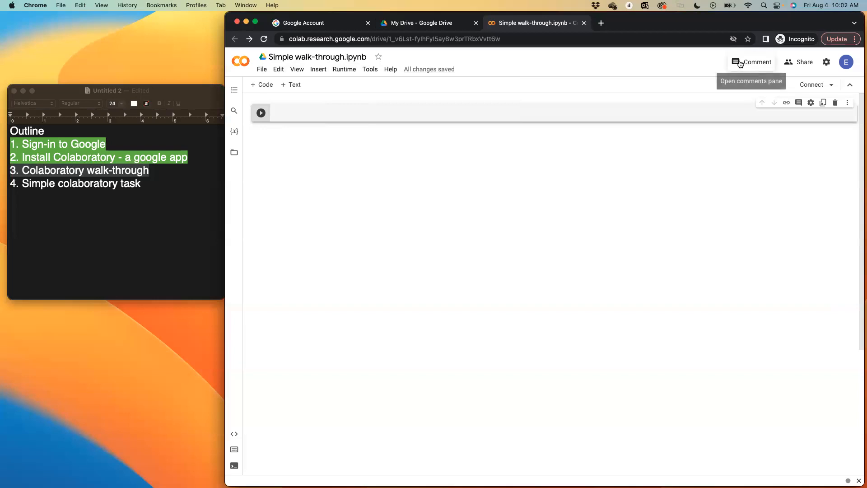
Step: Review sharing access, keeping it restricted to the owner, and open Colab settings
left_click(801, 62)
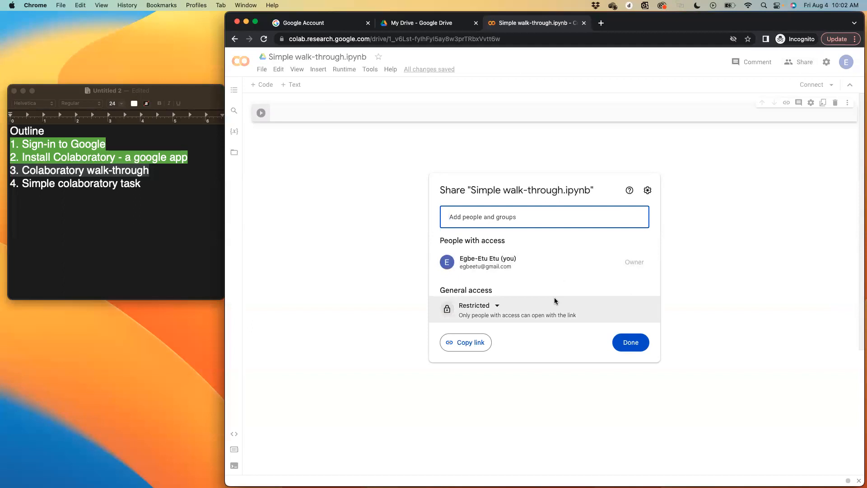
mouse_move(588, 339)
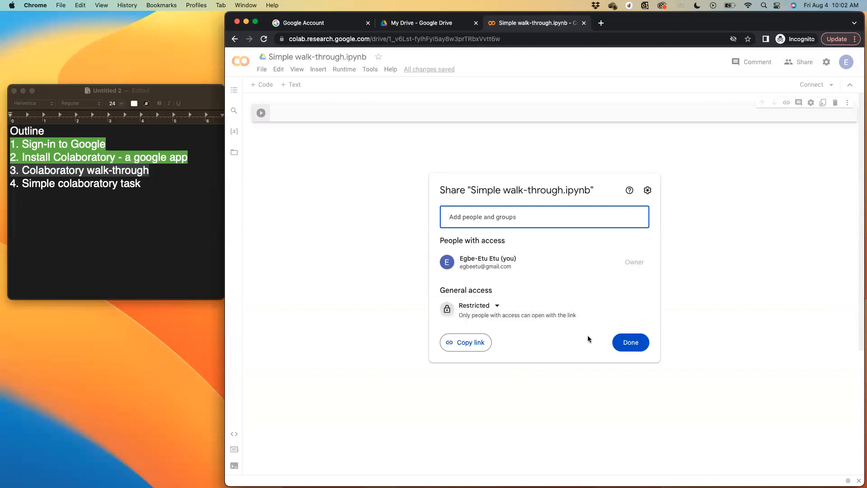
left_click(630, 341)
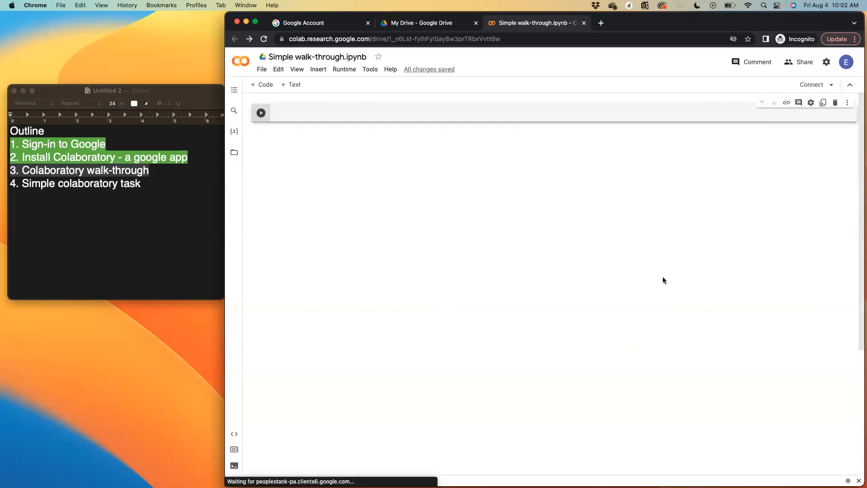
left_click(826, 62)
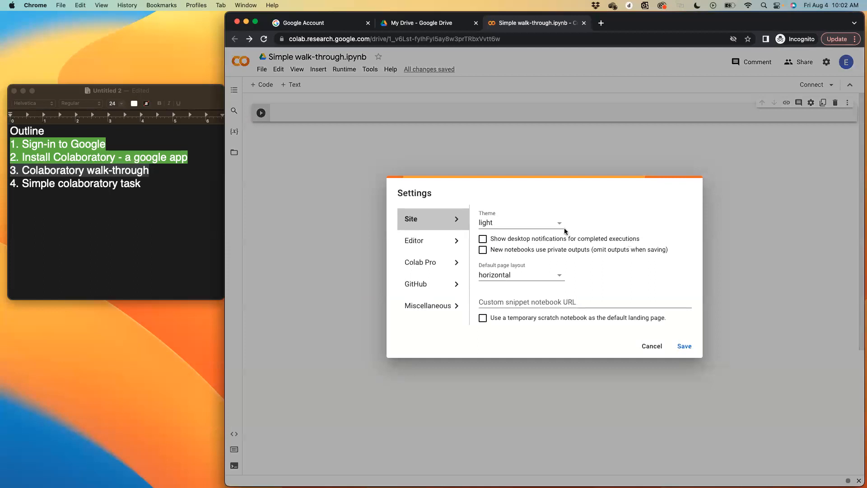
Step: Browse the Site, Editor and GitHub settings, keeping the light theme, then close Settings
left_click(520, 223)
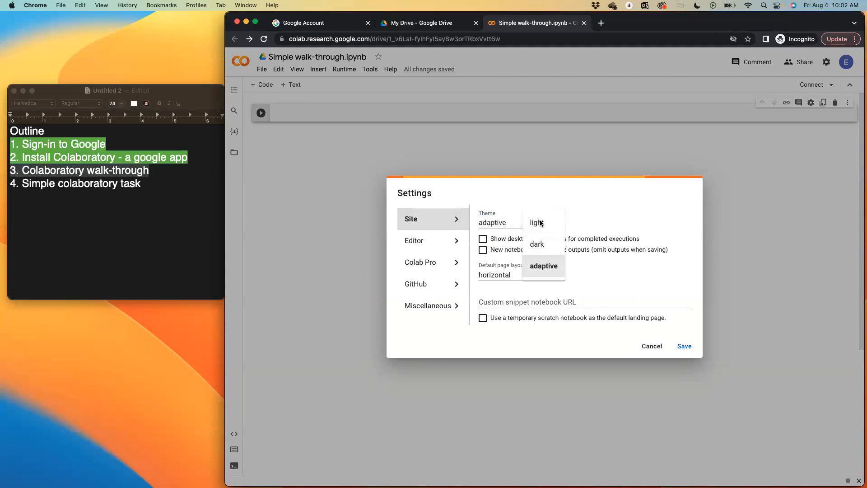
left_click(535, 222)
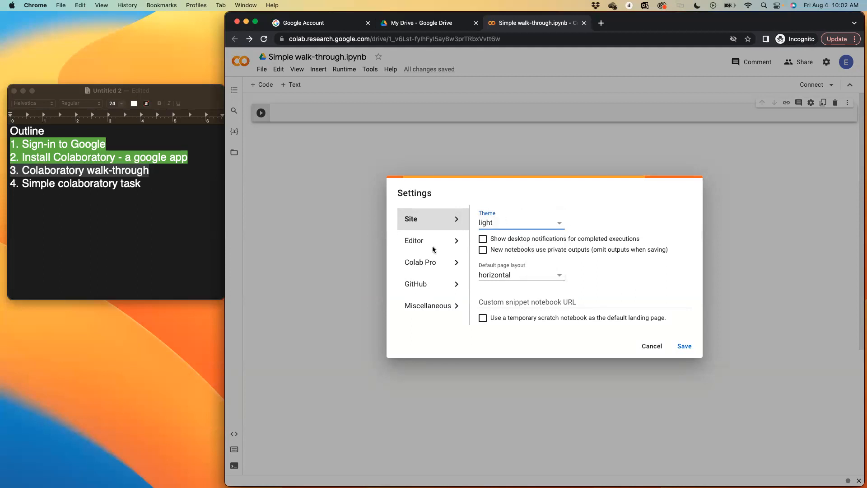
left_click(413, 240)
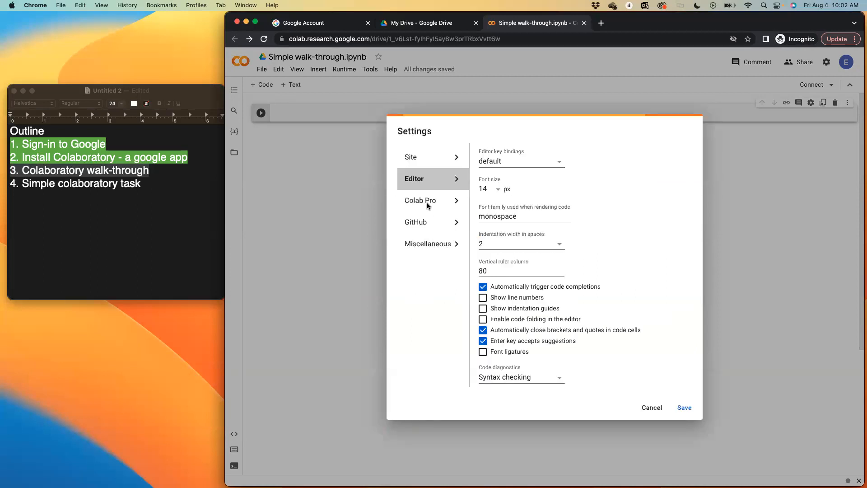
left_click(420, 200)
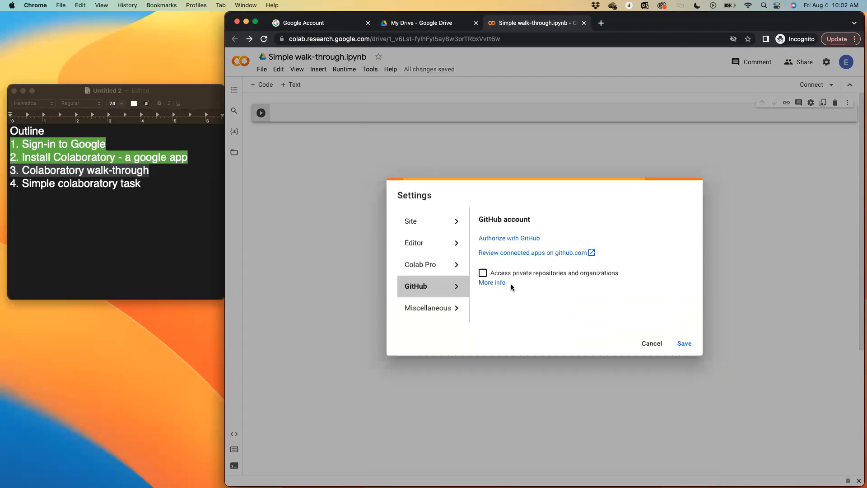
mouse_move(529, 340)
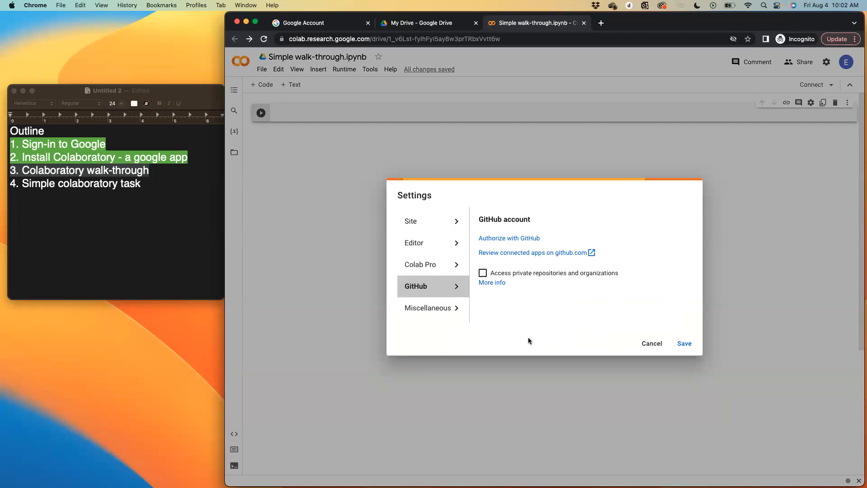
left_click(651, 344)
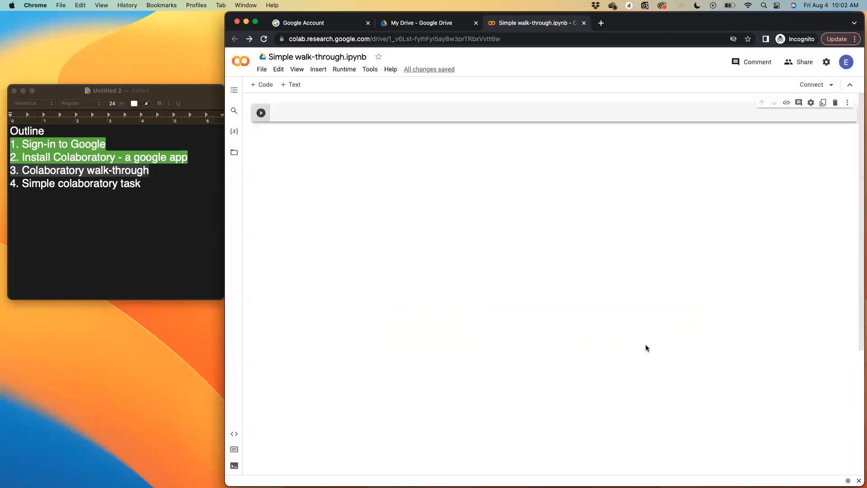
mouse_move(288, 139)
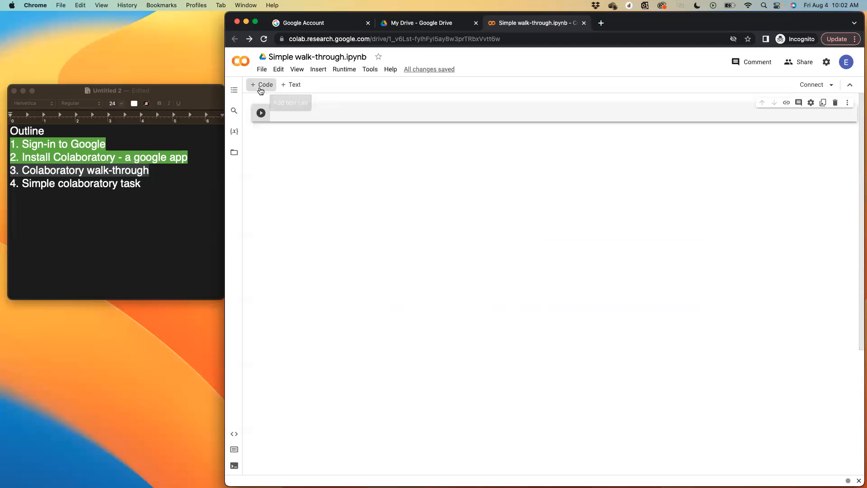
mouse_move(260, 84)
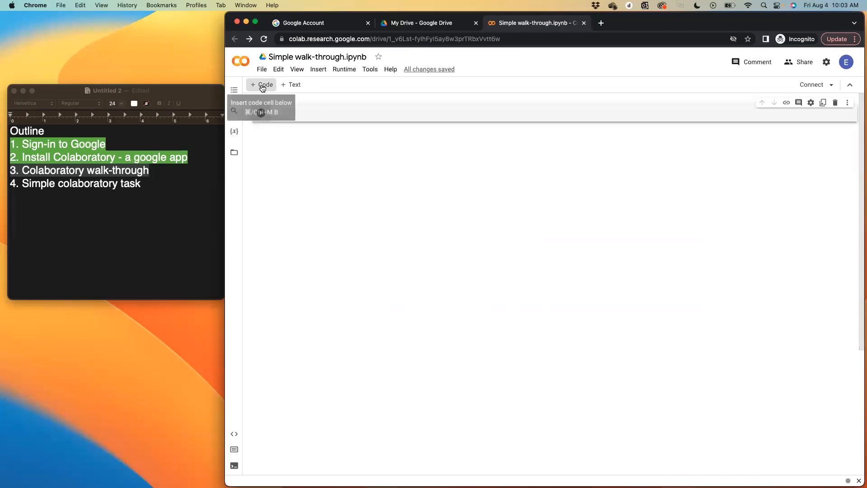
Step: Connect the notebook to a runtime so RAM and Disk indicators appear
left_click(261, 84)
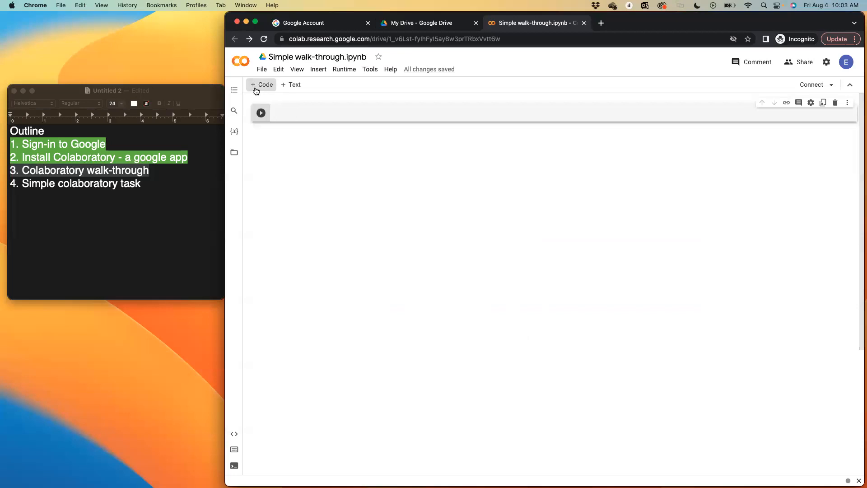
mouse_move(261, 85)
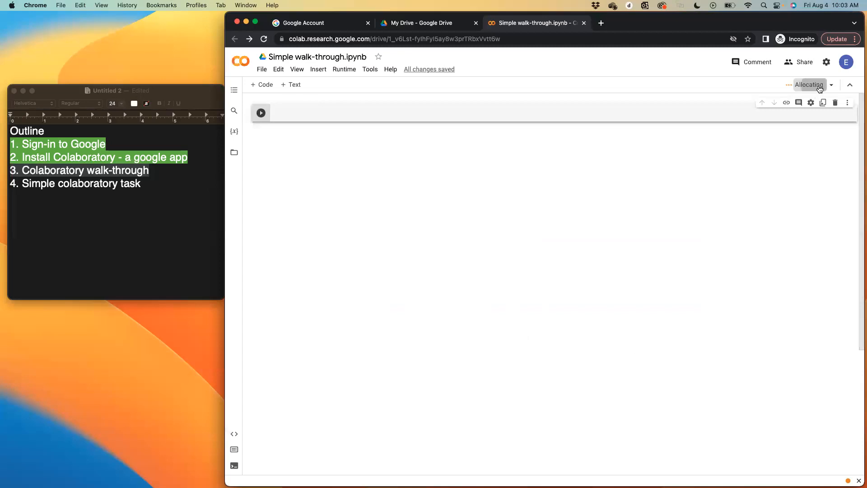
left_click(808, 84)
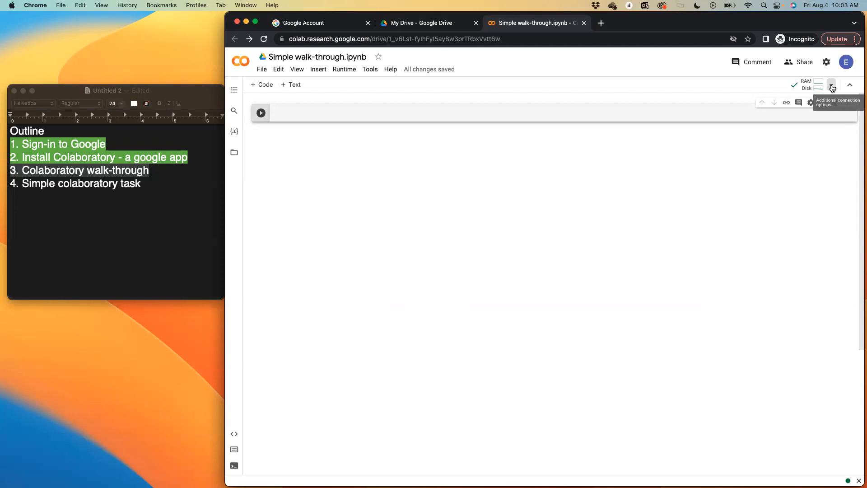
left_click(832, 87)
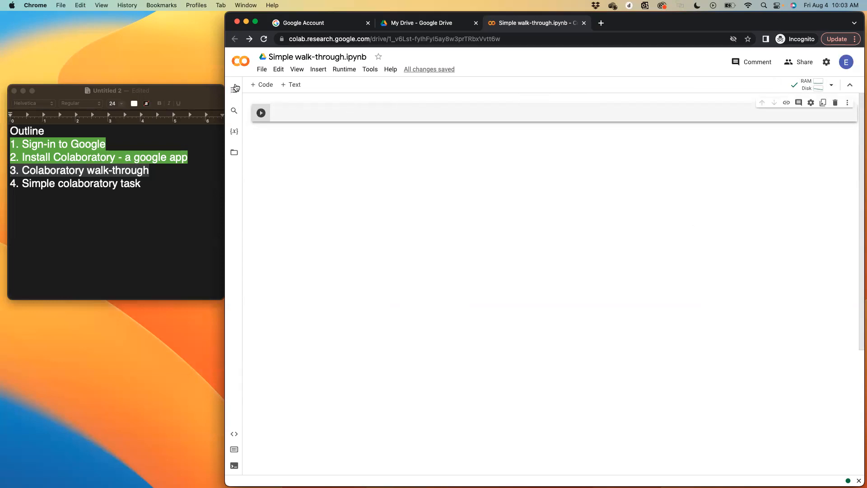
left_click(233, 89)
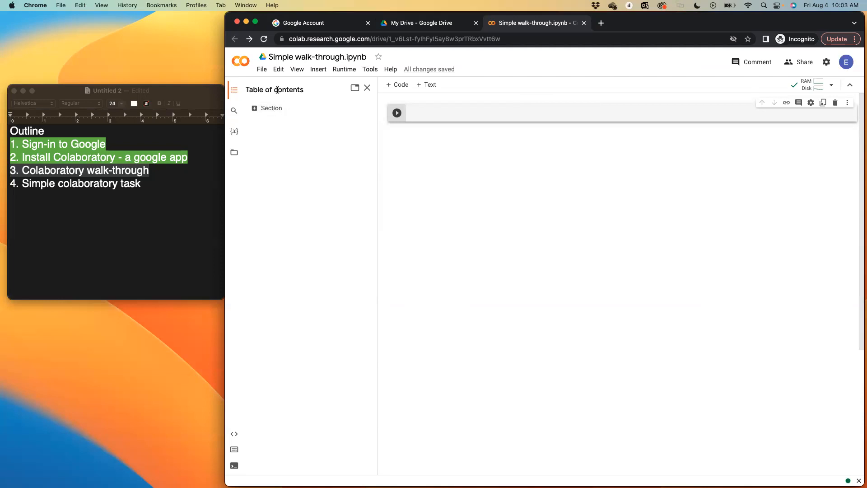
mouse_move(263, 206)
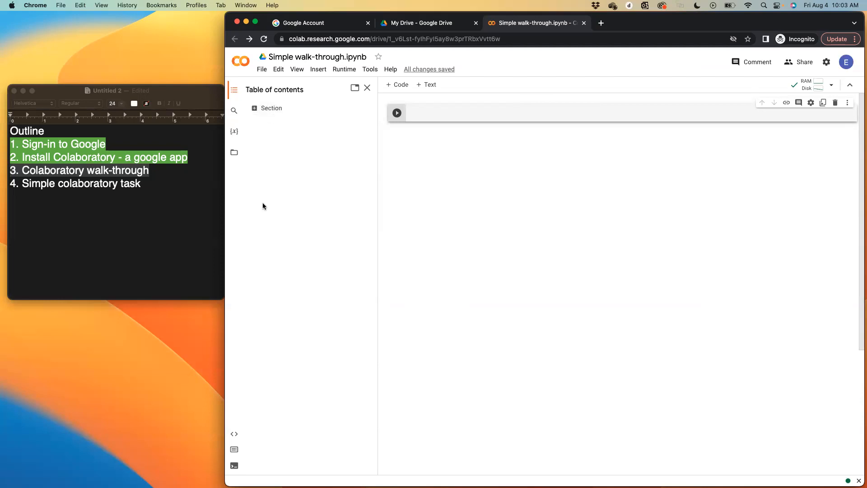
mouse_move(244, 163)
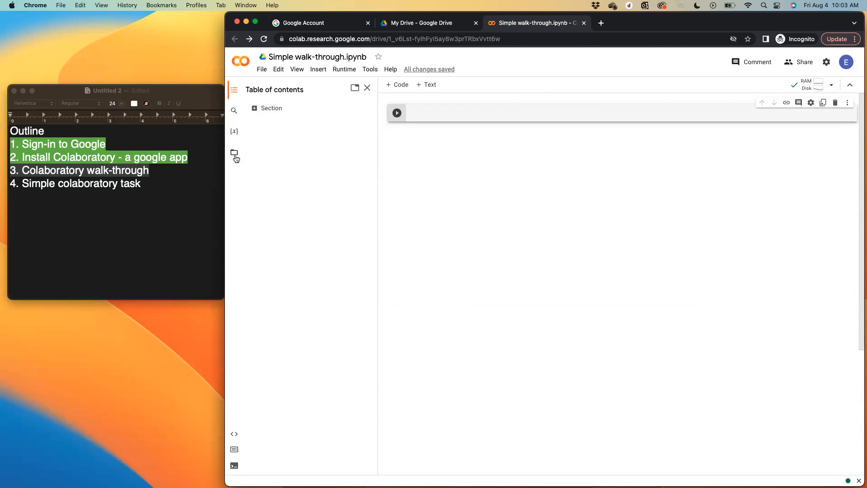
left_click(234, 153)
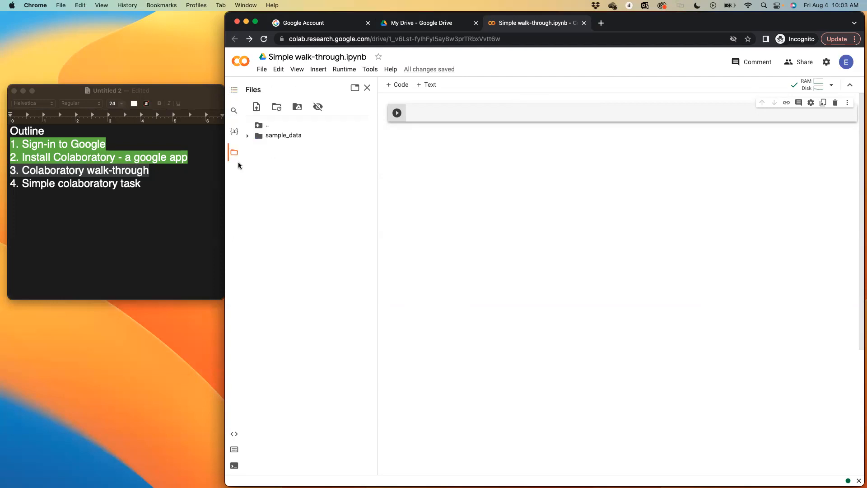
mouse_move(266, 189)
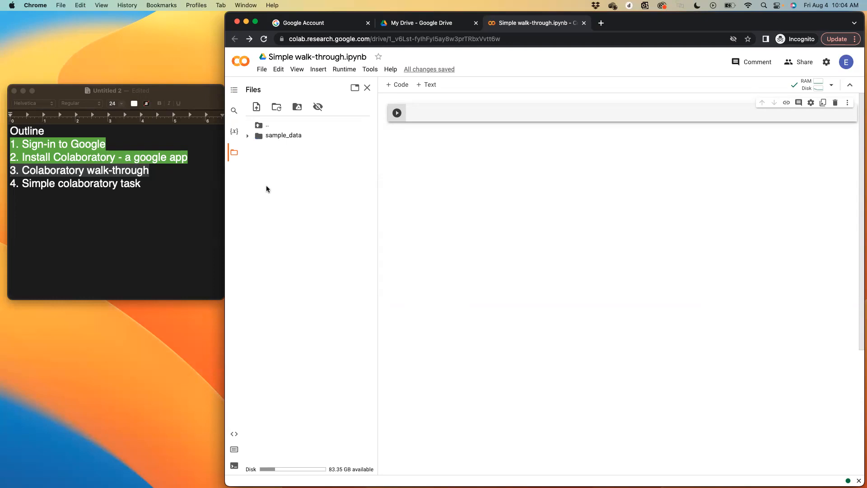
mouse_move(366, 89)
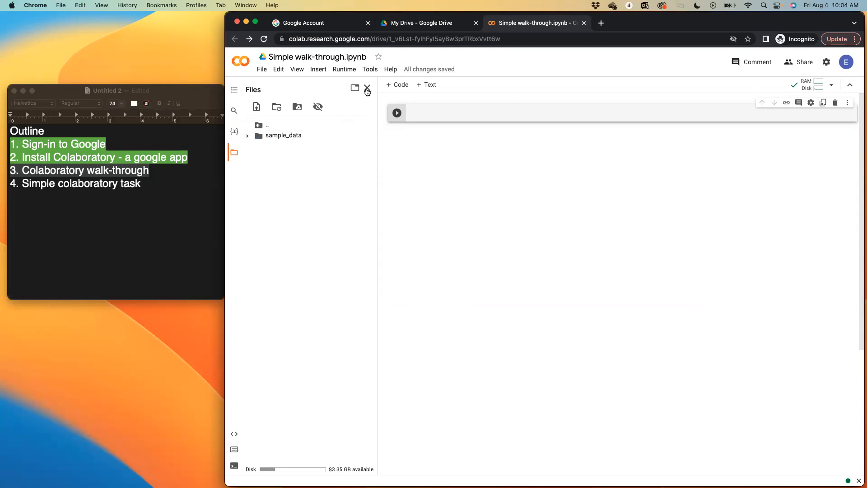
left_click(367, 89)
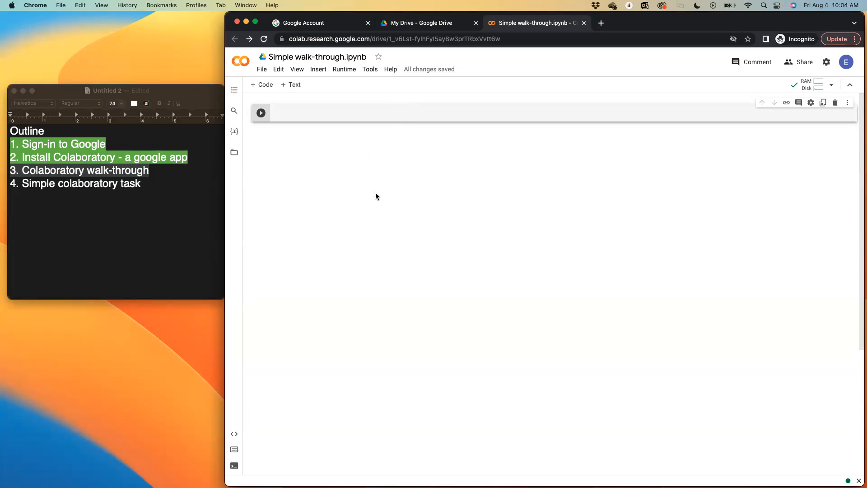
Step: Highlight the 'Colaboratory walk-through' outline item green in TextEdit
left_click(81, 170)
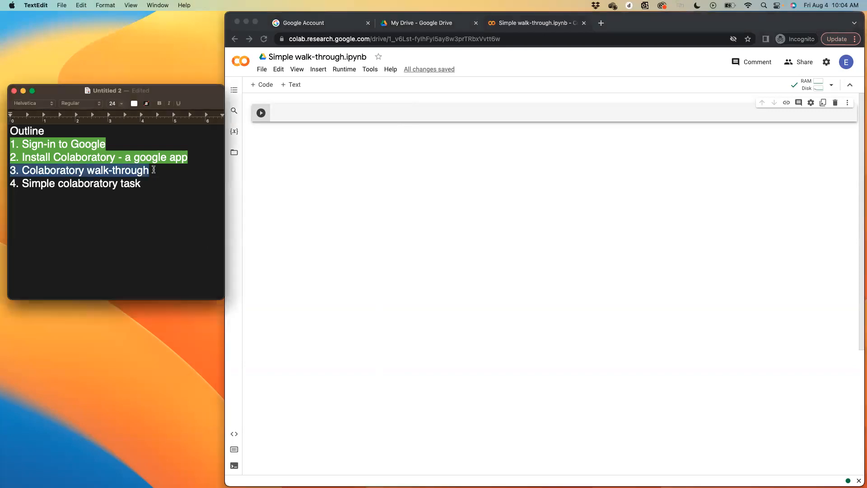
left_click(145, 103)
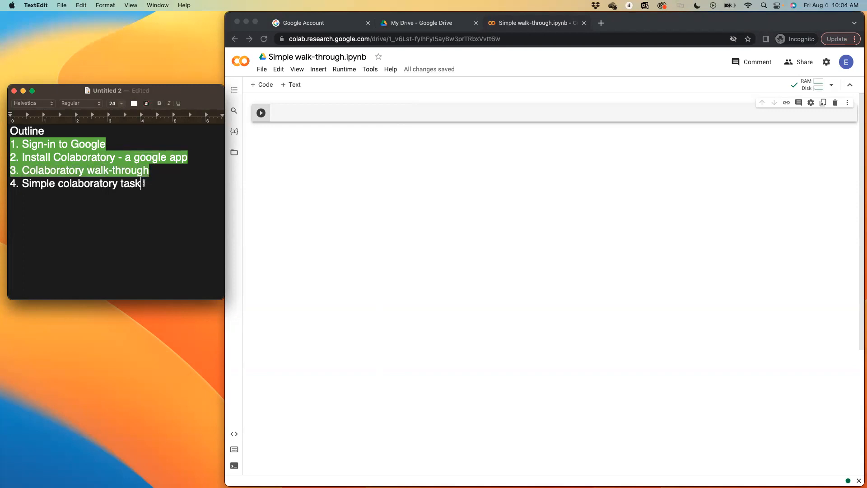
mouse_move(356, 111)
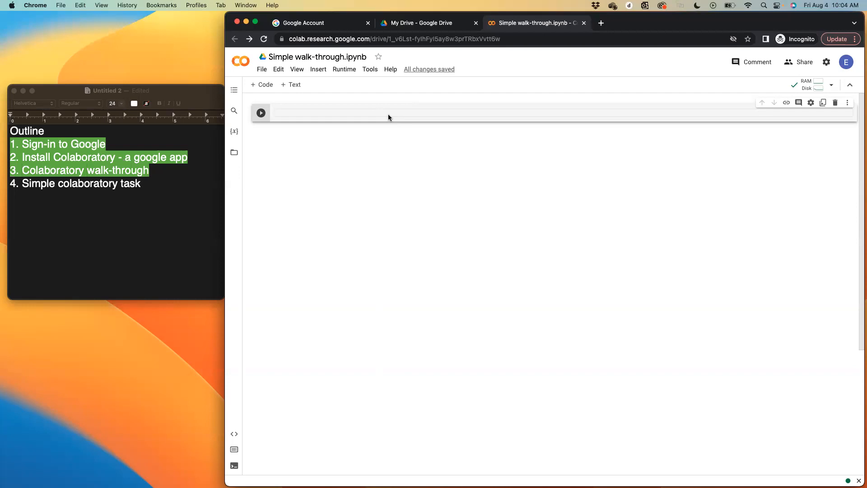
Step: Enter and run x = (20 + 20) / 3.4, then put x in a new cell
type("x =")
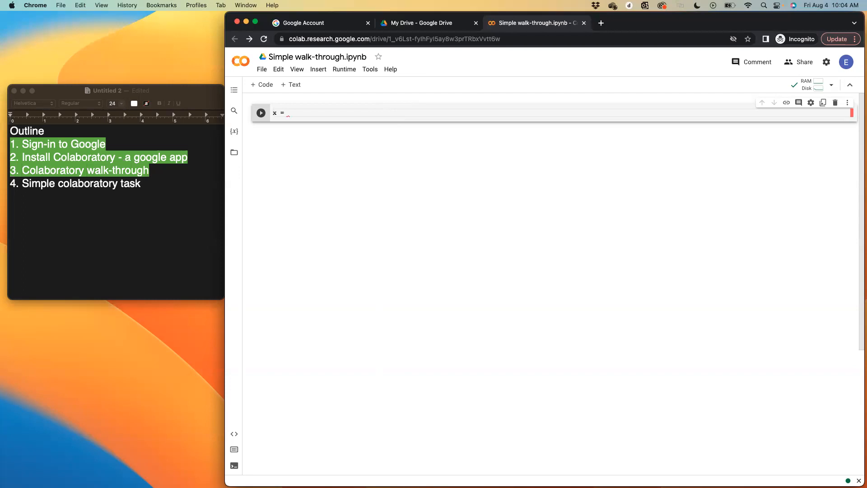
type("20")
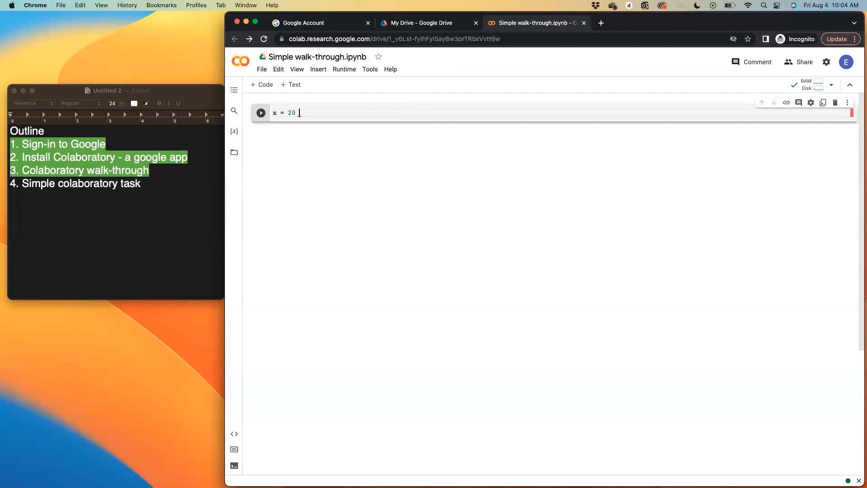
type("+ 20")
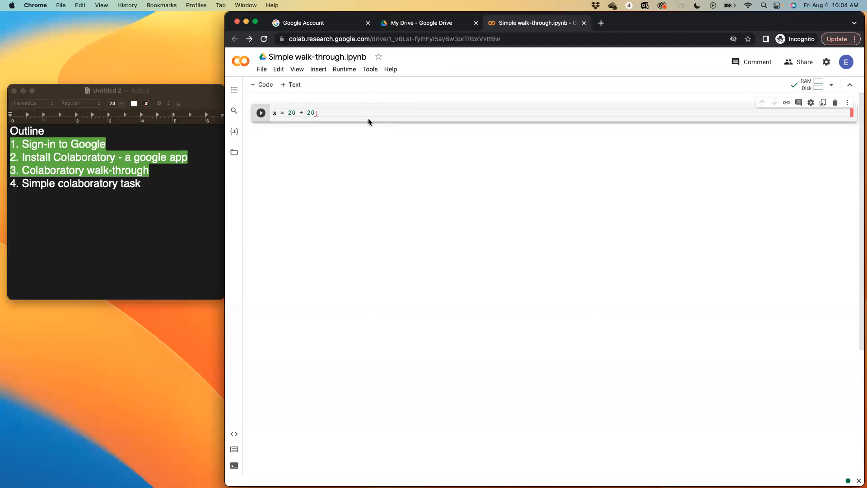
type("(")
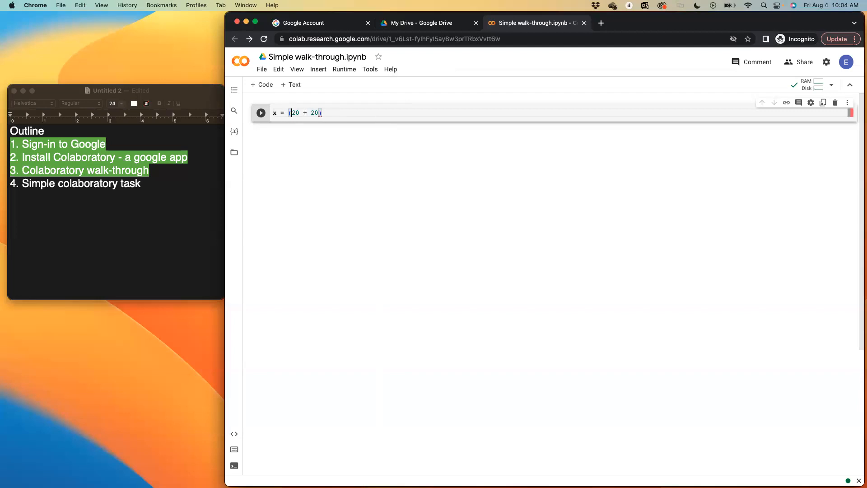
type("/")
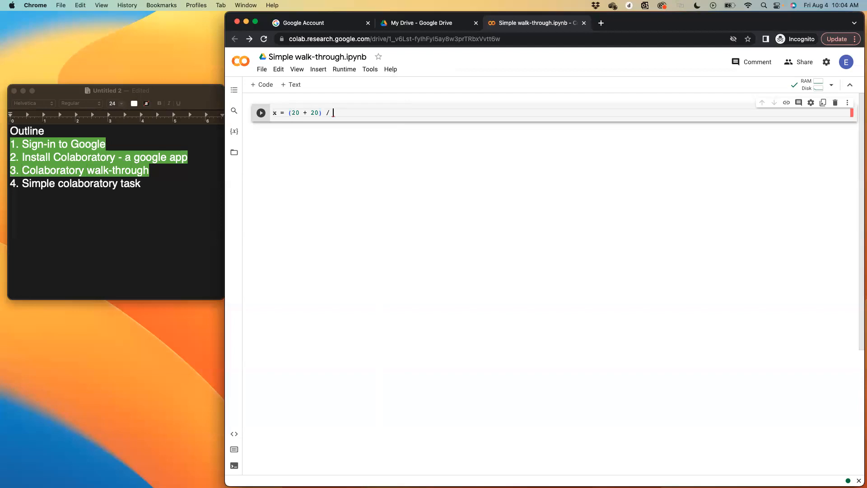
type("3")
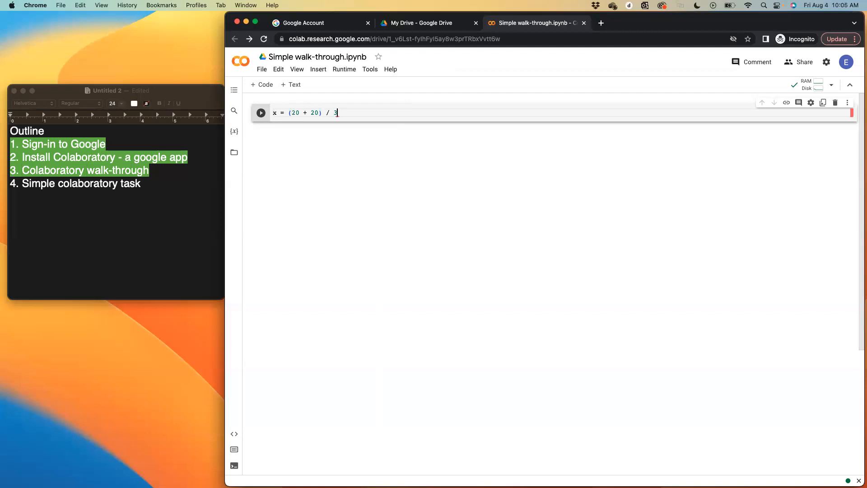
type(".4")
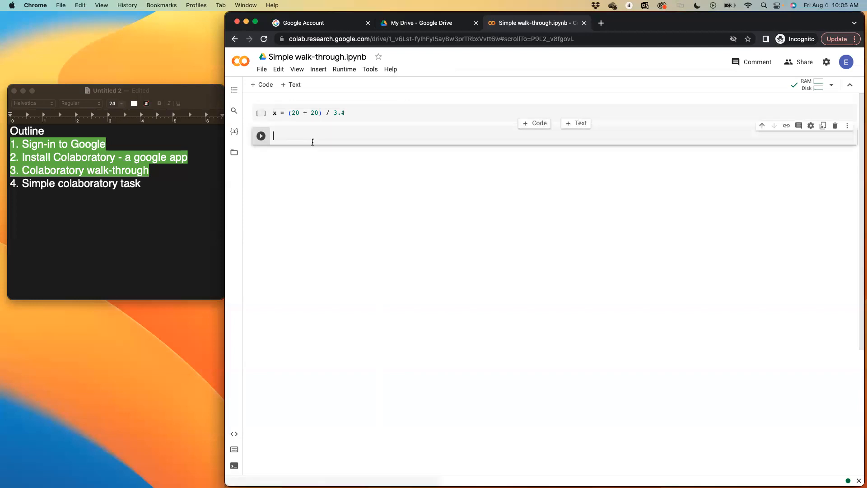
type("x")
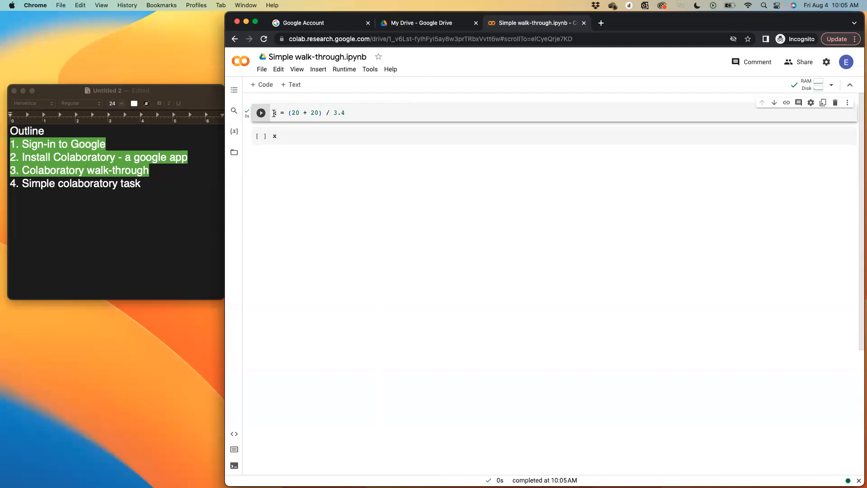
Step: Run the x cell to display 11.764705882352942
left_click(261, 136)
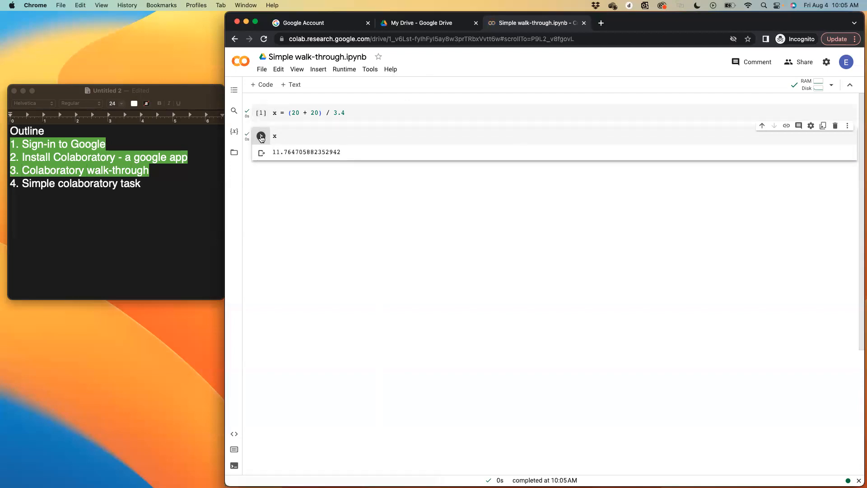
mouse_move(277, 163)
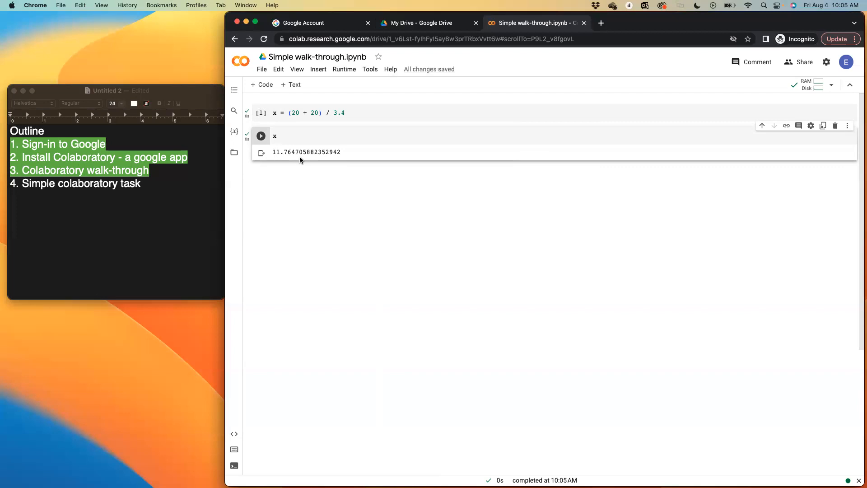
mouse_move(478, 103)
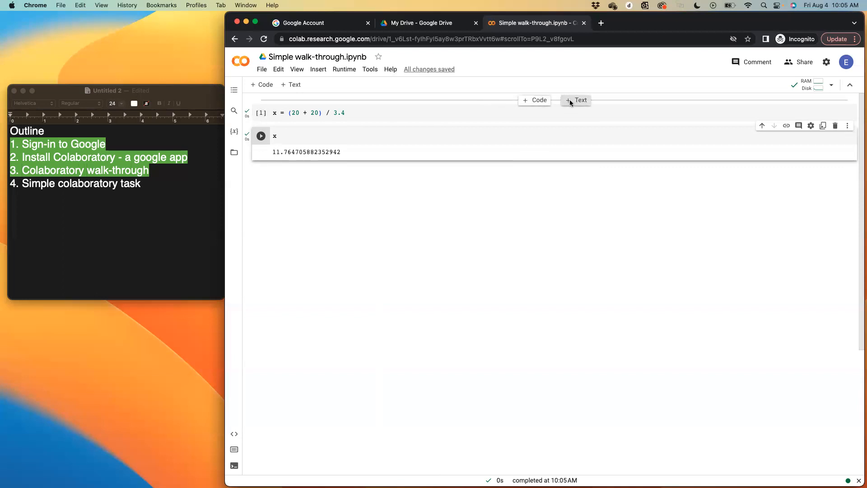
mouse_move(577, 100)
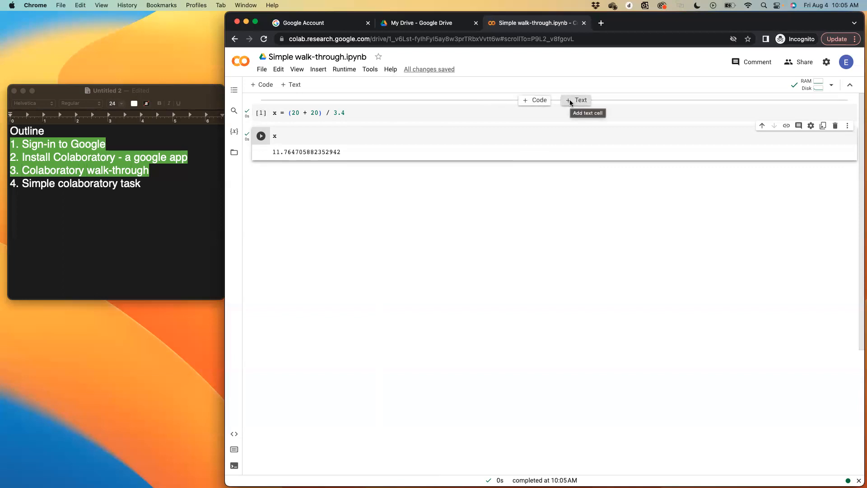
Step: Add a text cell at the top reading 'Simple colab task'
left_click(577, 100)
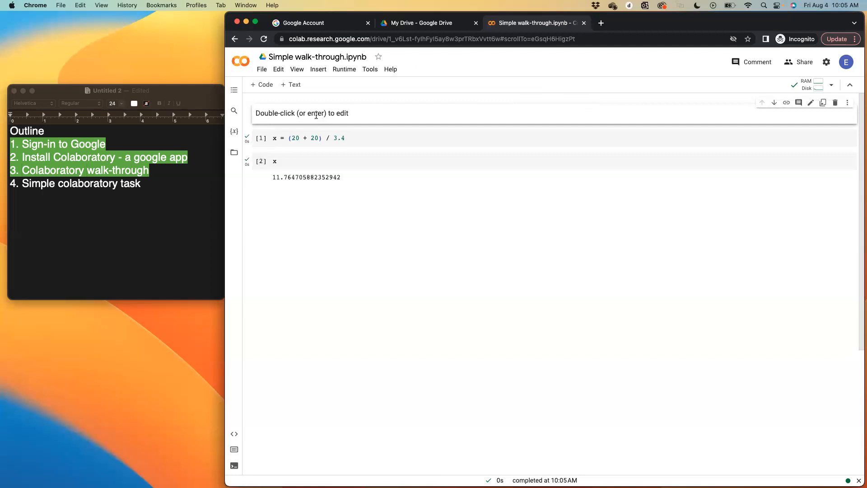
double_click(302, 113)
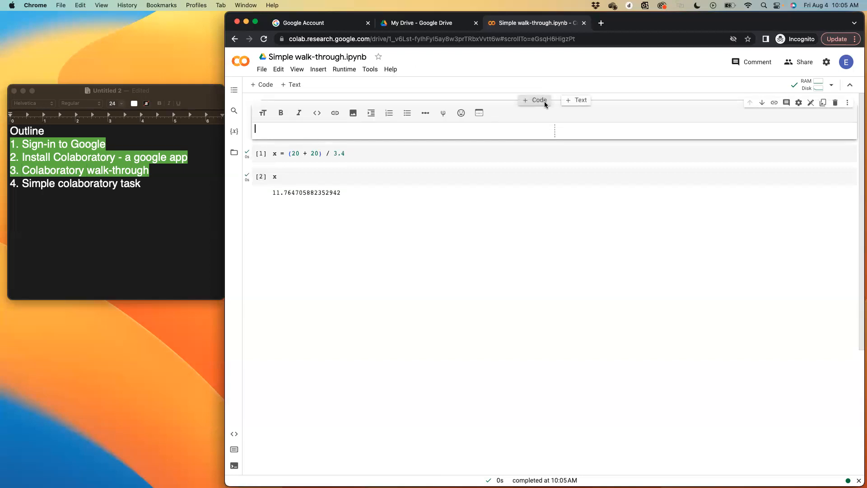
mouse_move(269, 131)
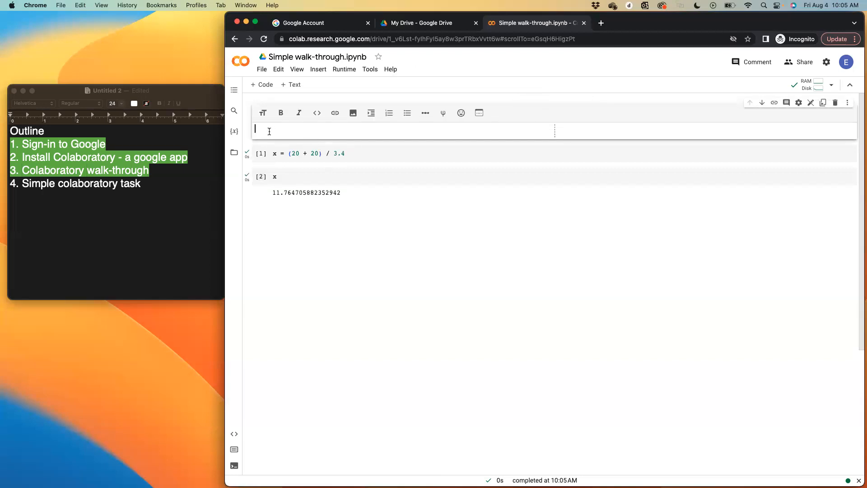
type("Simple")
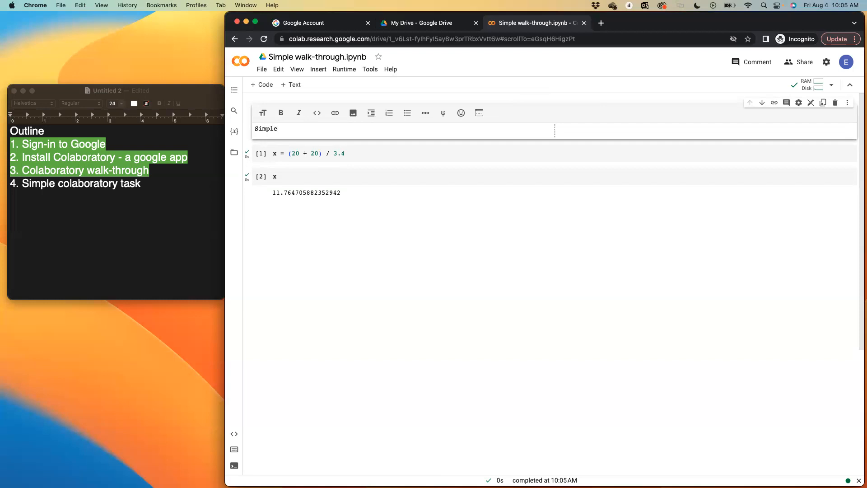
type("col")
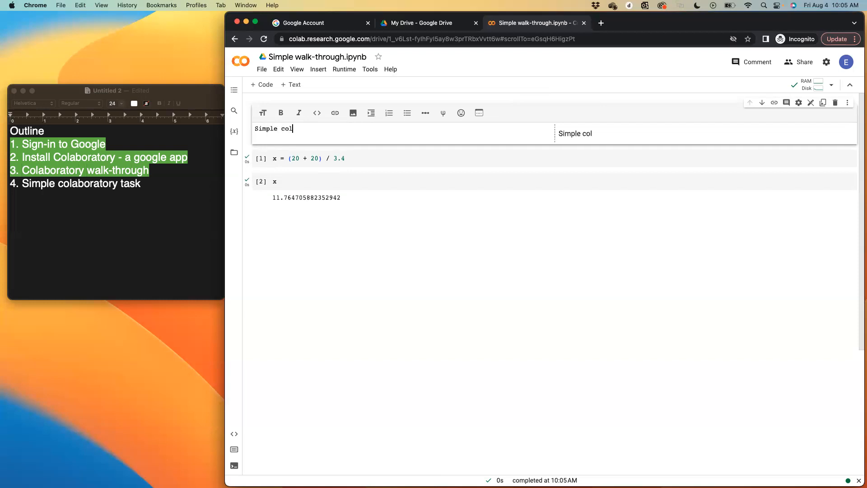
type("ab task")
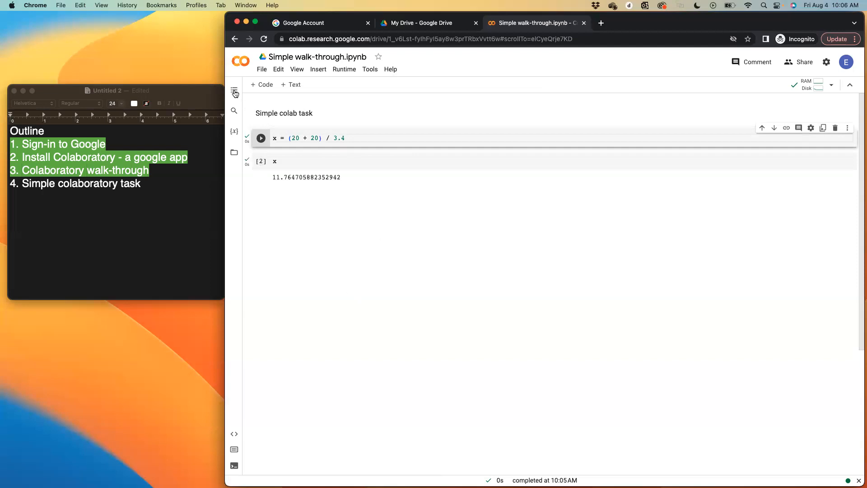
Step: Make 'Simple colab task' a # heading and confirm it in the table of contents
left_click(234, 91)
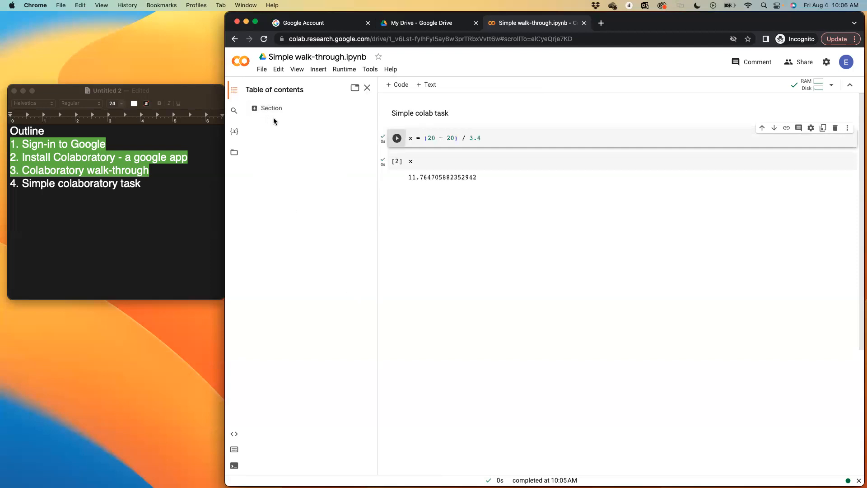
mouse_move(355, 88)
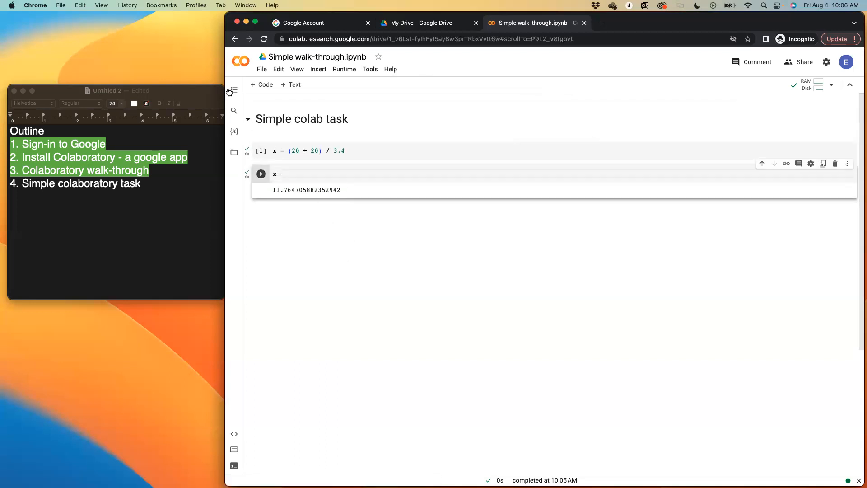
left_click(233, 90)
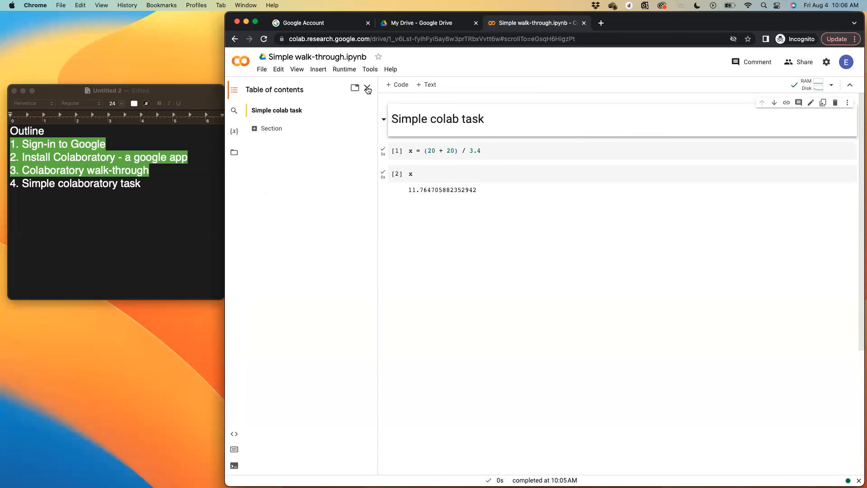
left_click(367, 89)
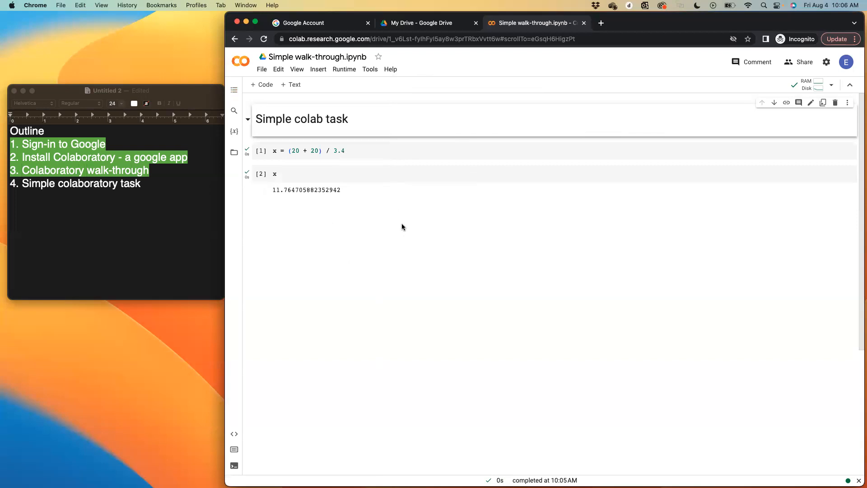
mouse_move(774, 103)
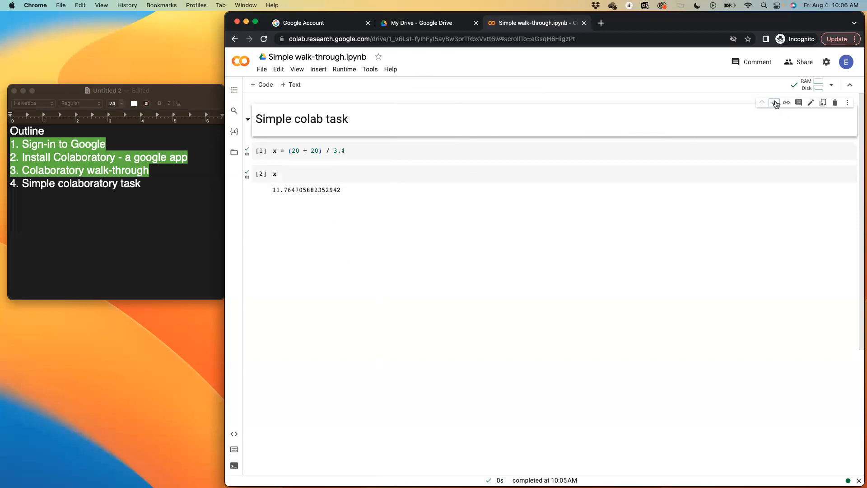
Step: Move the heading below the x cells and comment 'Hey can you take a look at this'
left_click(762, 103)
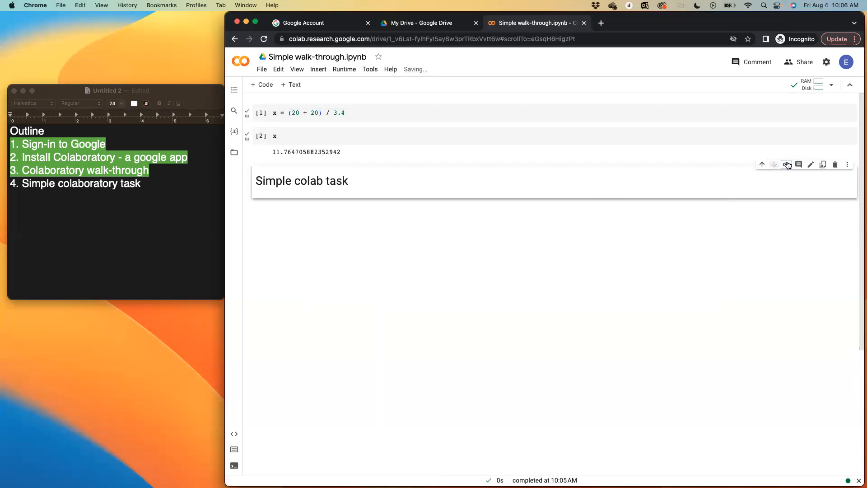
left_click(787, 164)
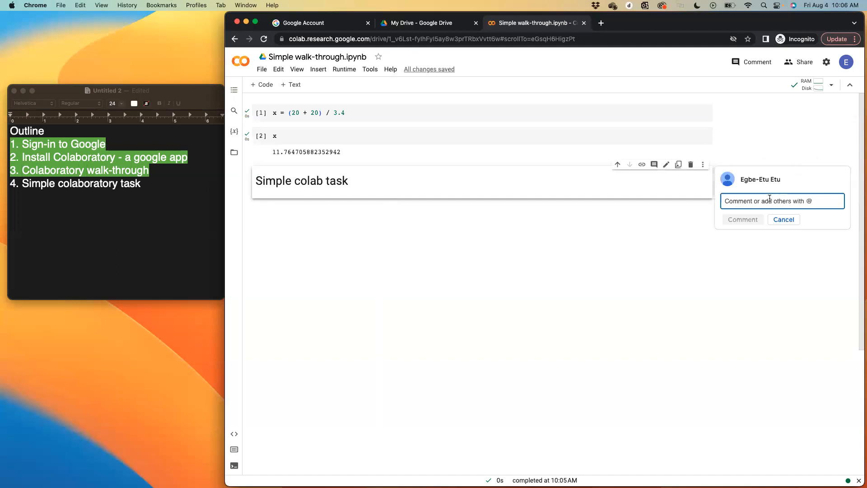
type("Hey c")
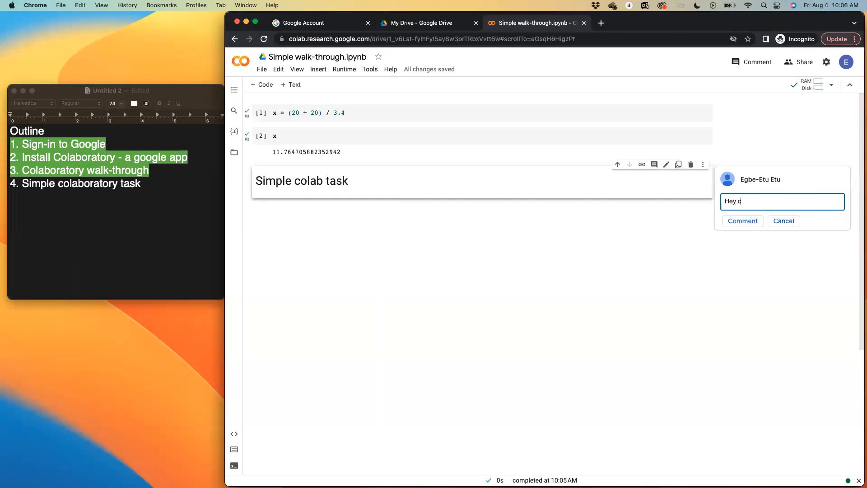
type("an you take a")
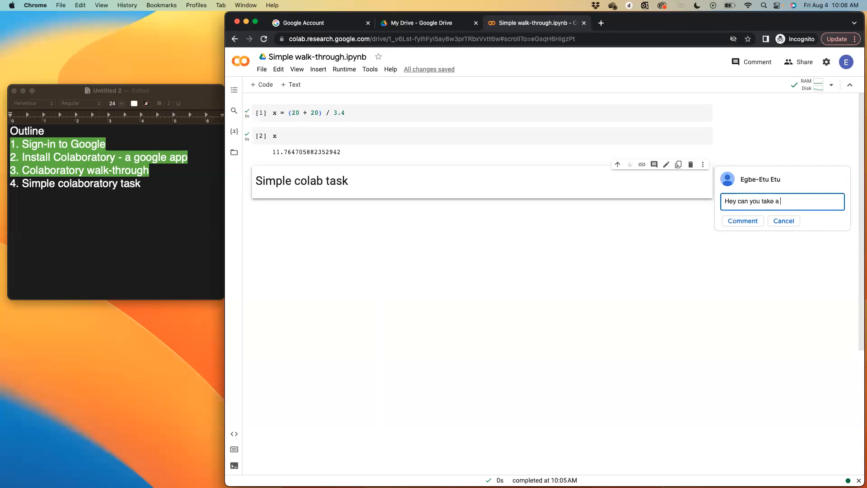
type("look at this")
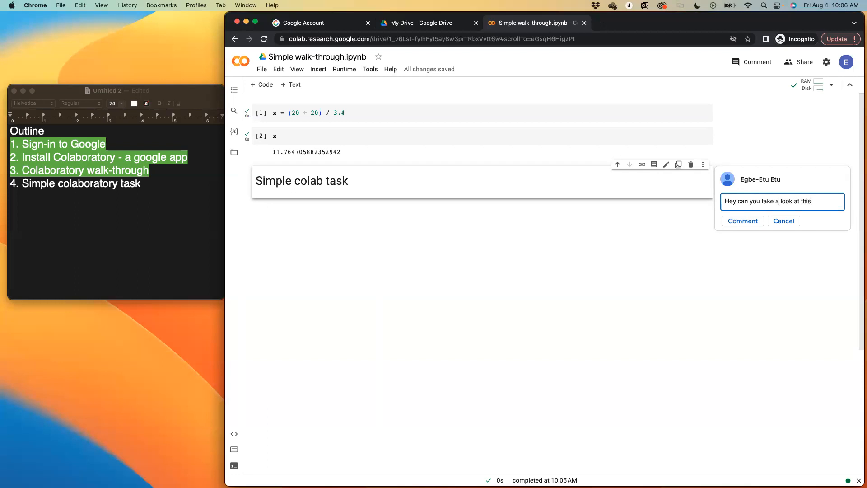
mouse_move(739, 254)
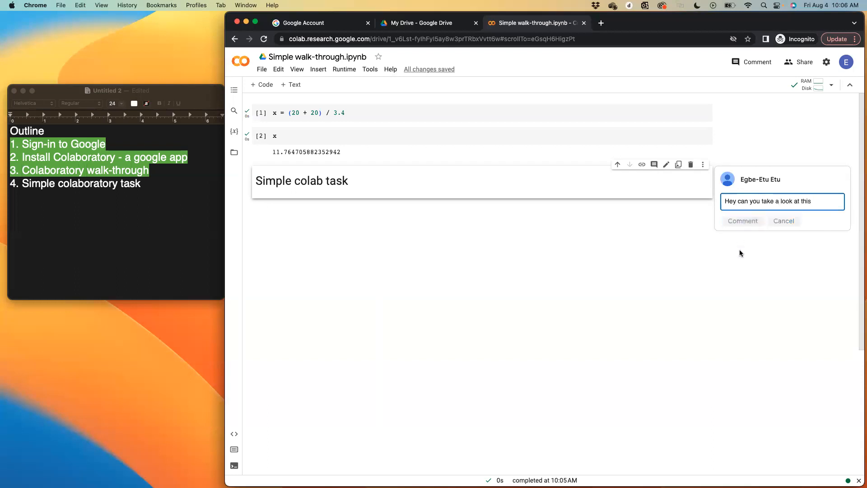
left_click(742, 221)
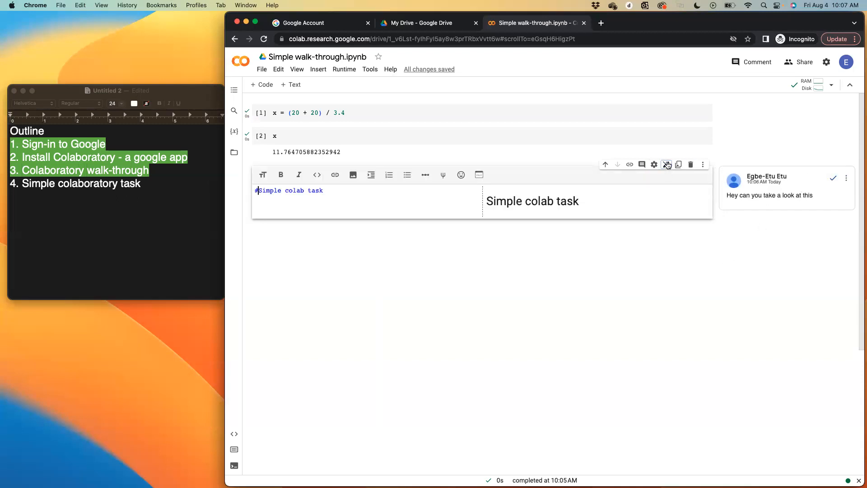
mouse_move(664, 169)
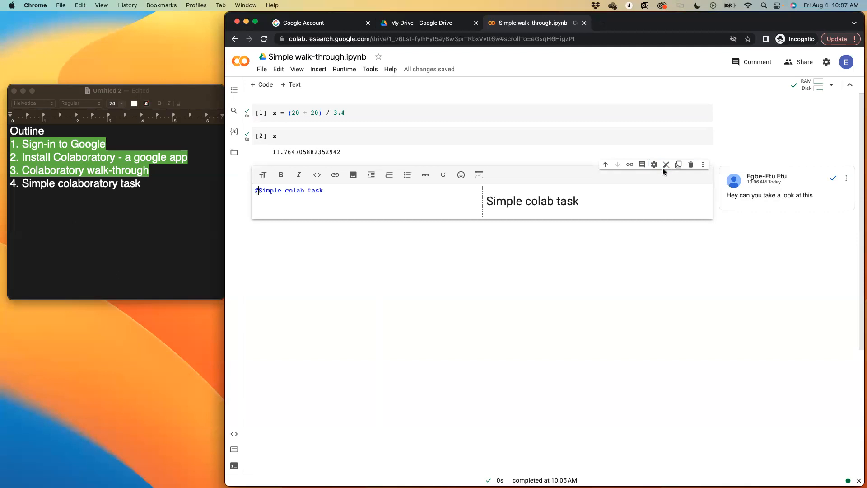
mouse_move(400, 175)
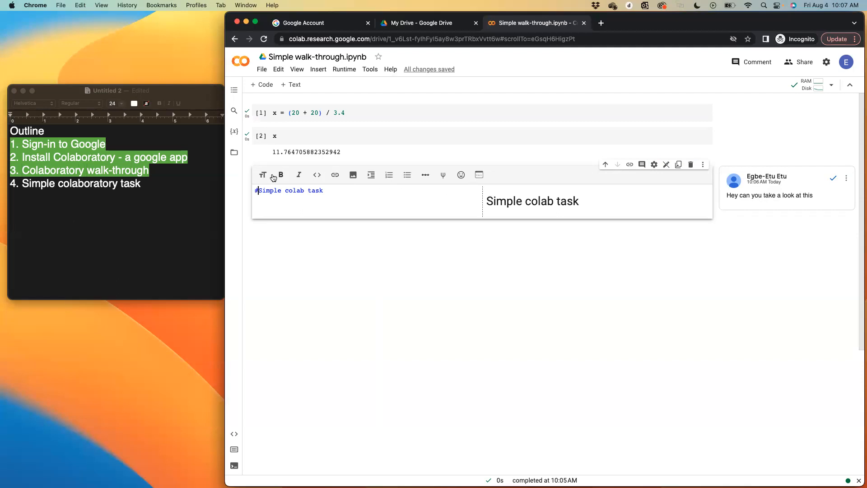
left_click(460, 175)
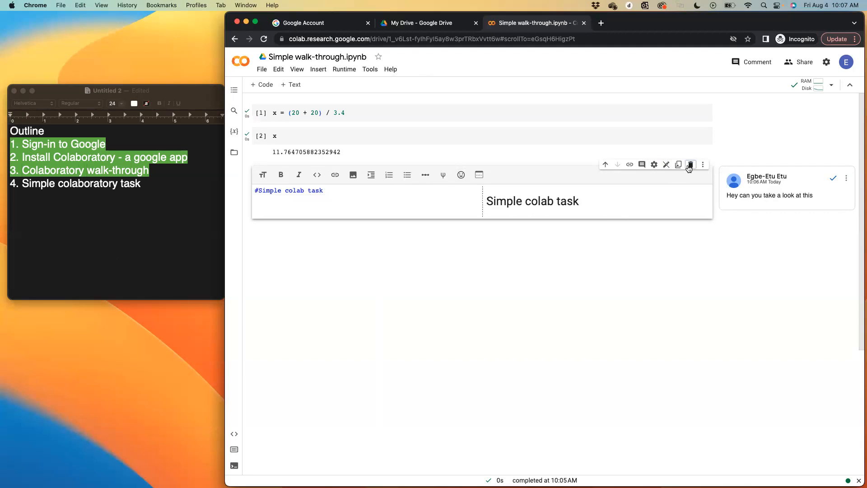
mouse_move(690, 164)
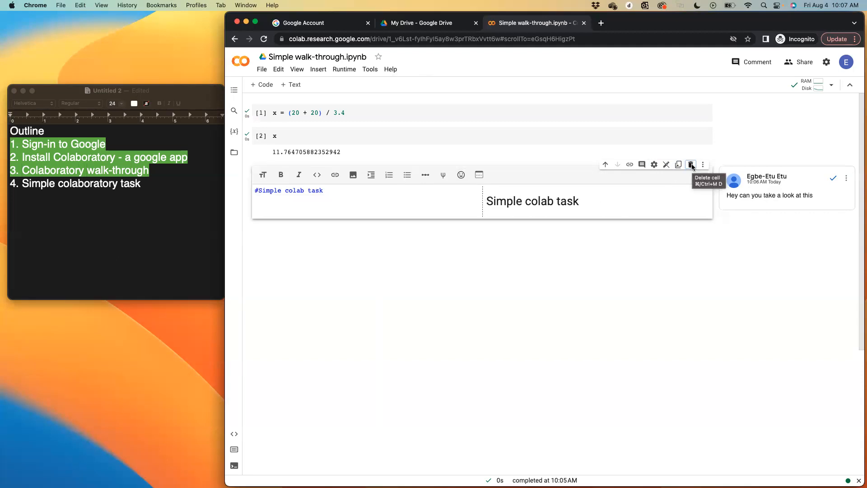
left_click(702, 165)
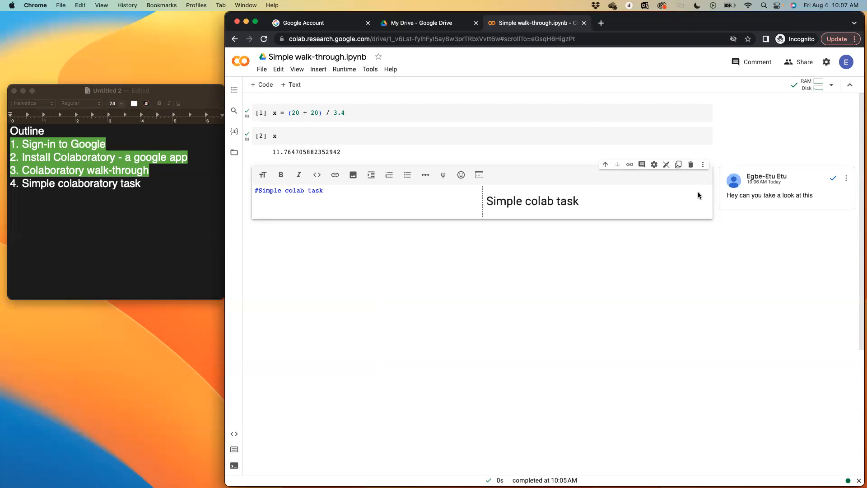
mouse_move(832, 178)
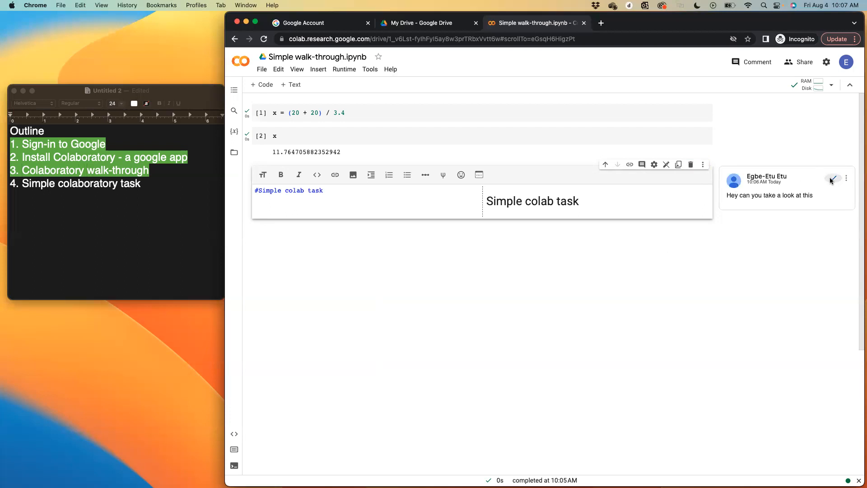